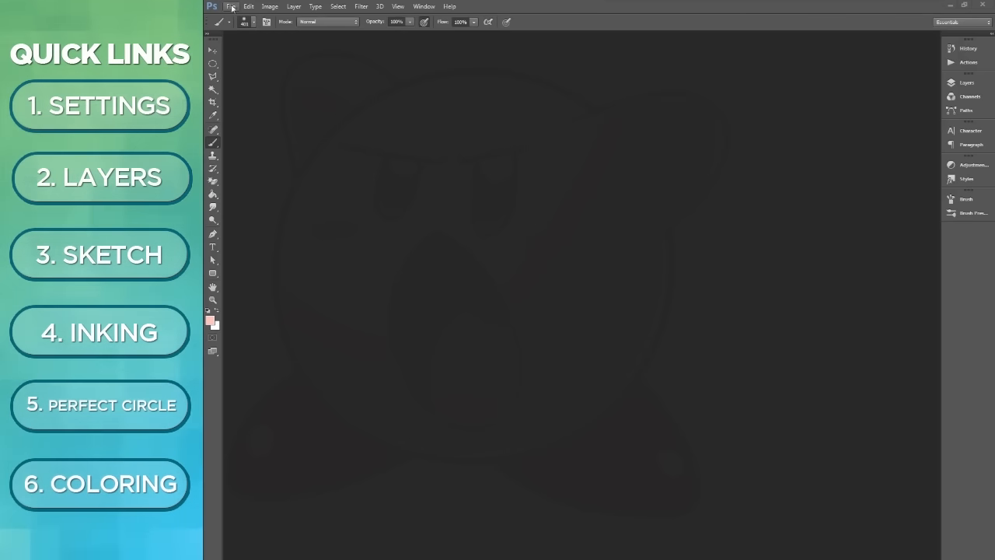
- Create a blank white 17 × 11 in document at 600 ppi, RGB 8-bit
click(231, 6)
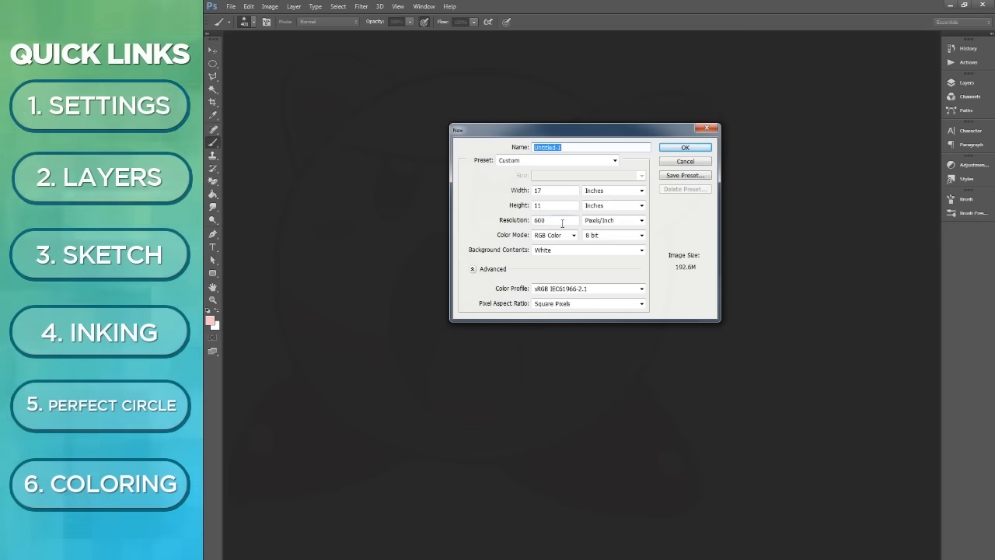
mouse_move(658, 282)
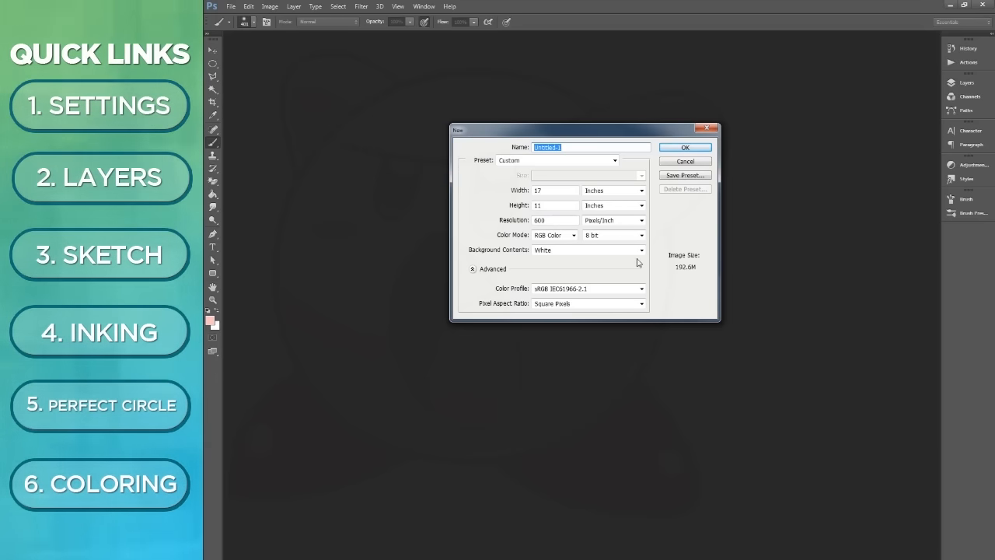
mouse_move(485, 200)
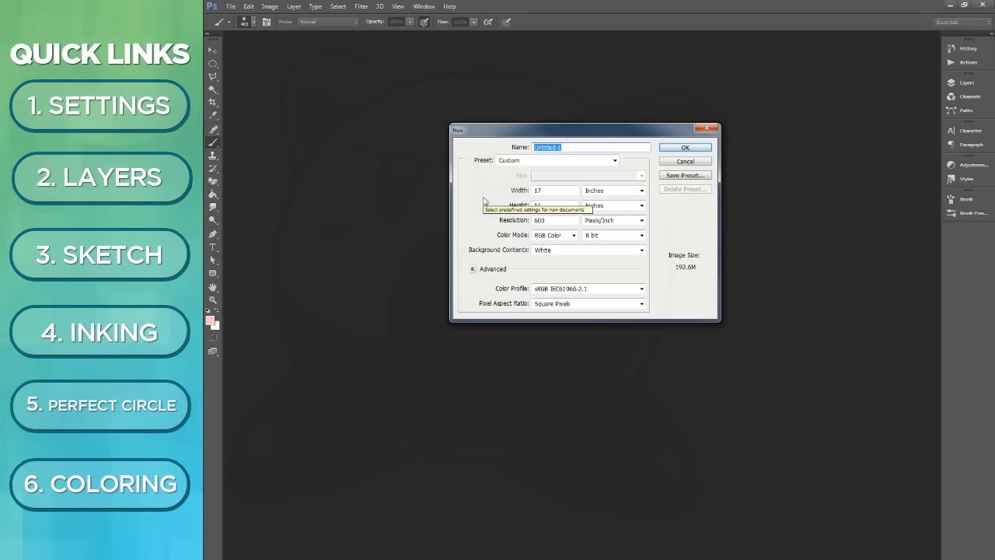
mouse_move(514, 157)
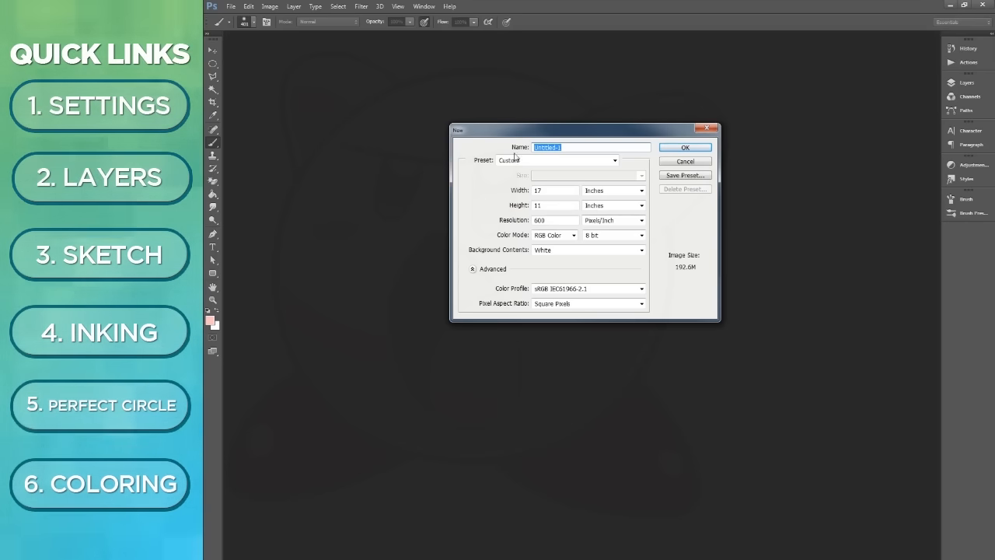
click(684, 147)
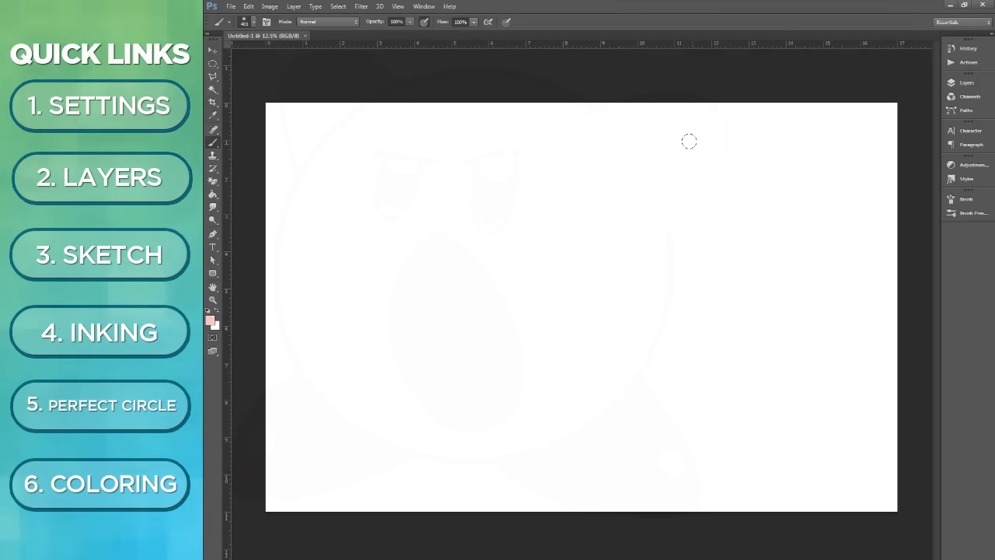
- Set a thin, 100% hard black brush and draw four pressure-varying test strokes
click(244, 21)
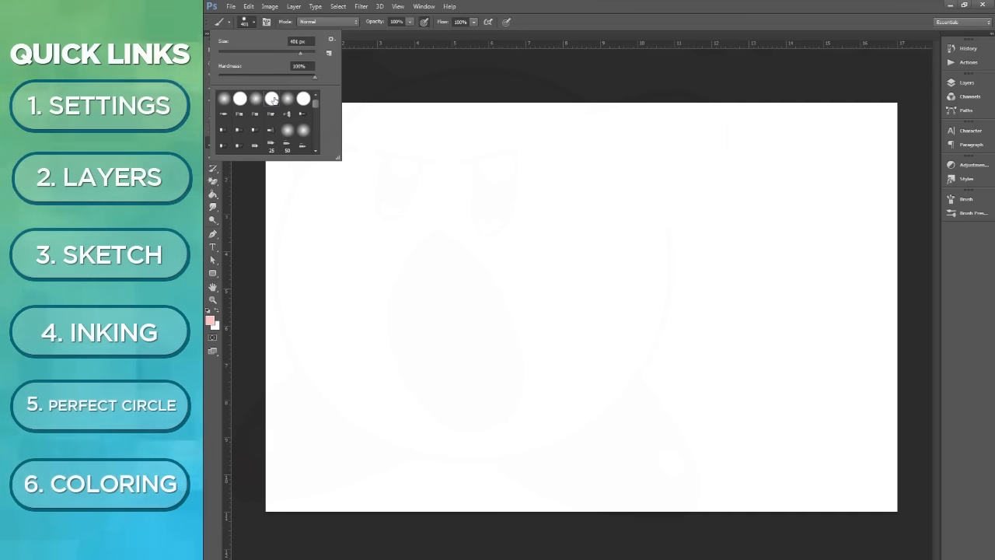
triple_click(298, 40)
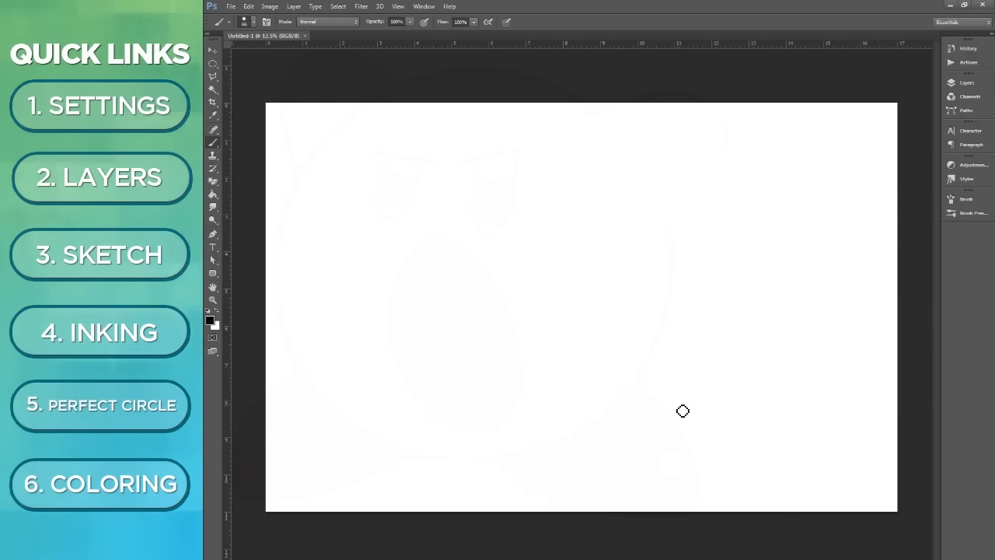
mouse_move(373, 126)
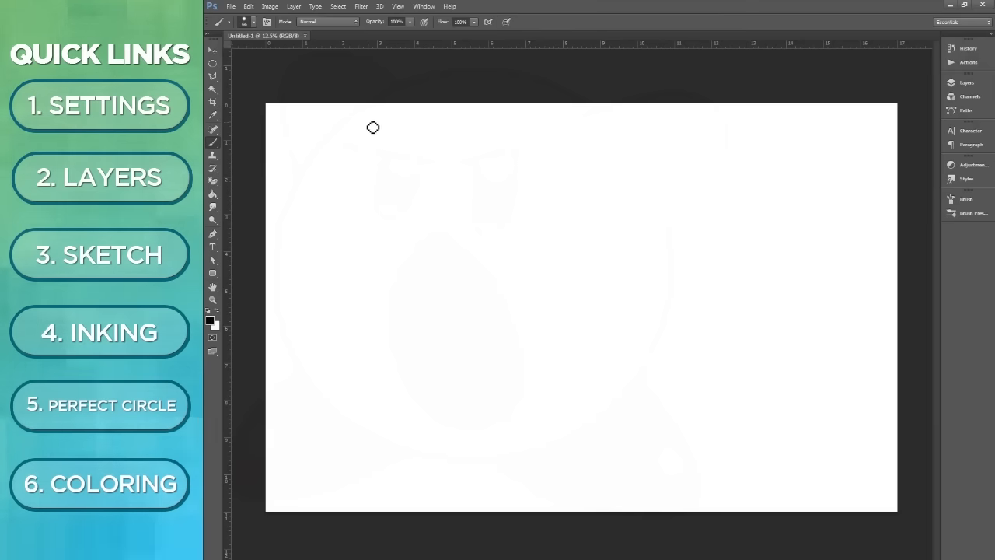
drag(373, 127, 540, 428)
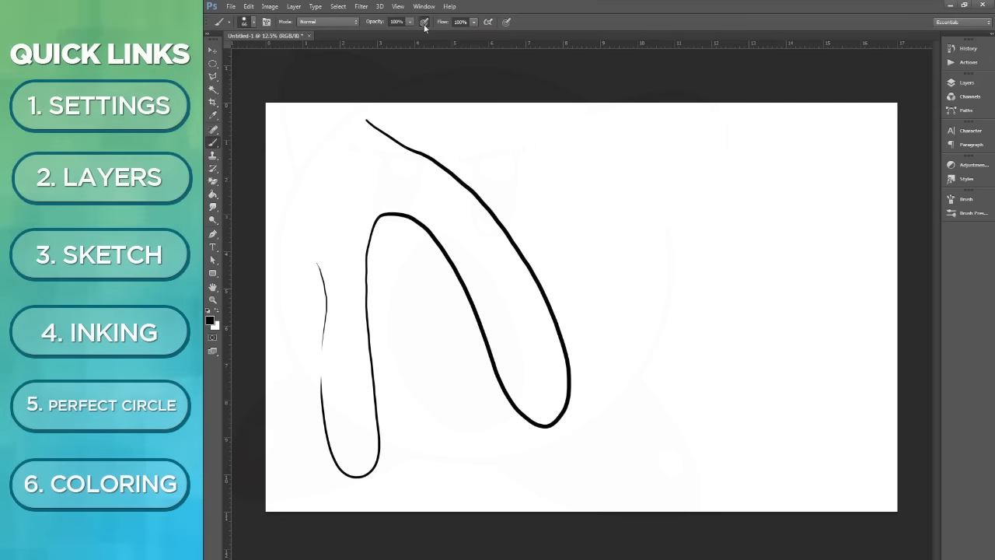
drag(618, 133, 699, 424)
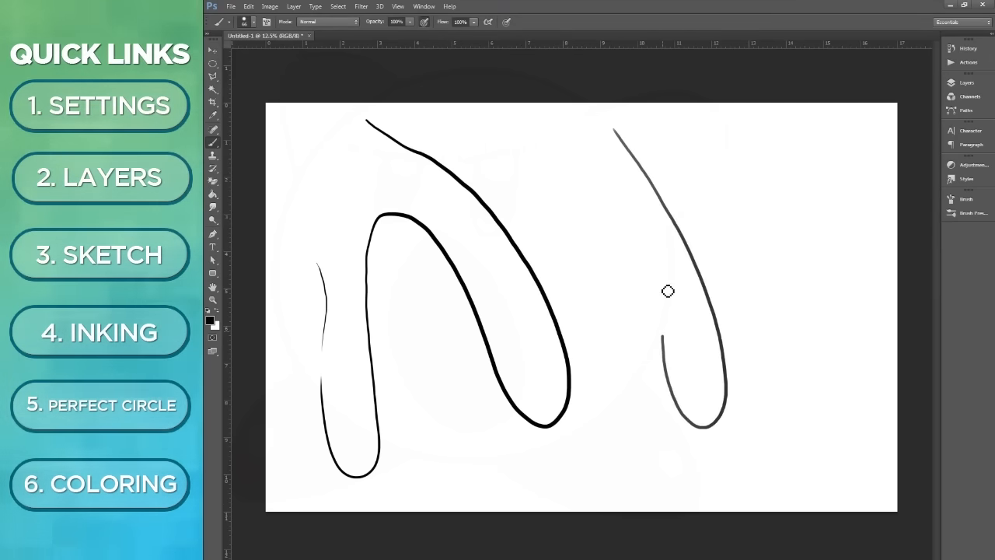
drag(668, 292, 588, 460)
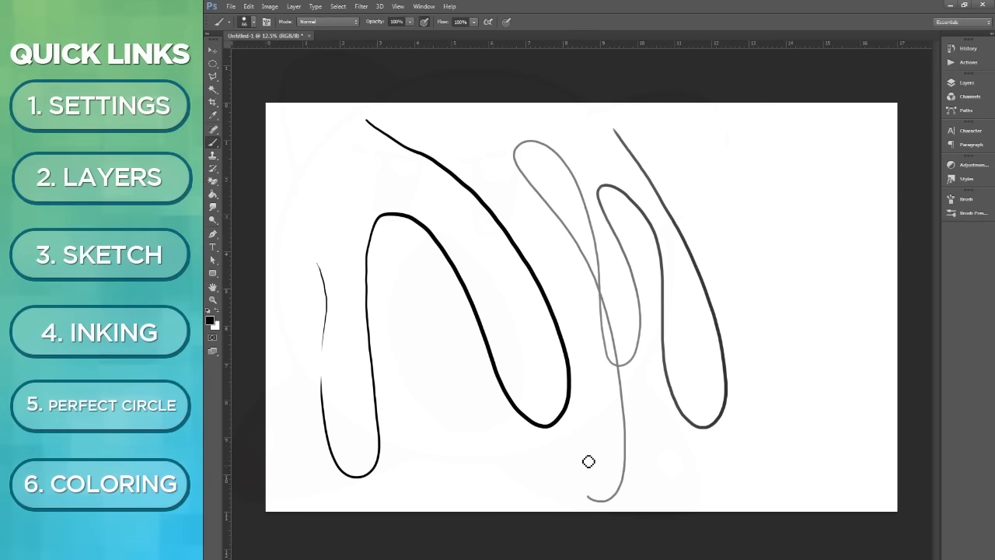
drag(589, 462, 326, 150)
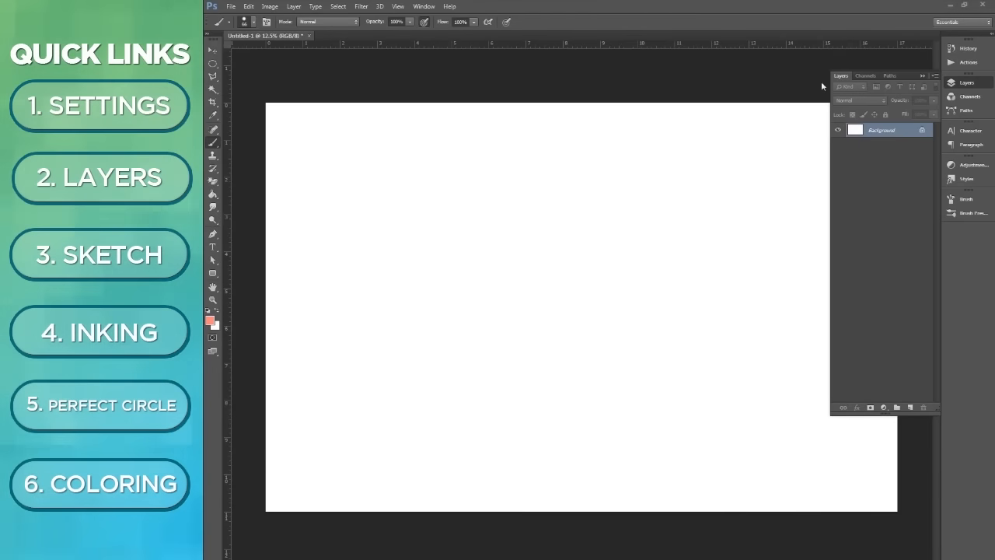
mouse_move(888, 223)
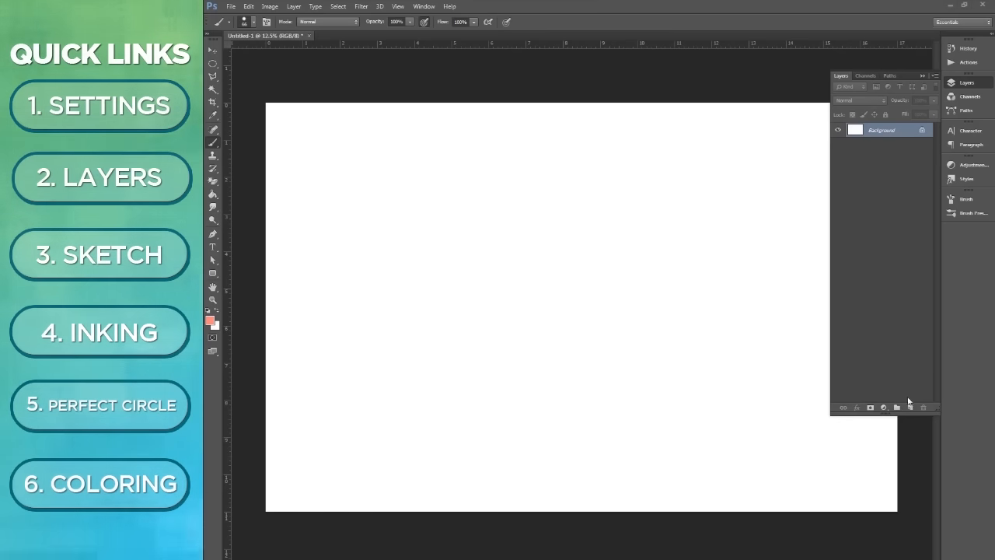
- Add four layers named sketch, defined, colors and ink, and select the sketch layer
click(909, 407)
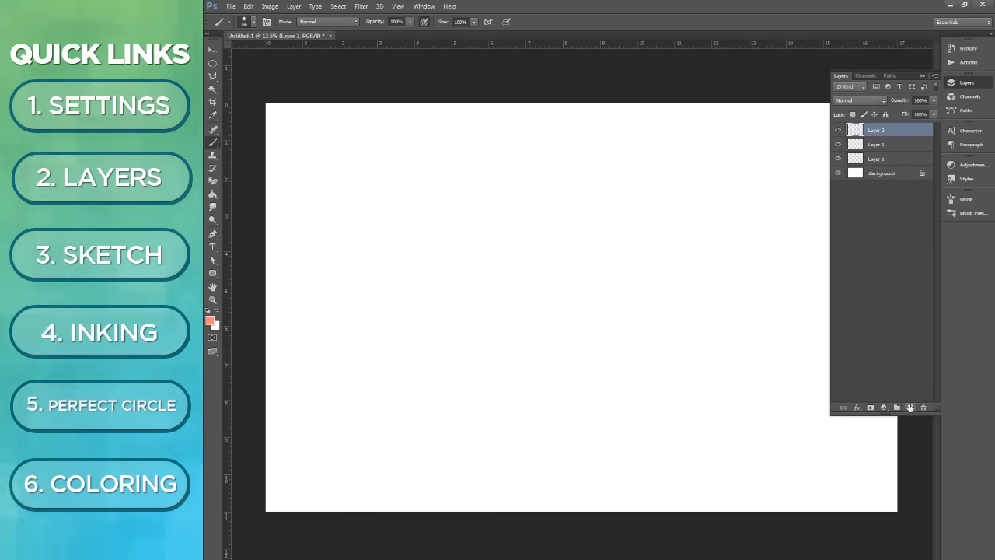
click(896, 406)
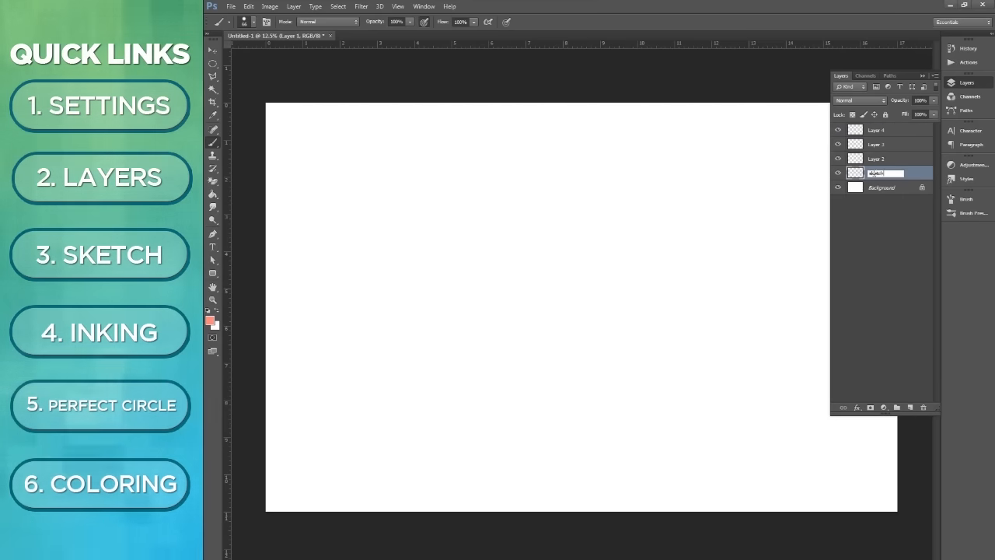
click(878, 159)
text(defined)
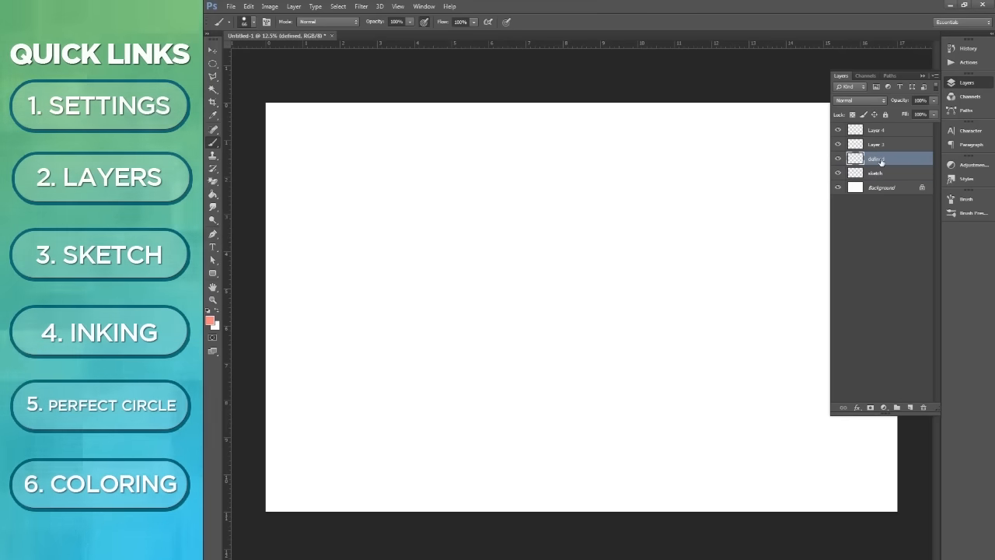
double_click(875, 144)
text(colors)
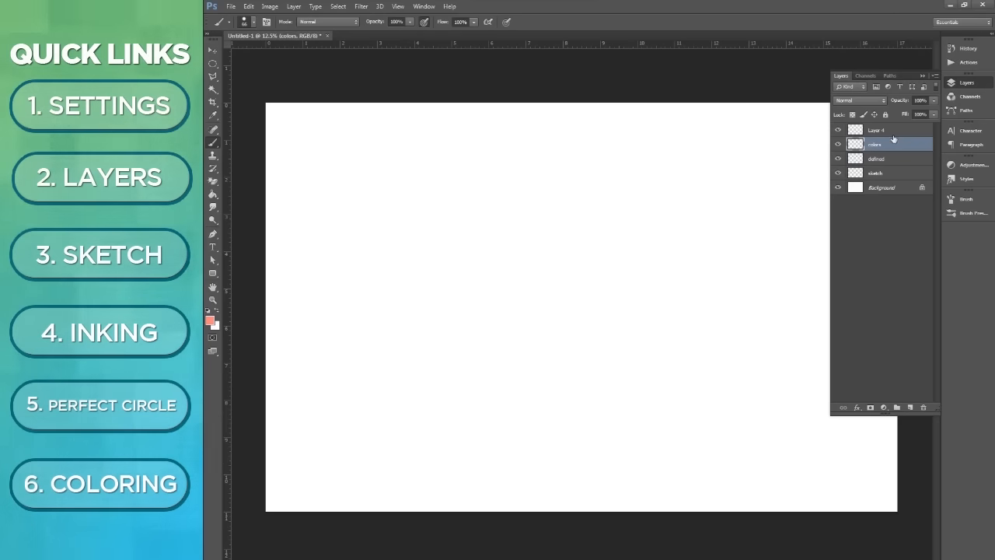
double_click(882, 130)
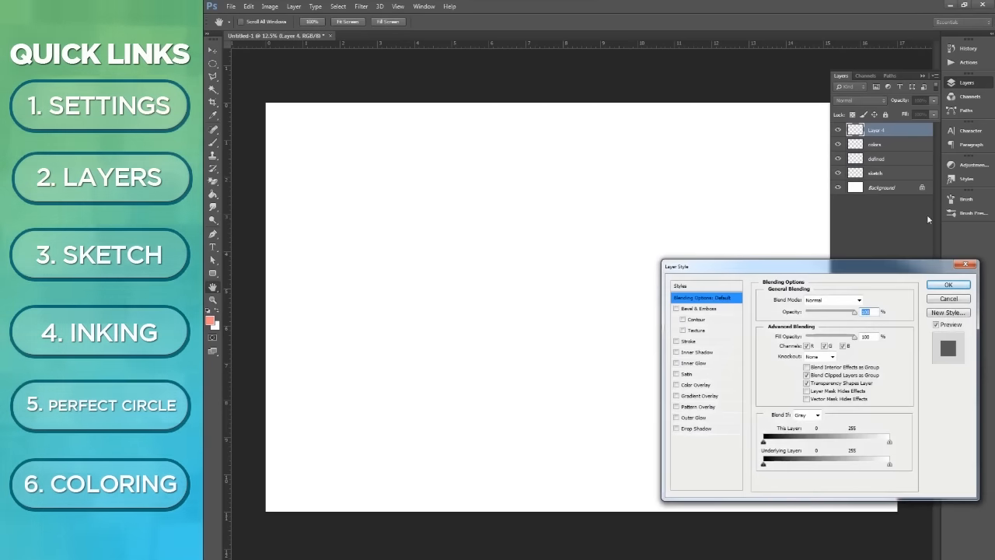
click(948, 283)
text(ink)
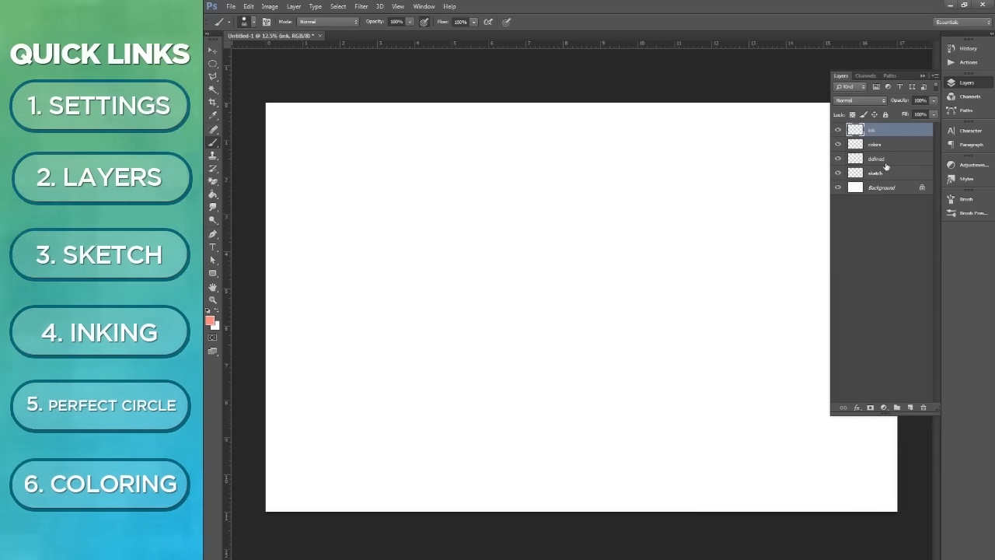
click(875, 172)
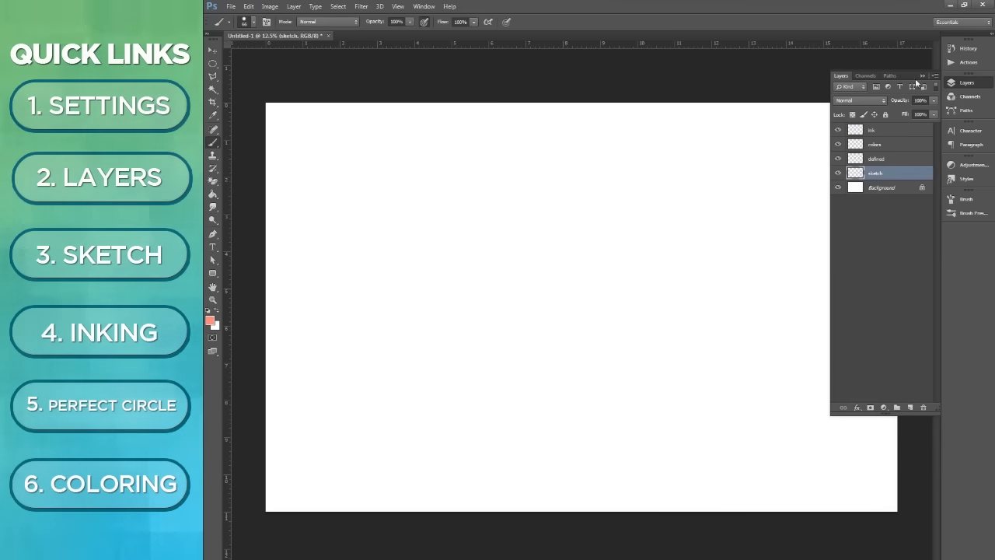
click(922, 75)
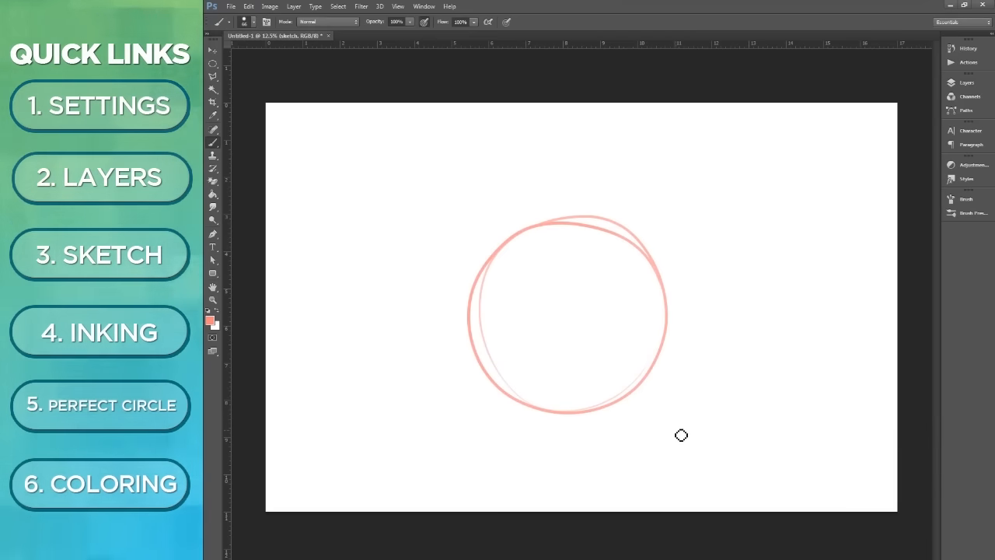
mouse_move(566, 269)
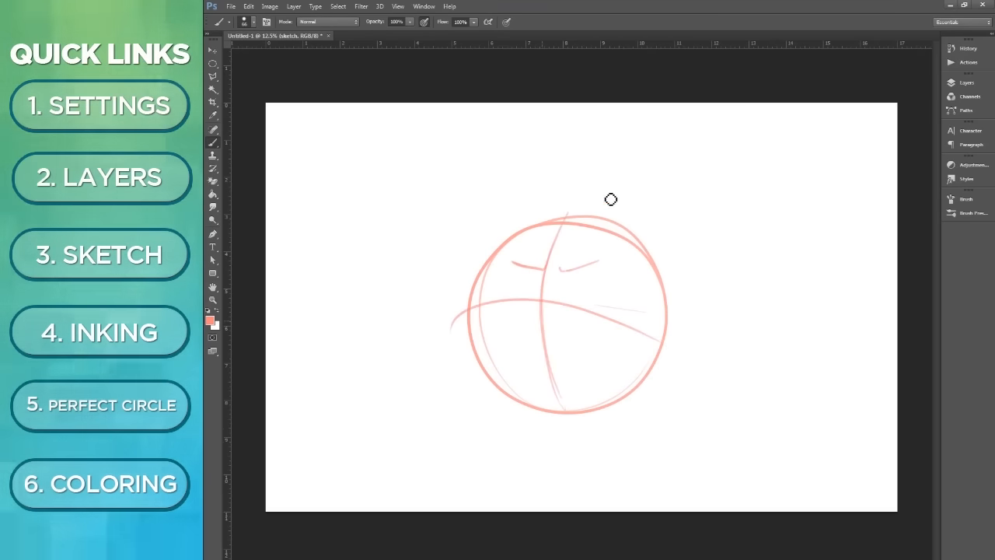
mouse_move(519, 354)
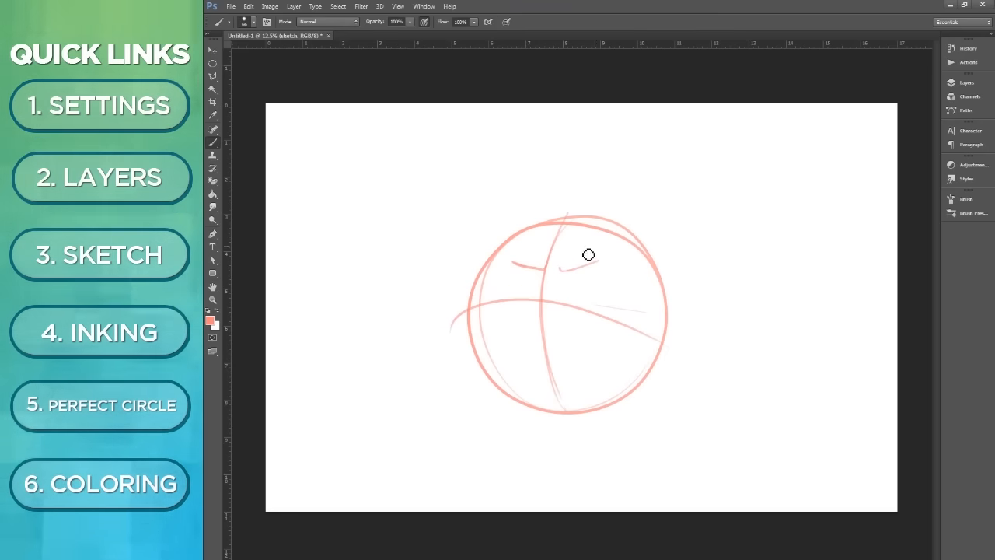
mouse_move(588, 275)
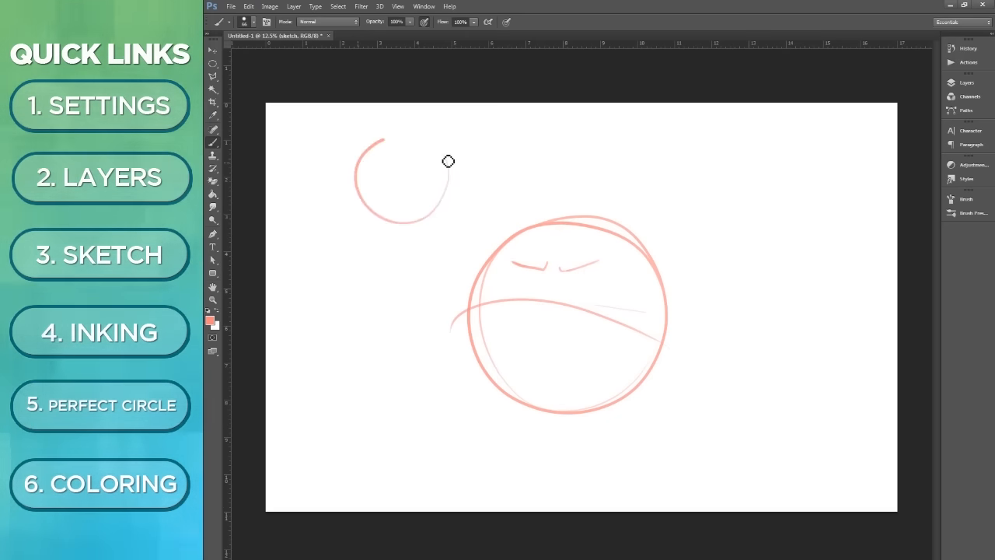
- Sketch round head studies at left and both of Kirby's feet below the body
drag(447, 161, 377, 381)
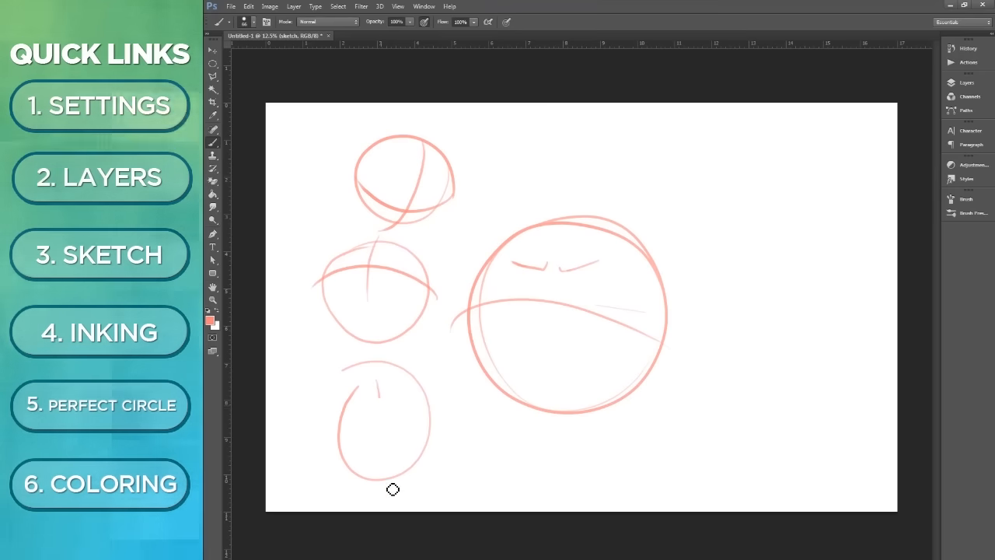
drag(393, 489, 319, 443)
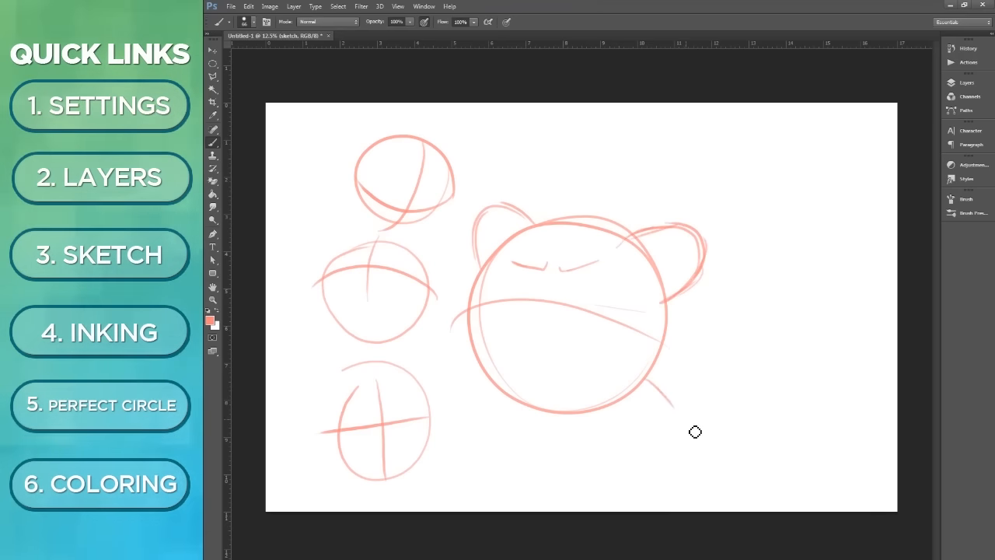
drag(695, 432, 460, 409)
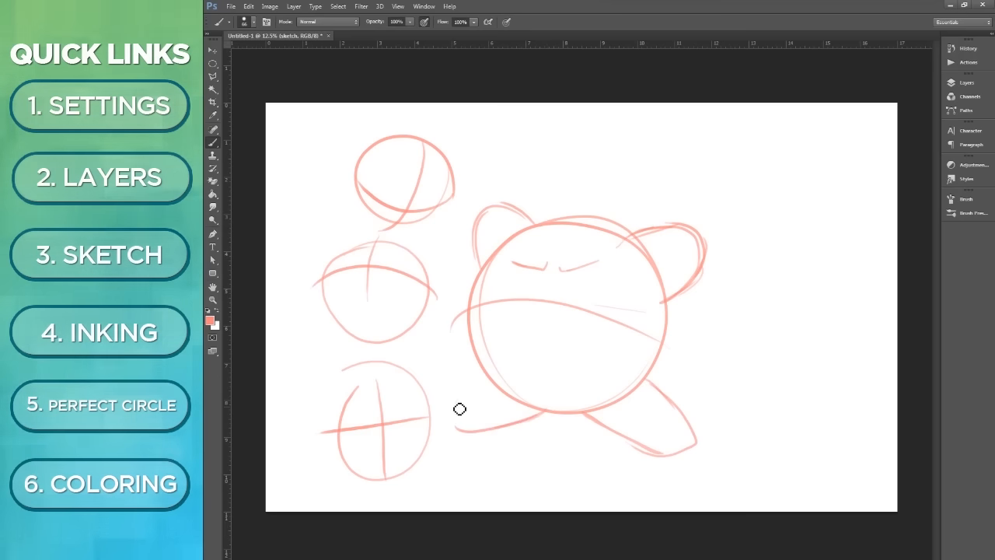
drag(459, 410, 570, 312)
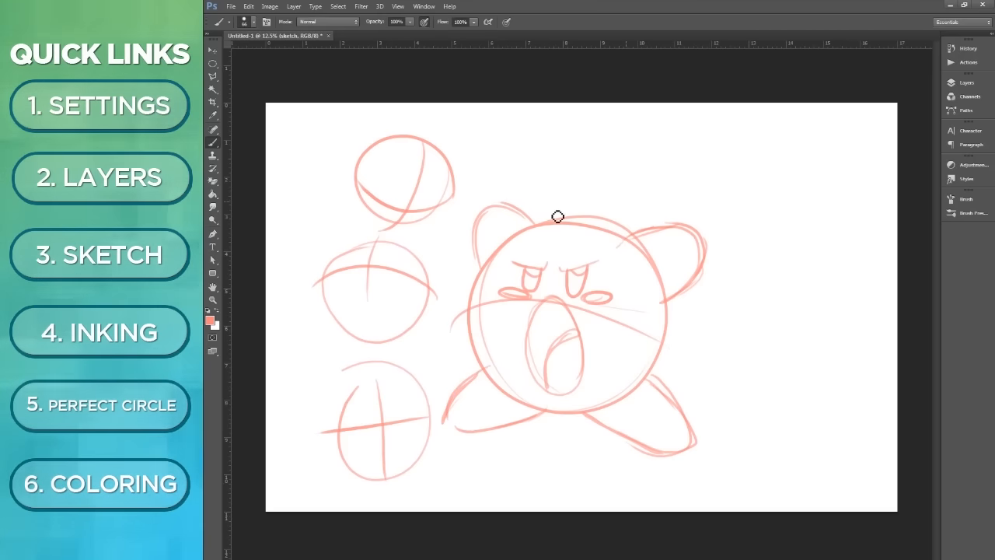
click(966, 82)
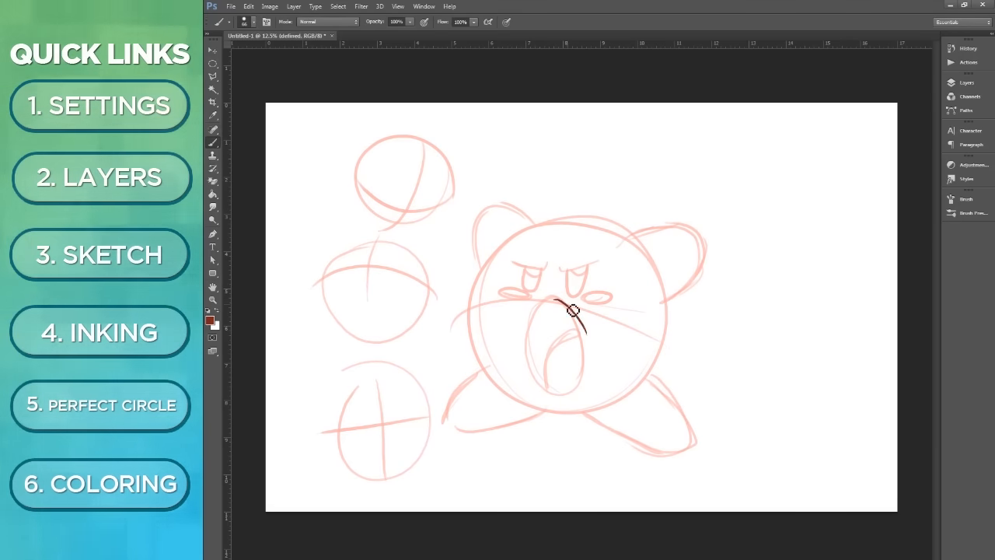
- Trace the mouth, ears, angry eyes, body and both feet in dark red
drag(575, 311, 560, 388)
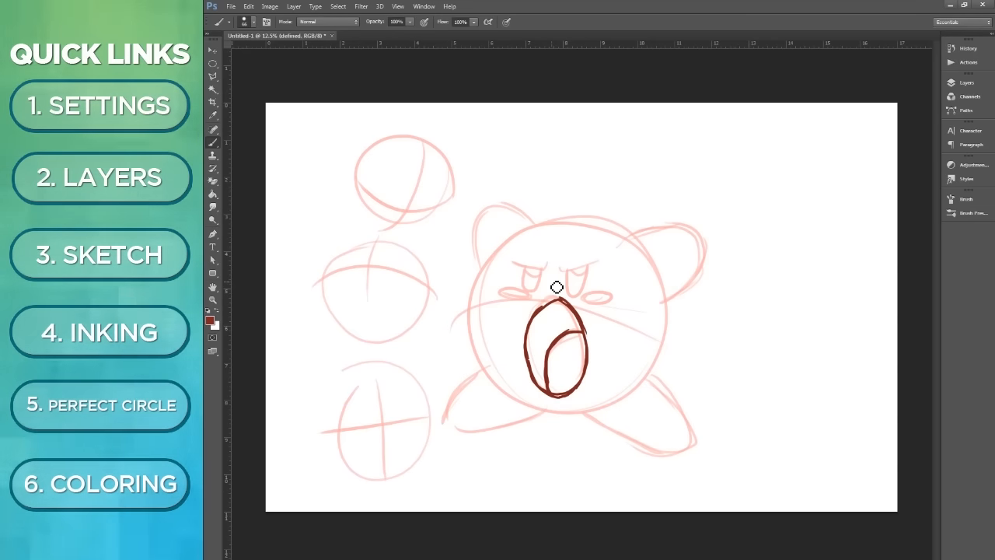
drag(509, 260, 611, 260)
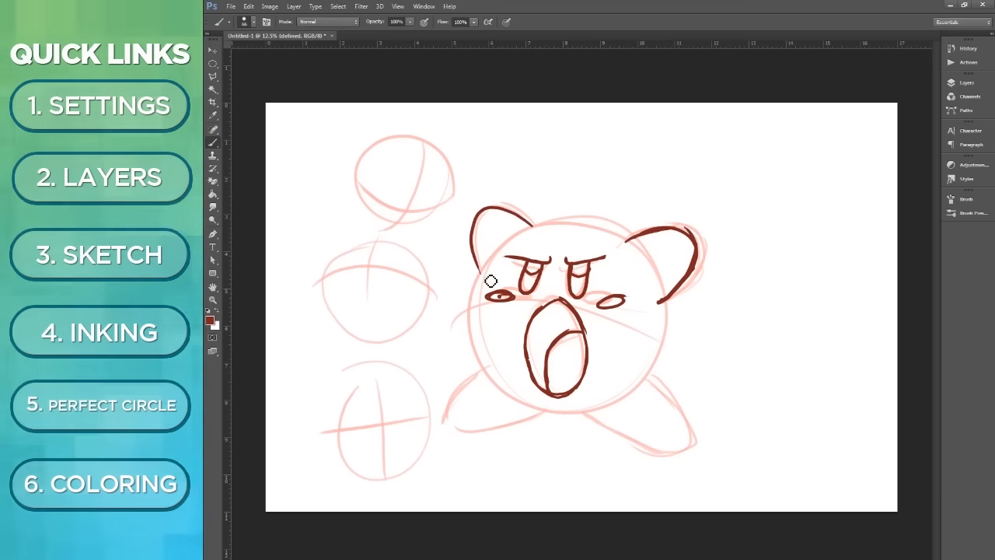
drag(489, 280, 561, 416)
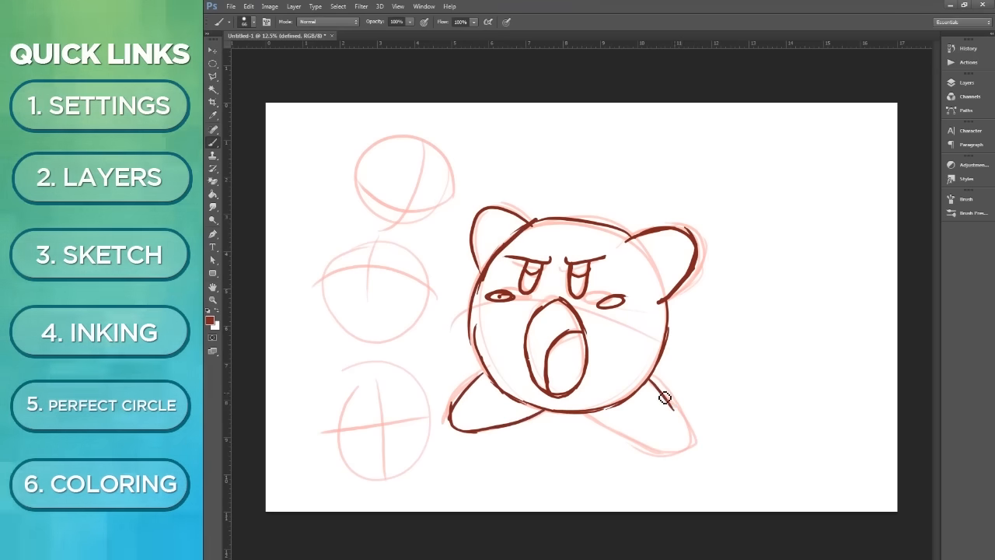
drag(664, 396, 586, 403)
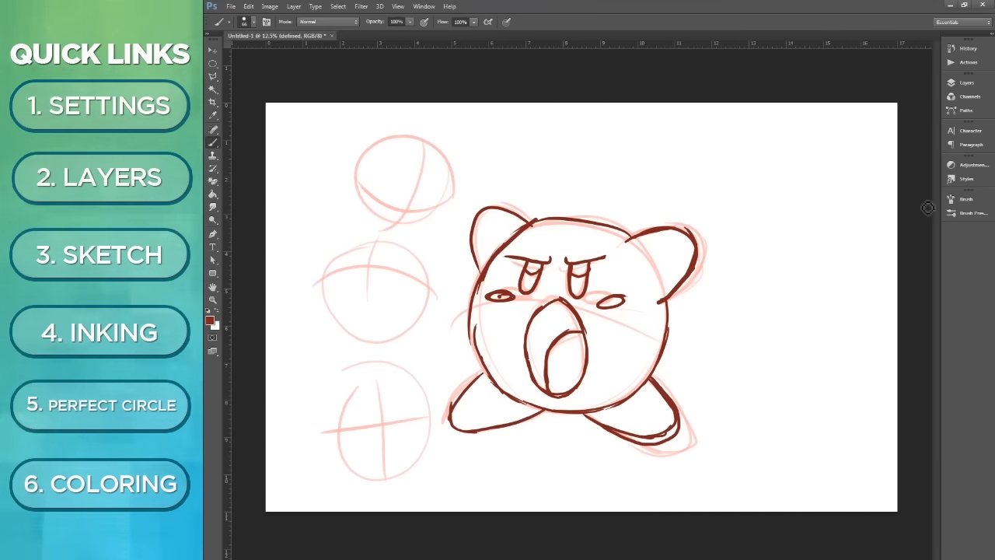
- Delete the rough sketch layer via its right-click menu in the Layers panel
click(966, 82)
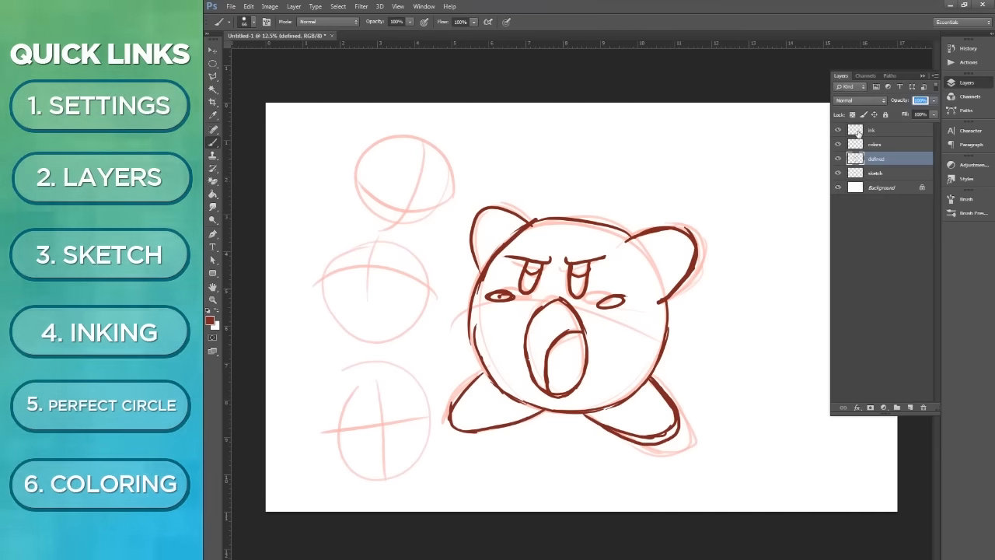
click(875, 173)
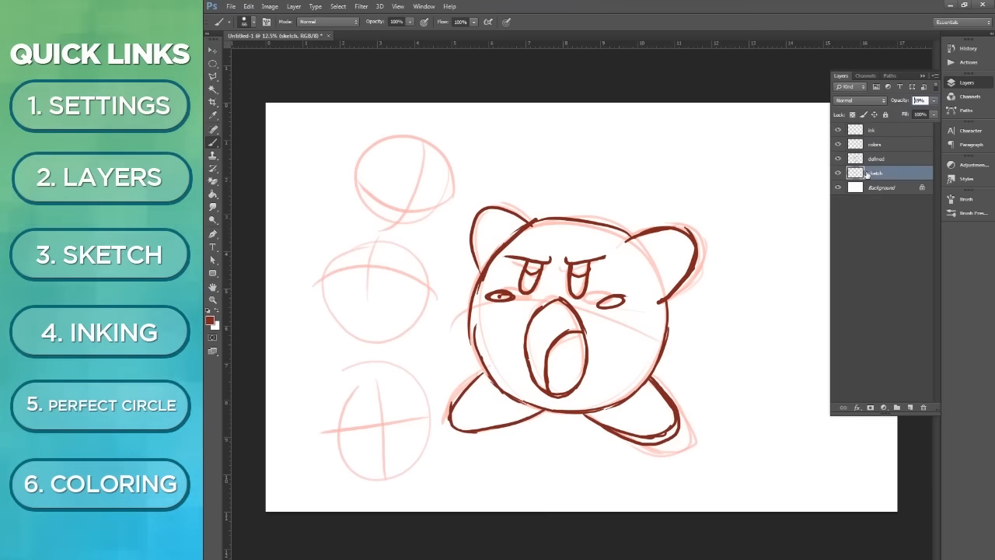
right_click(875, 173)
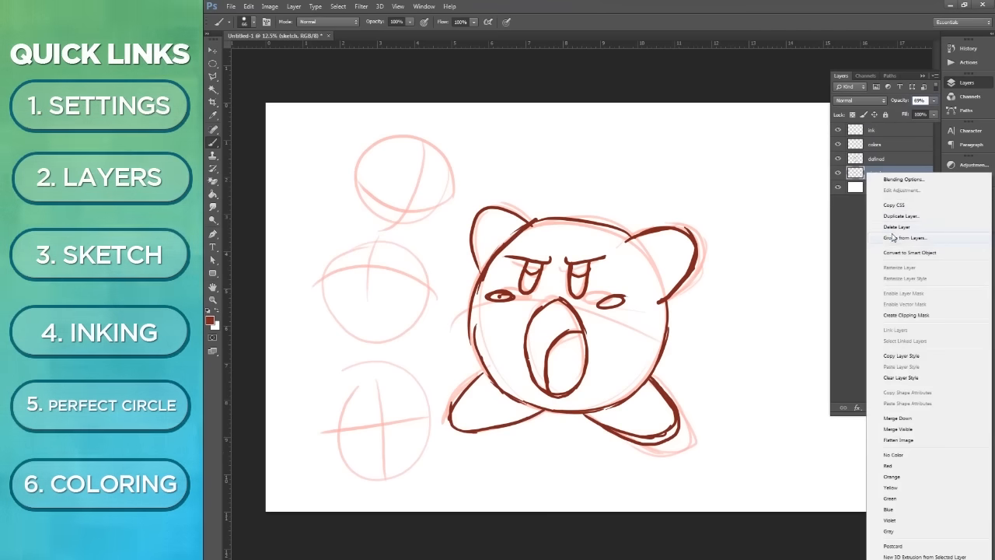
click(896, 226)
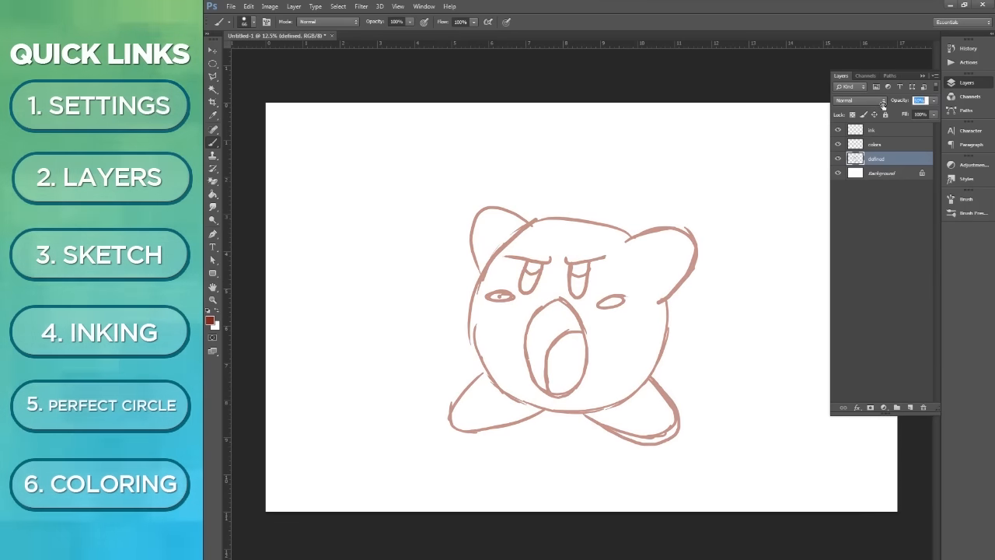
click(886, 130)
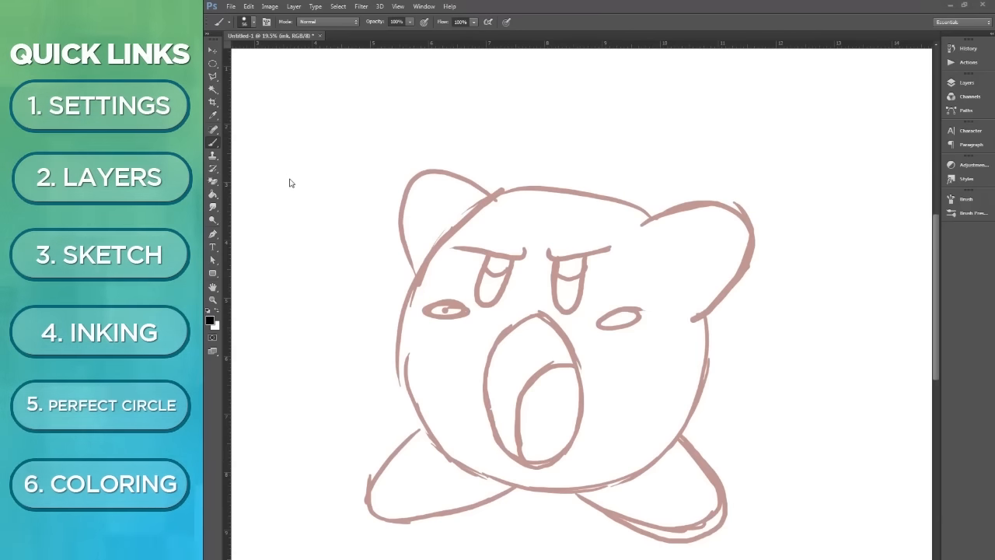
mouse_move(599, 130)
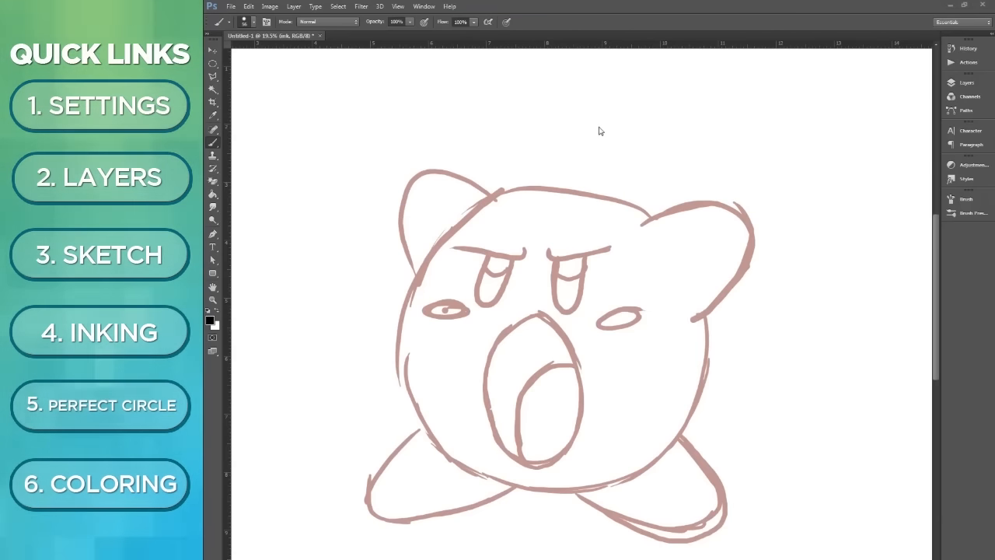
click(966, 82)
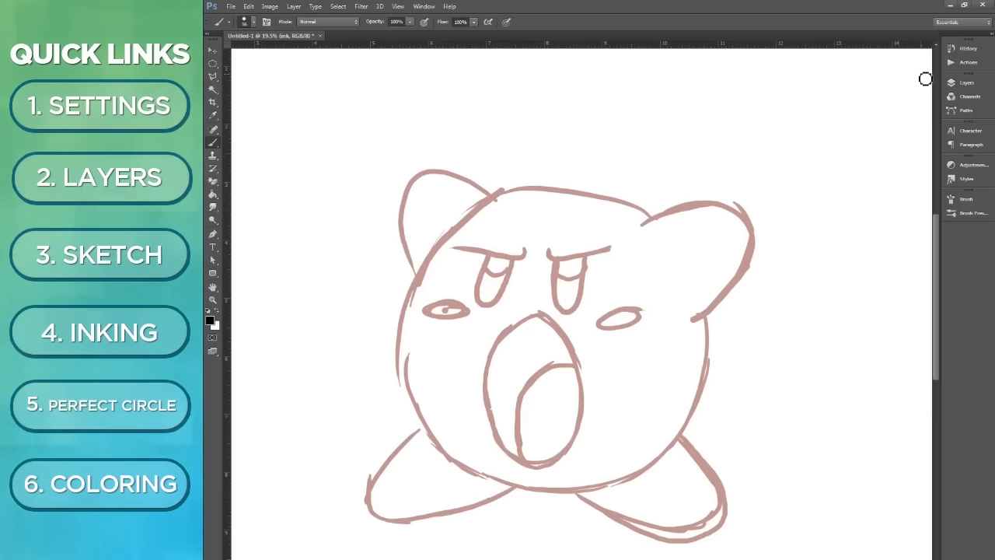
drag(381, 93, 377, 128)
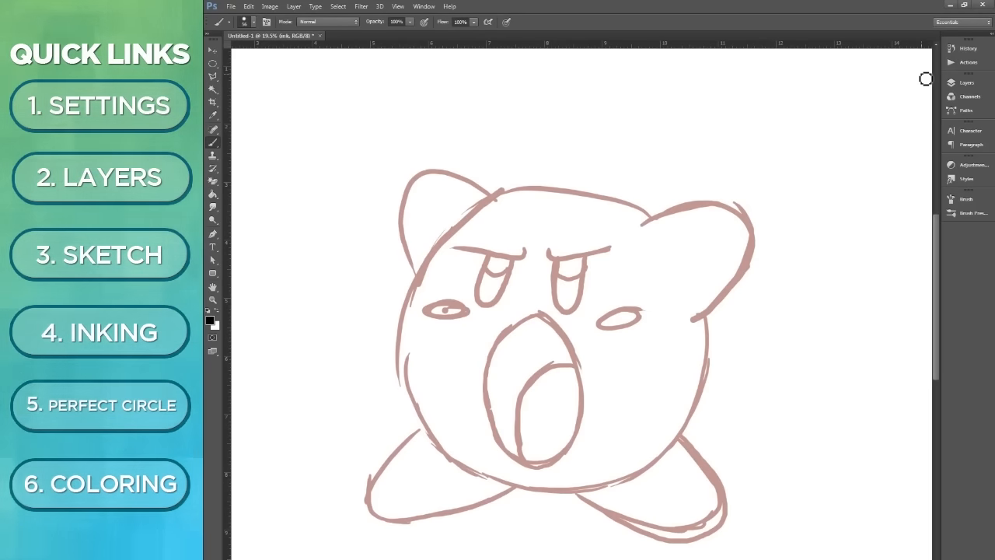
drag(323, 81, 327, 152)
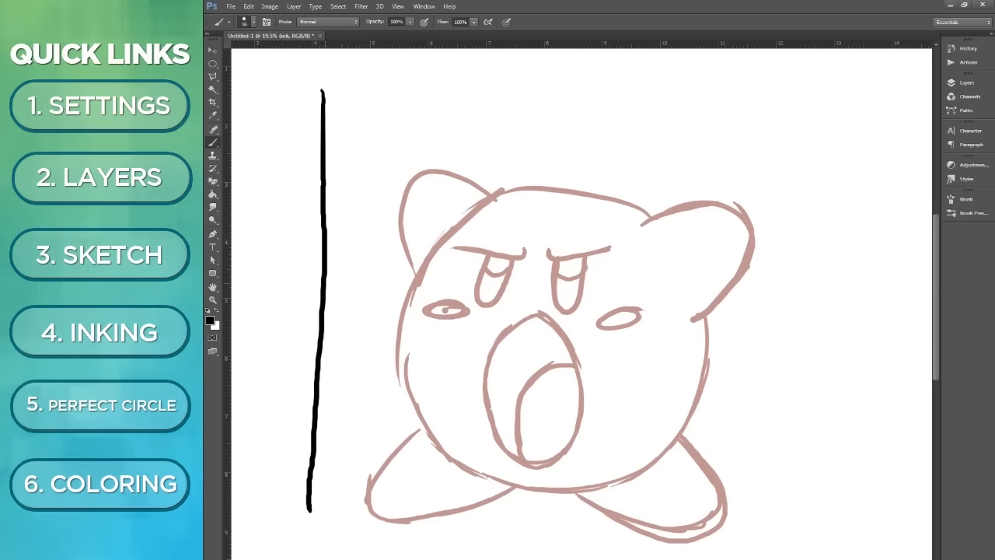
drag(342, 124, 350, 486)
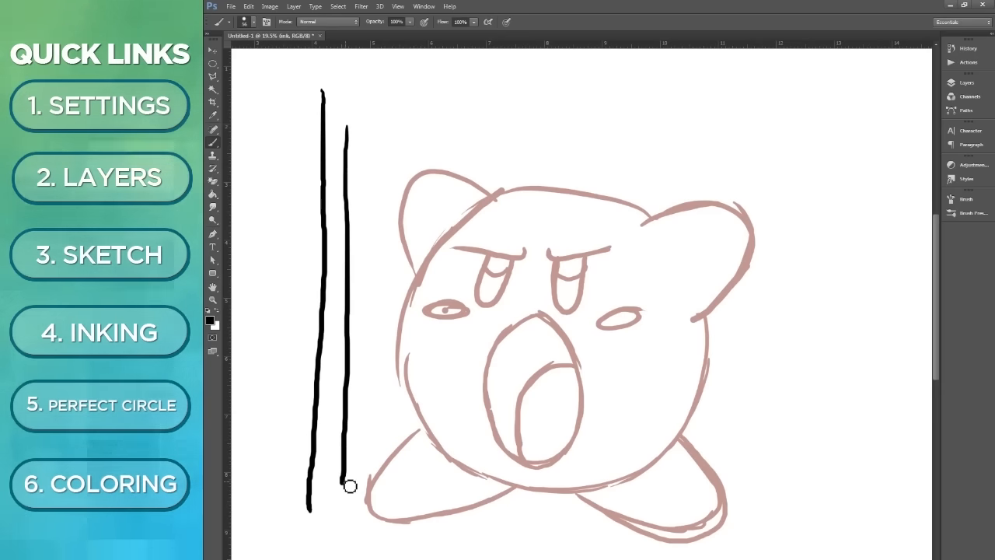
drag(384, 72, 590, 225)
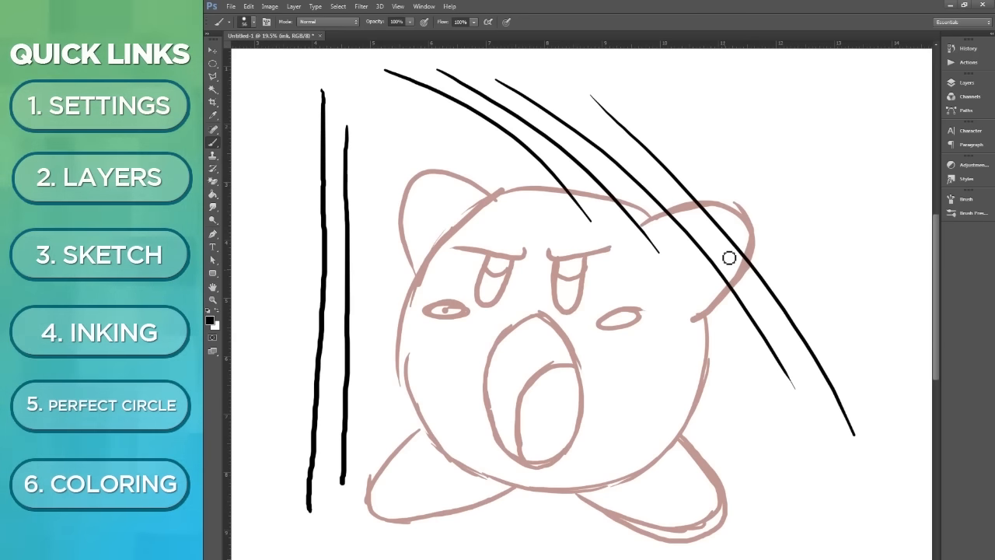
mouse_move(337, 254)
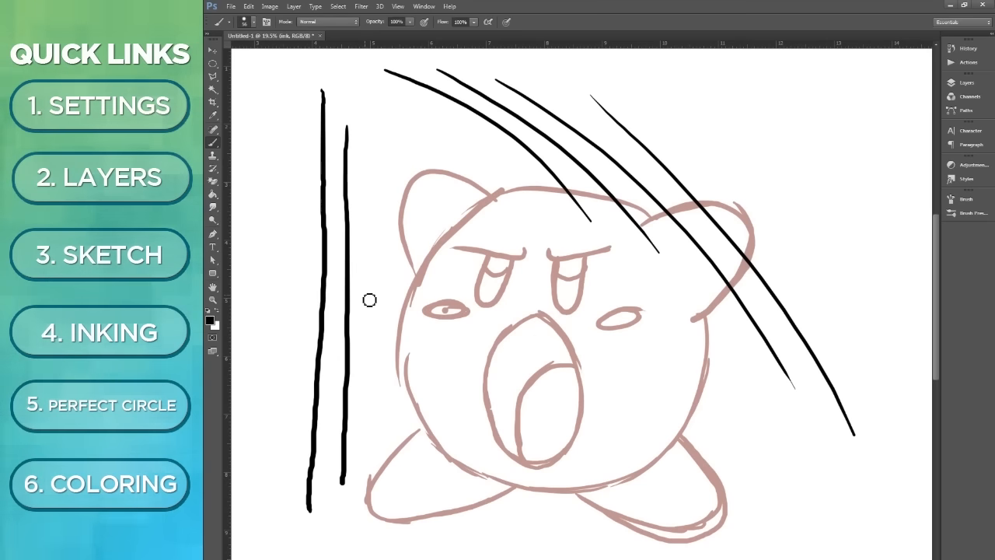
key(ctrl+z)
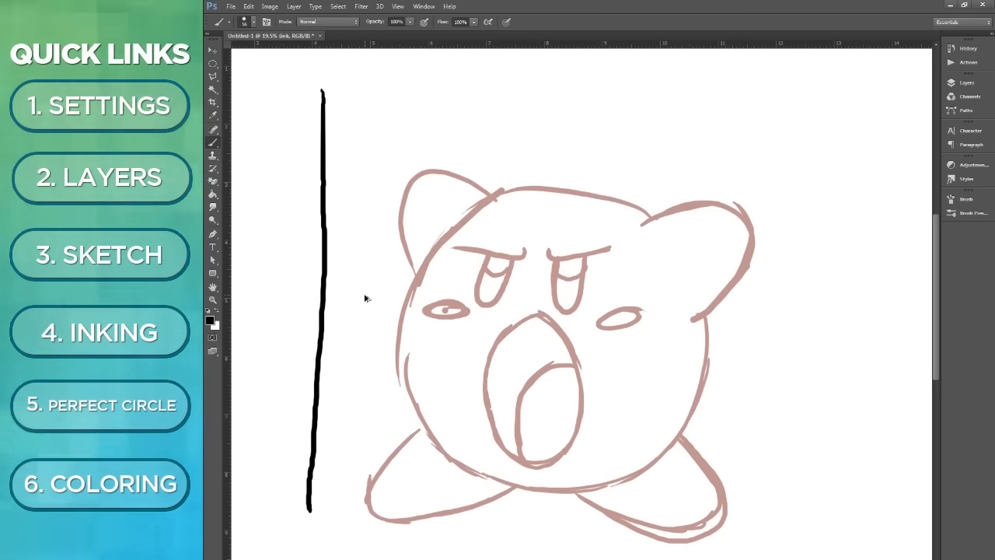
drag(383, 92, 422, 91)
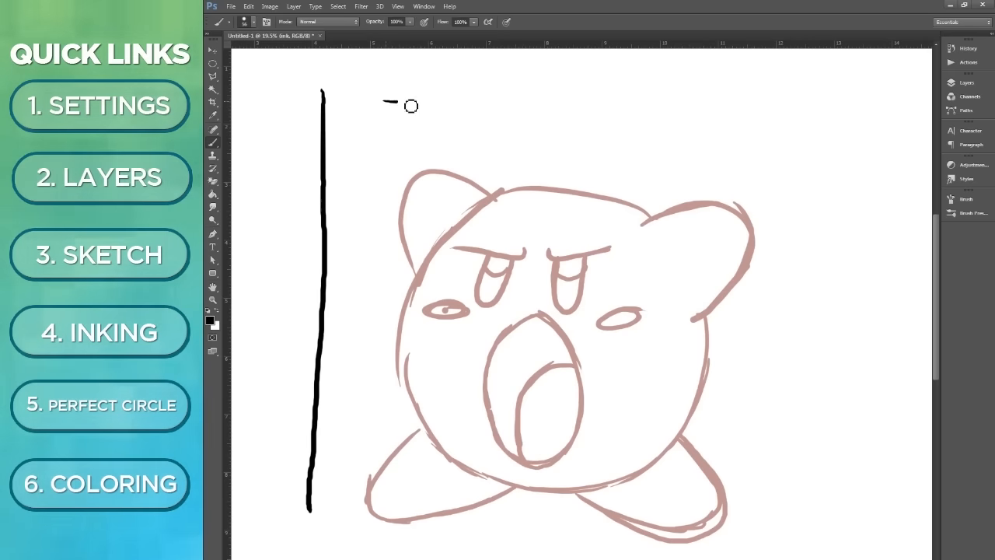
drag(389, 102, 593, 98)
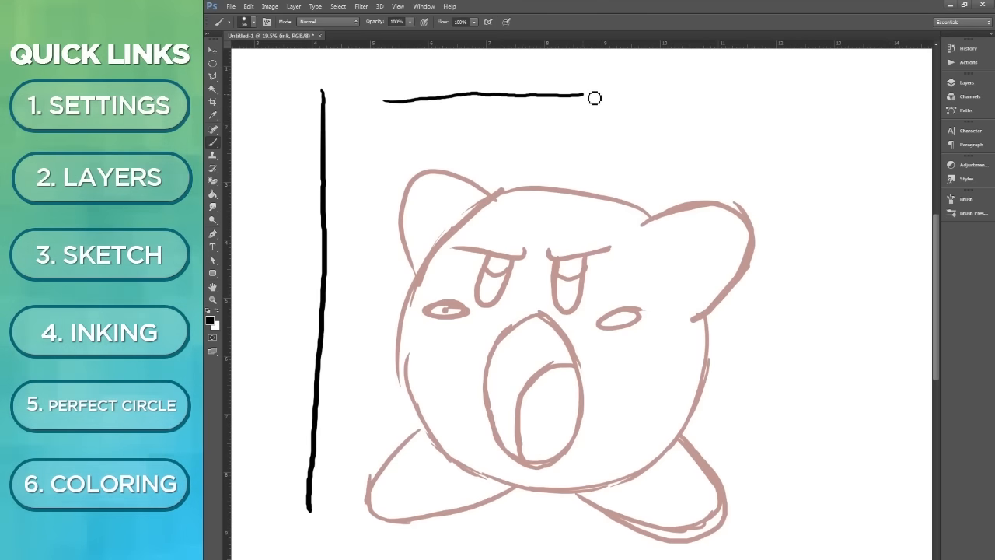
drag(594, 98, 742, 97)
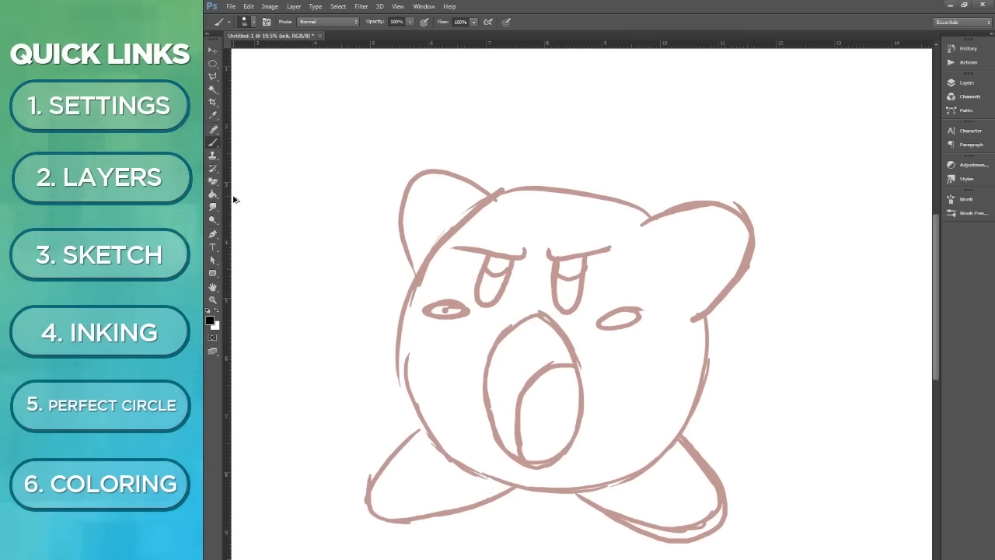
- Ink Kirby's eyes, blush marks, ears, open mouth and right foot in black
drag(742, 284, 676, 334)
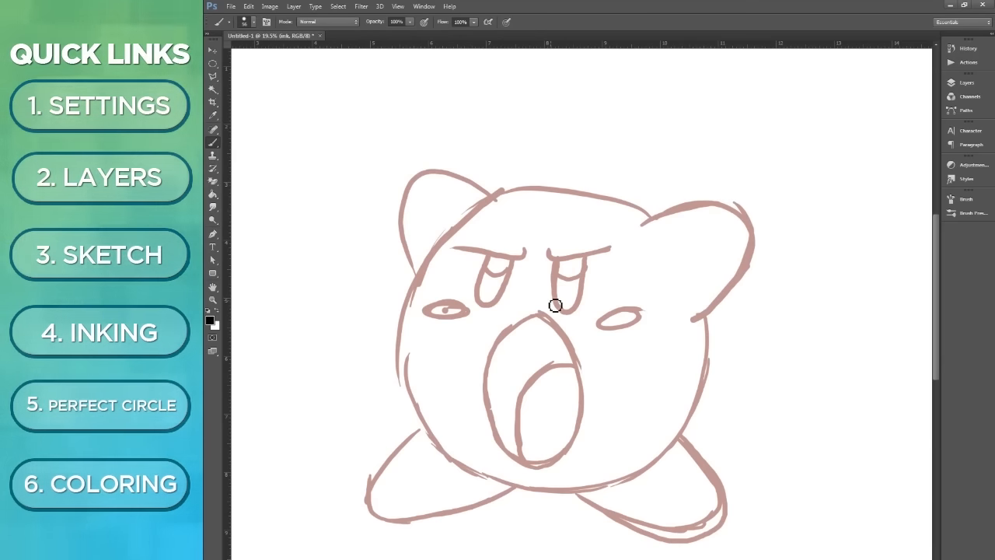
drag(637, 217, 687, 326)
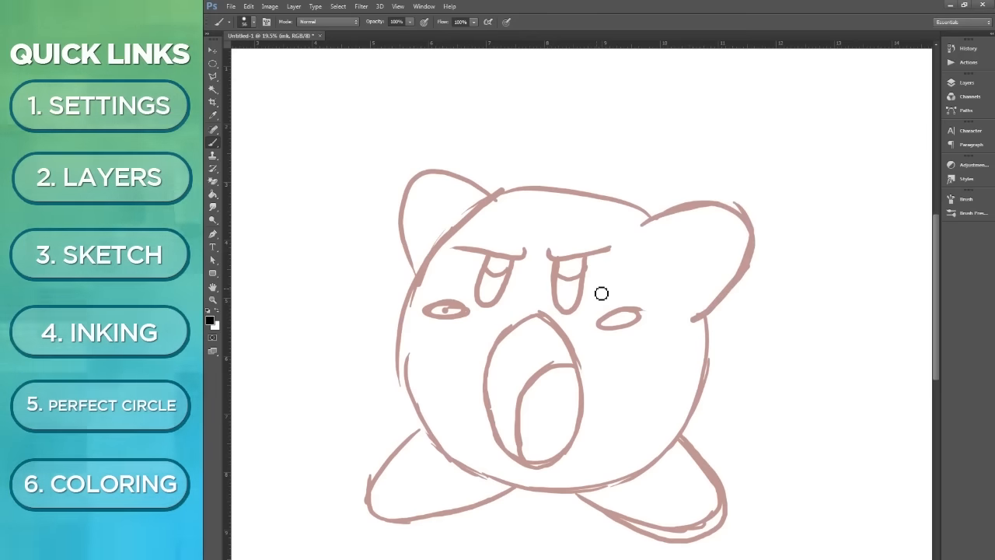
drag(637, 225, 688, 322)
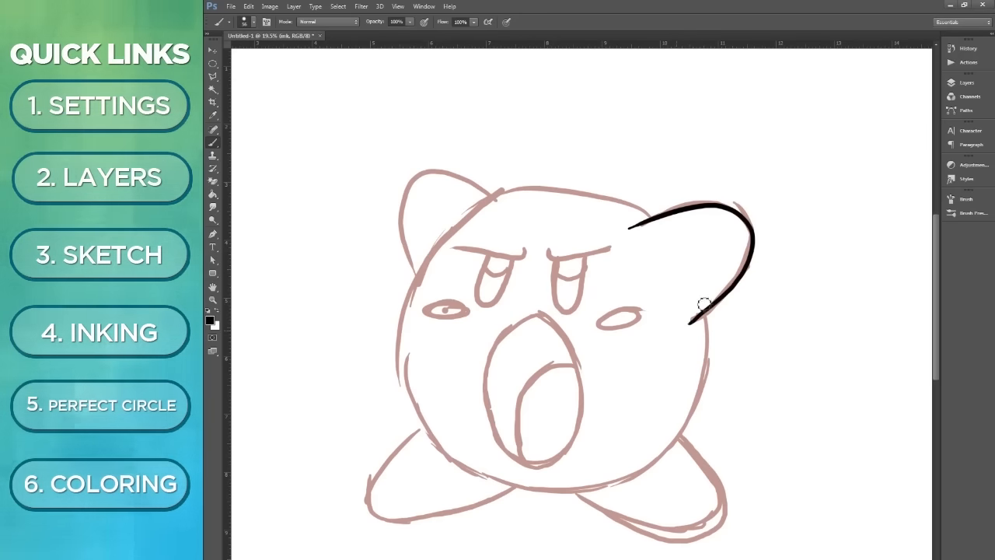
mouse_move(602, 255)
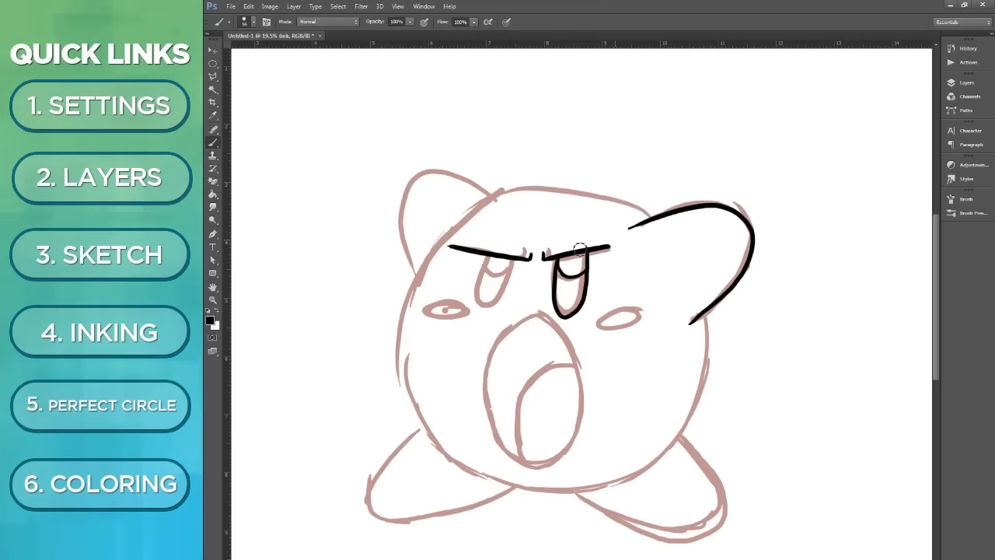
drag(505, 249, 489, 303)
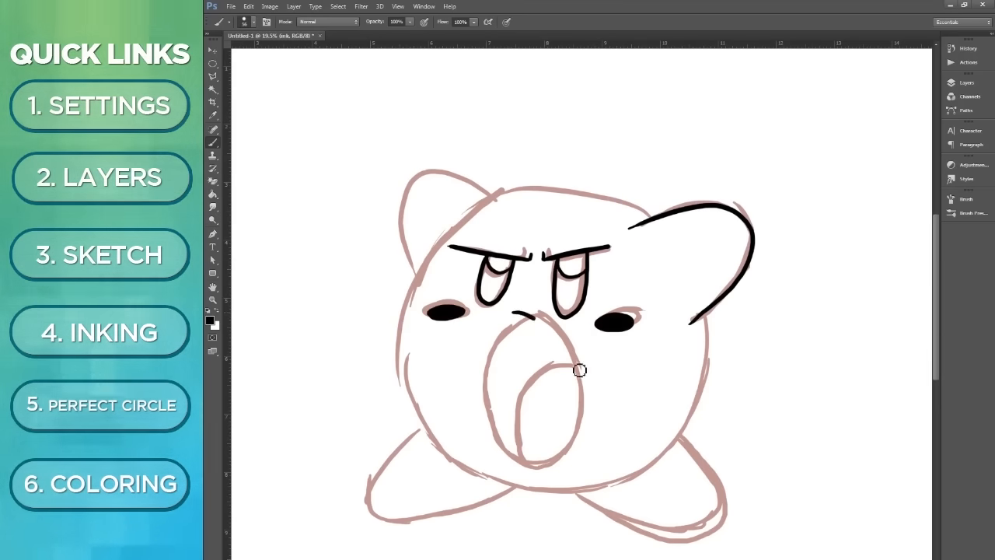
drag(512, 318, 544, 435)
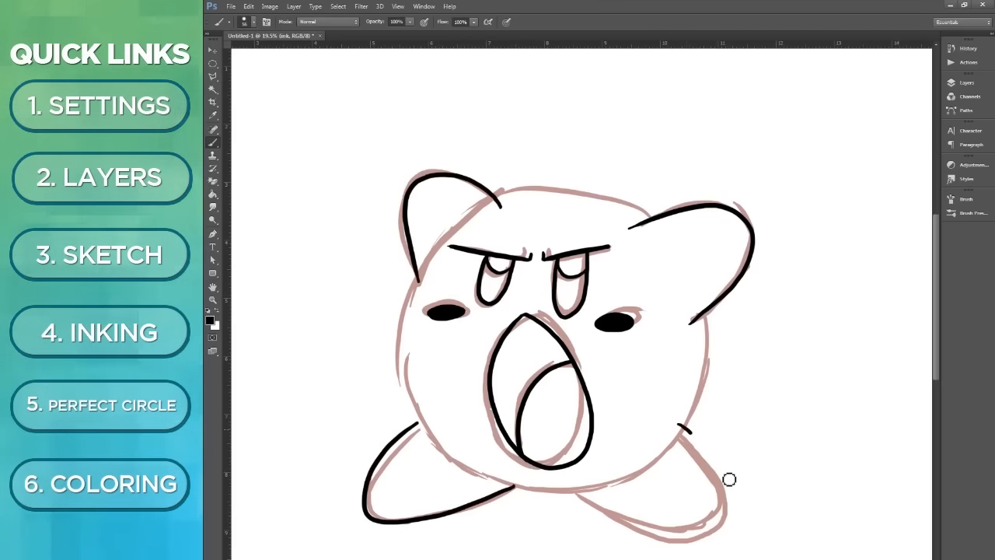
drag(729, 480, 545, 460)
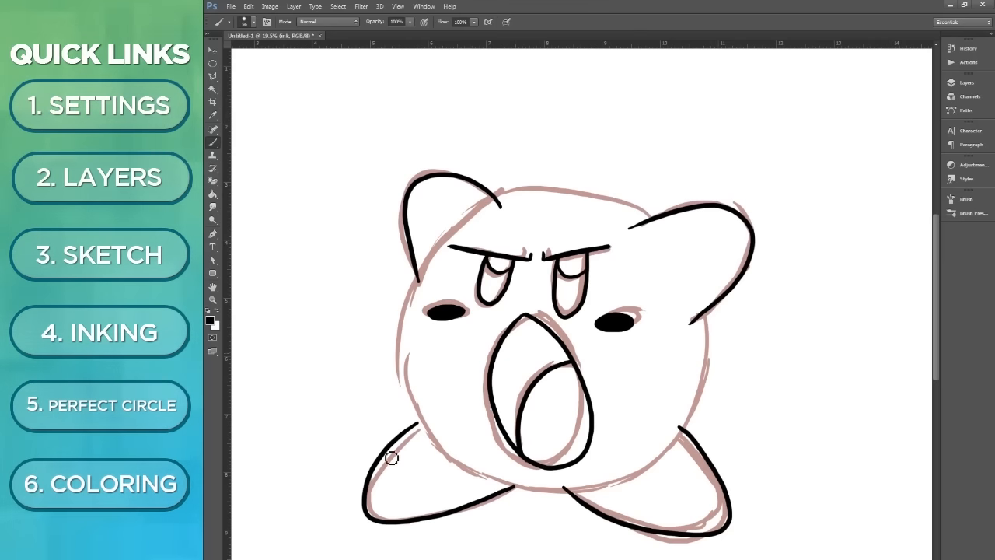
click(966, 82)
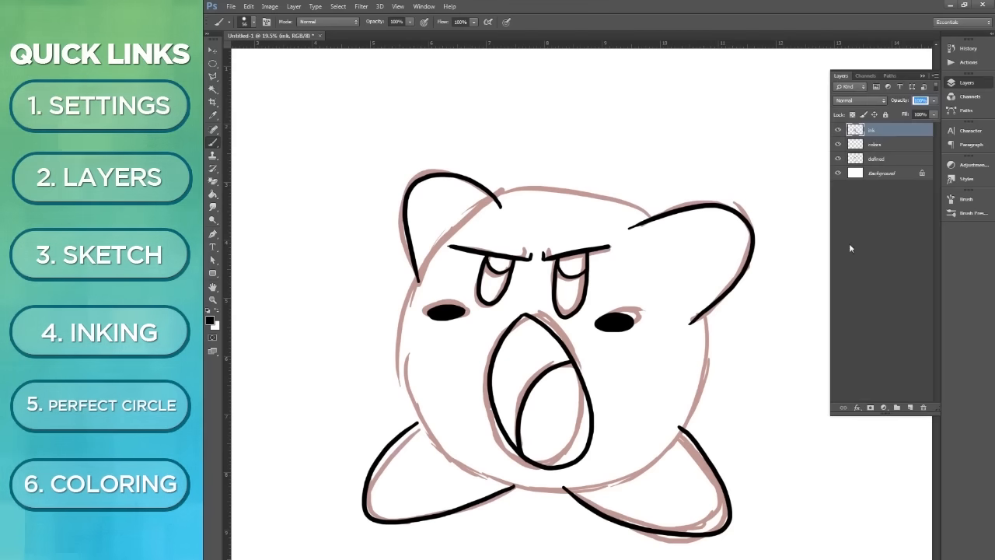
mouse_move(900, 377)
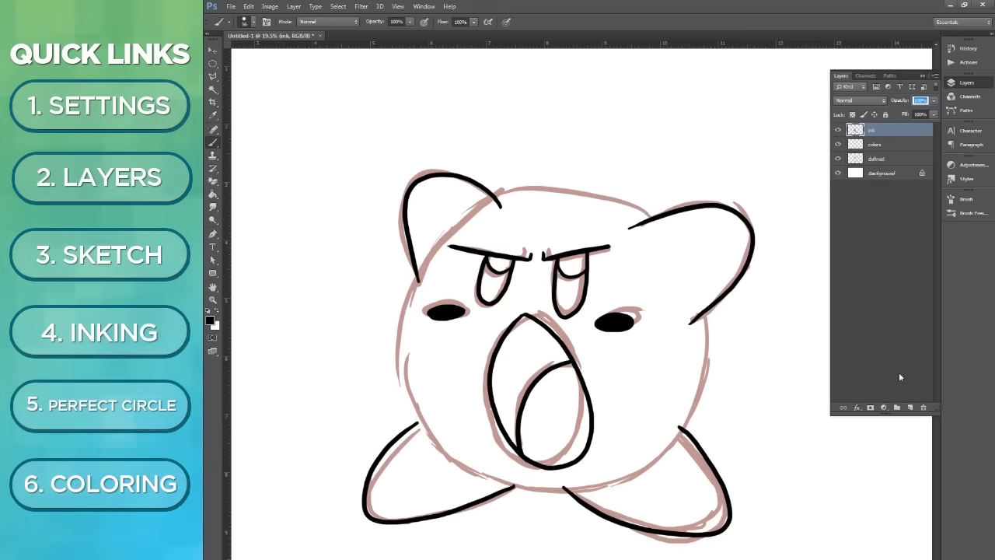
- Add a new empty Layer 1 above the ink layer
click(896, 407)
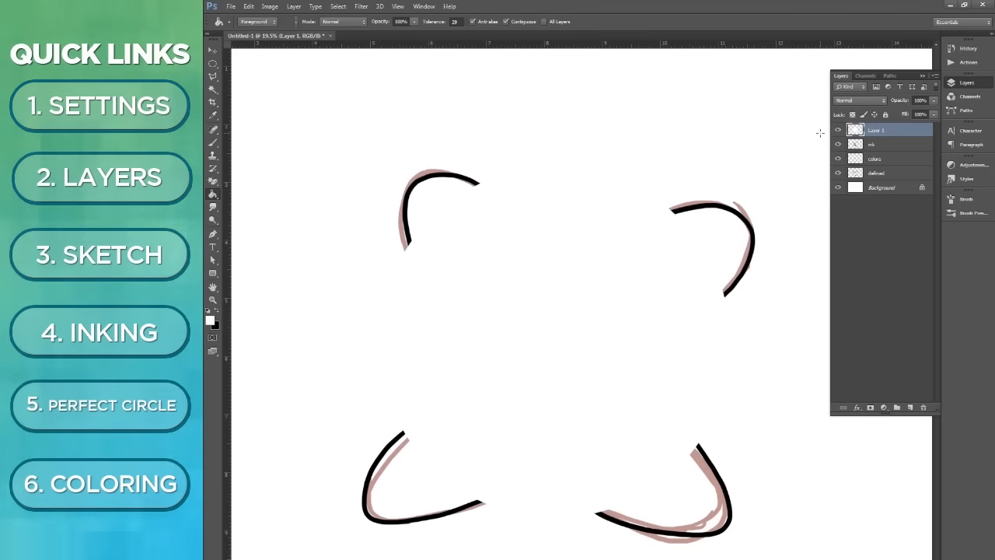
- Apply a black outside Stroke to Layer 1 through Blending Options
right_click(877, 130)
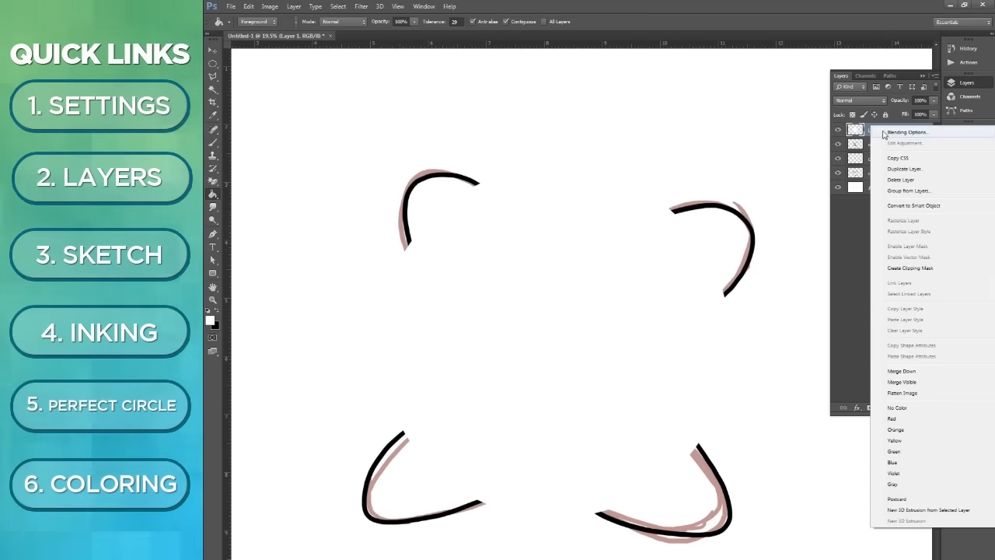
click(902, 132)
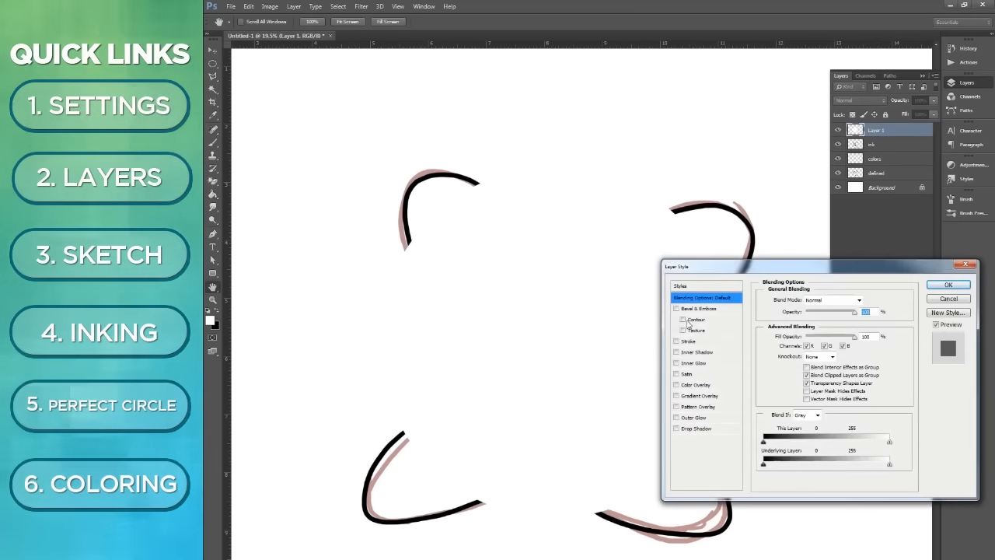
click(686, 341)
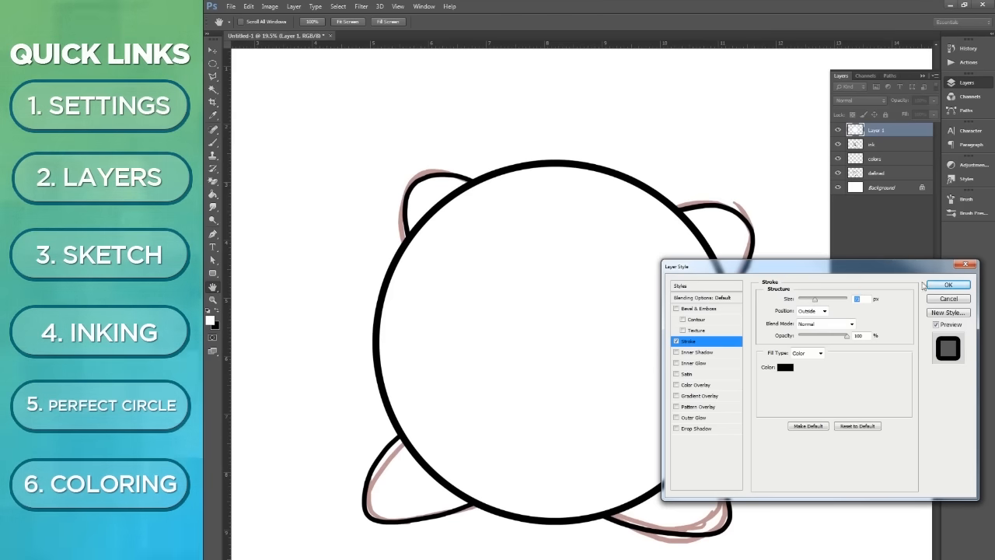
click(947, 283)
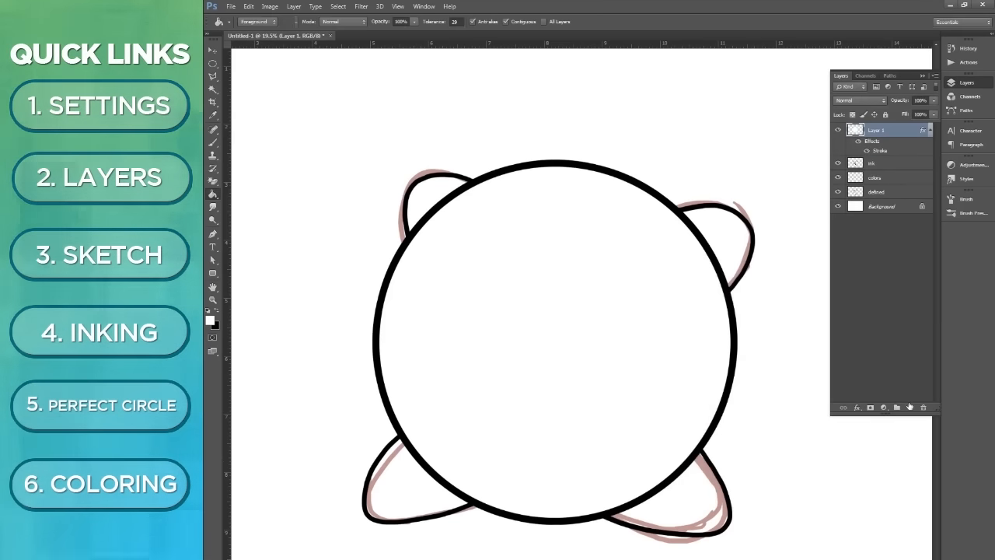
- Add an empty layer above the outlined circle and bring up the layer menu to merge
click(896, 407)
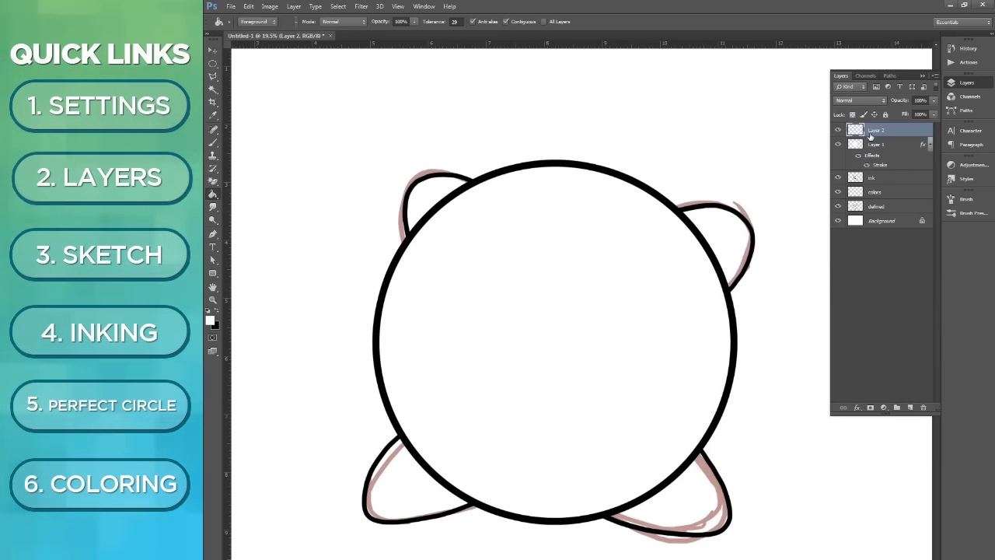
right_click(877, 130)
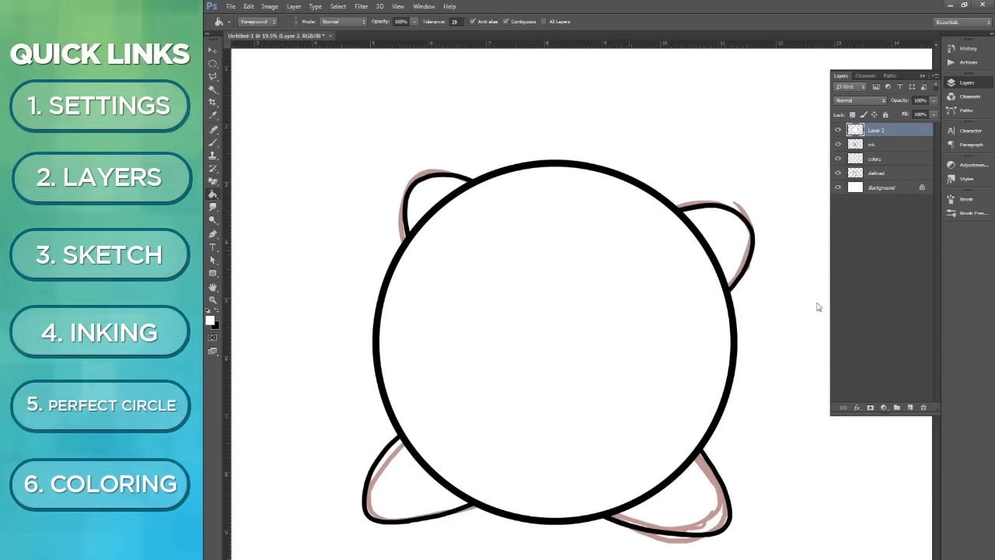
mouse_move(750, 179)
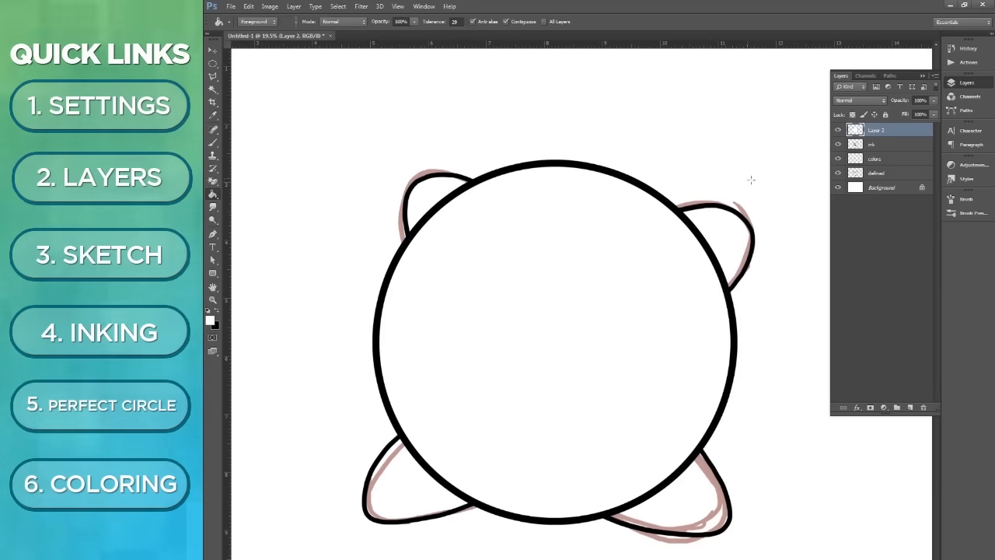
mouse_move(730, 192)
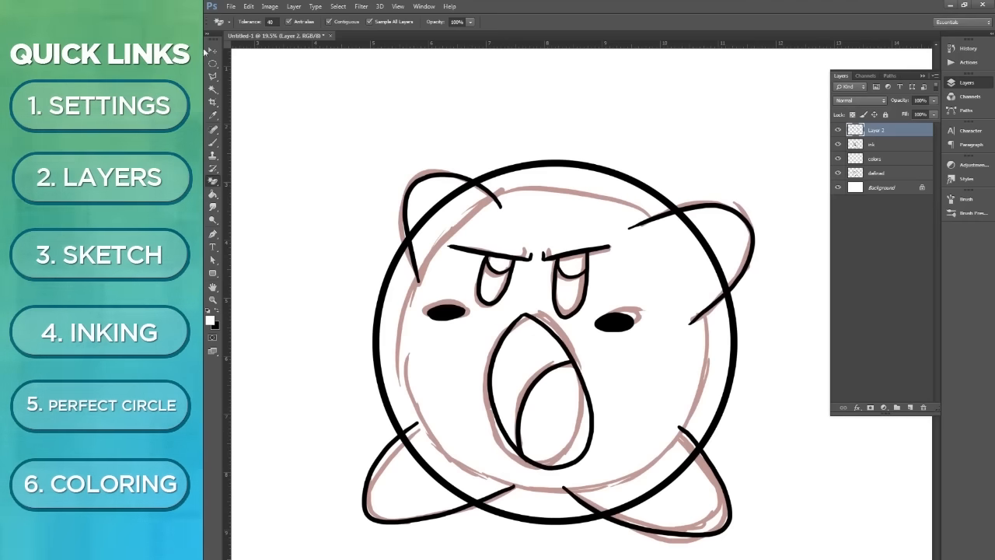
- Scale the black ring down with Free Transform to fit Kirby's sketched body
click(212, 42)
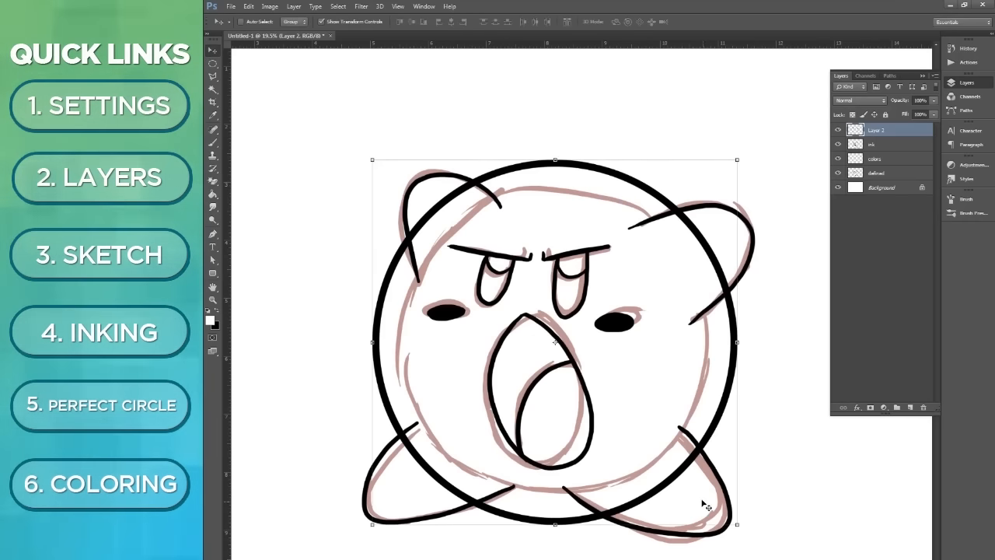
drag(736, 525, 713, 503)
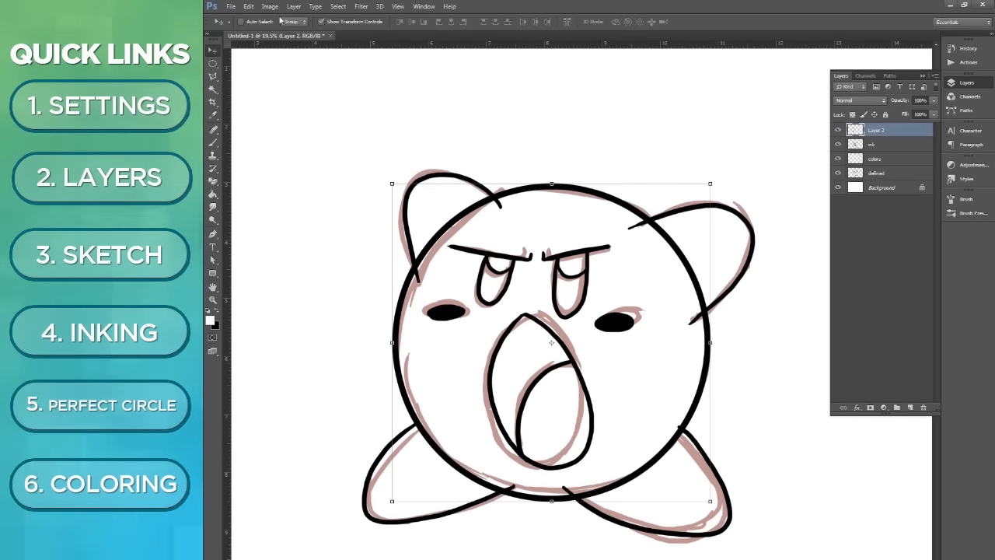
click(248, 6)
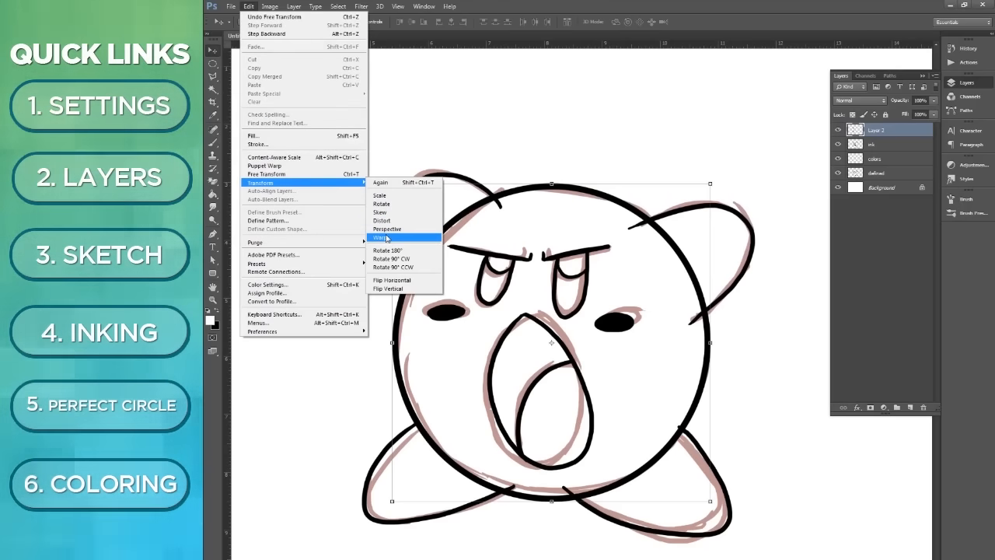
- Warp the black ring so it follows Kirby's body contour, and commit the warp
click(382, 238)
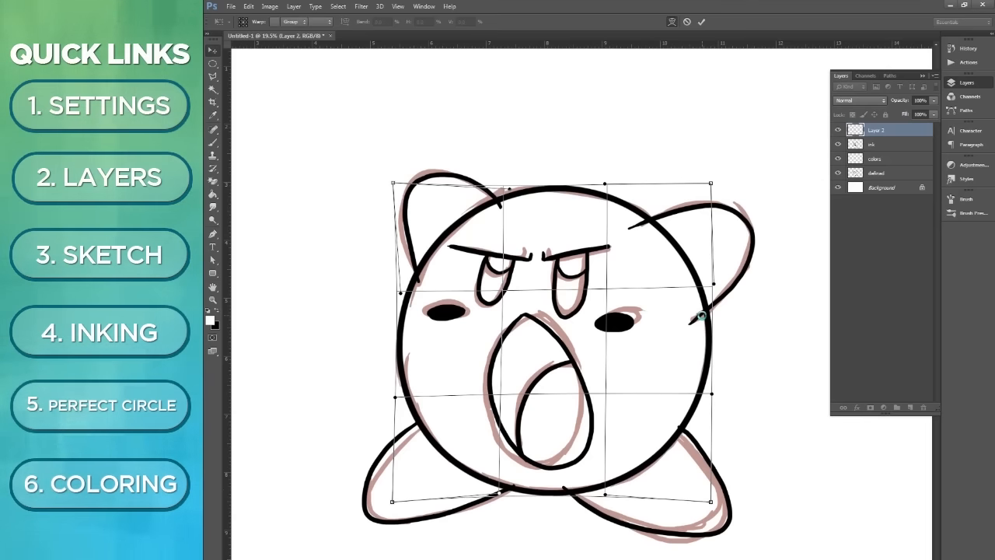
click(700, 21)
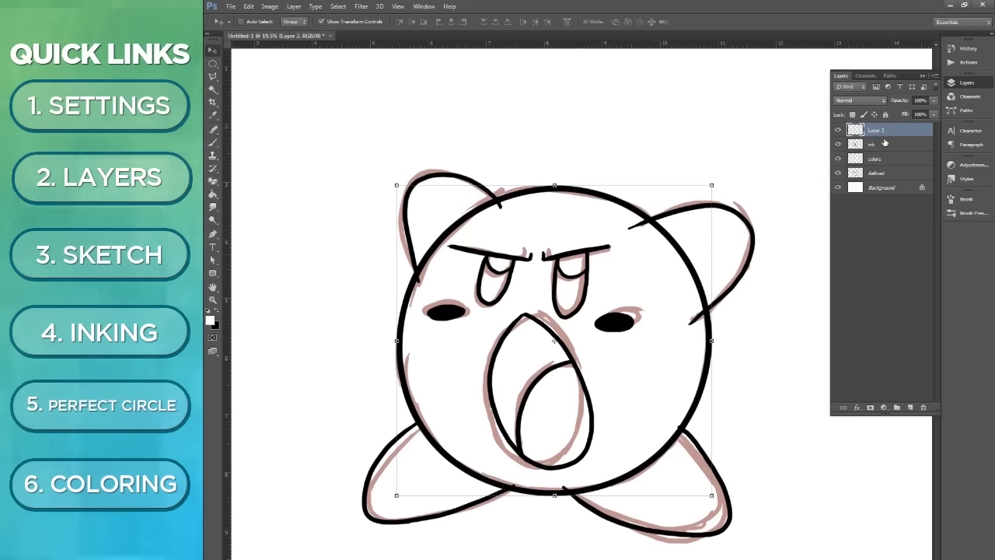
- Hide the sketch layer, move the ring layer beneath the ink layer, and select the ink layer
click(838, 173)
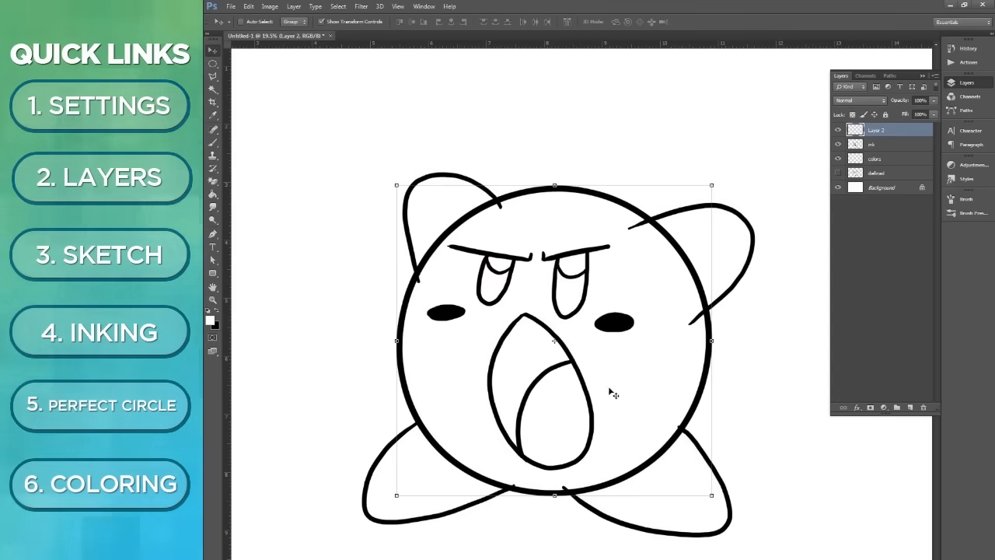
mouse_move(480, 219)
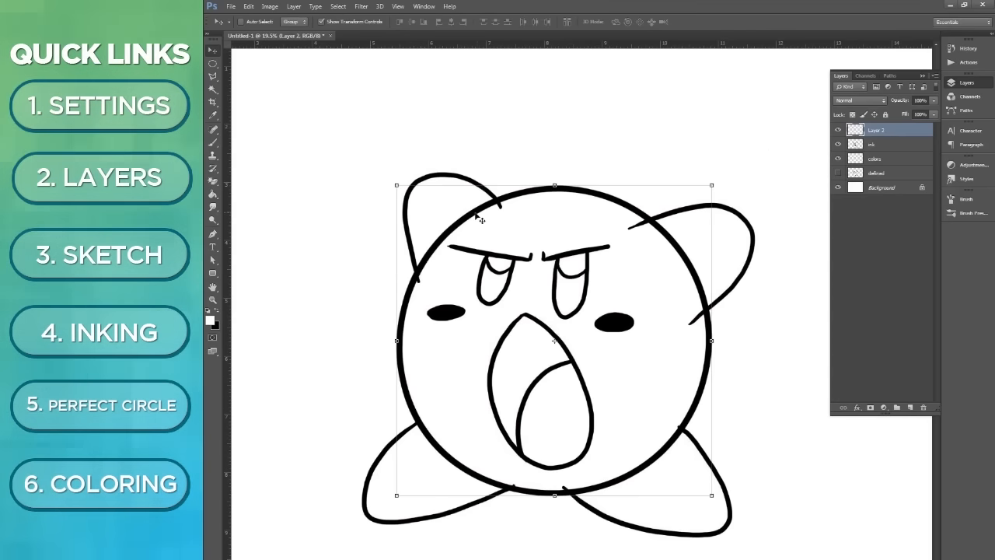
mouse_move(649, 398)
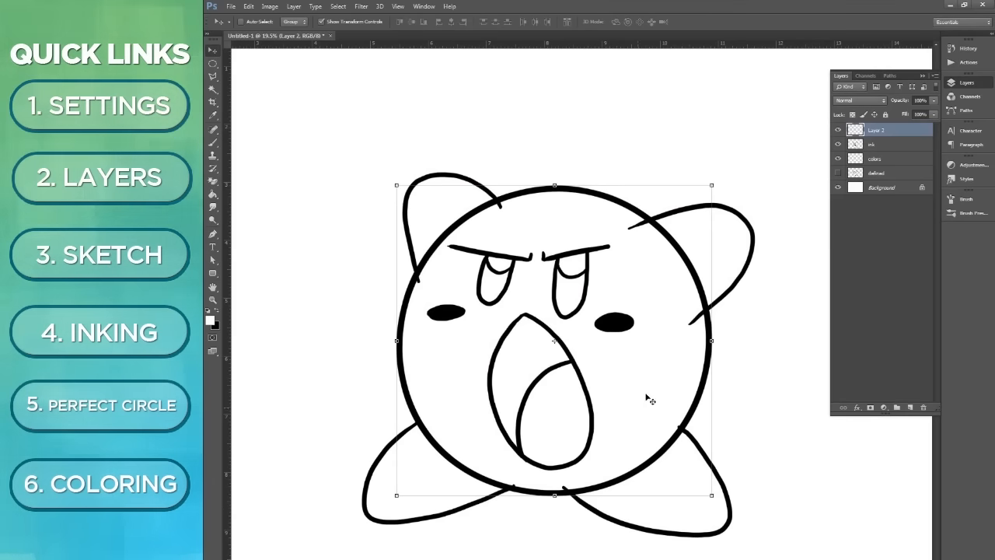
drag(878, 130, 877, 144)
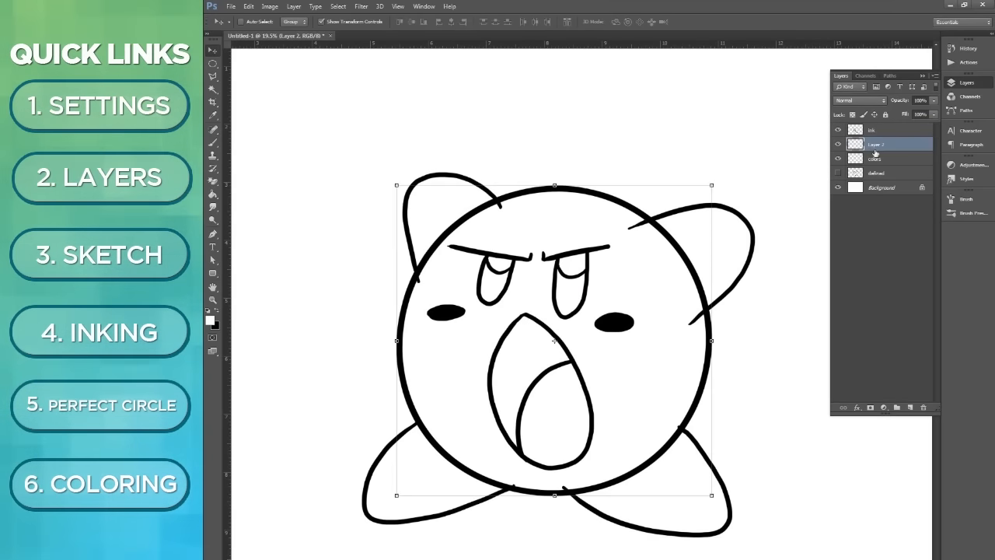
click(874, 143)
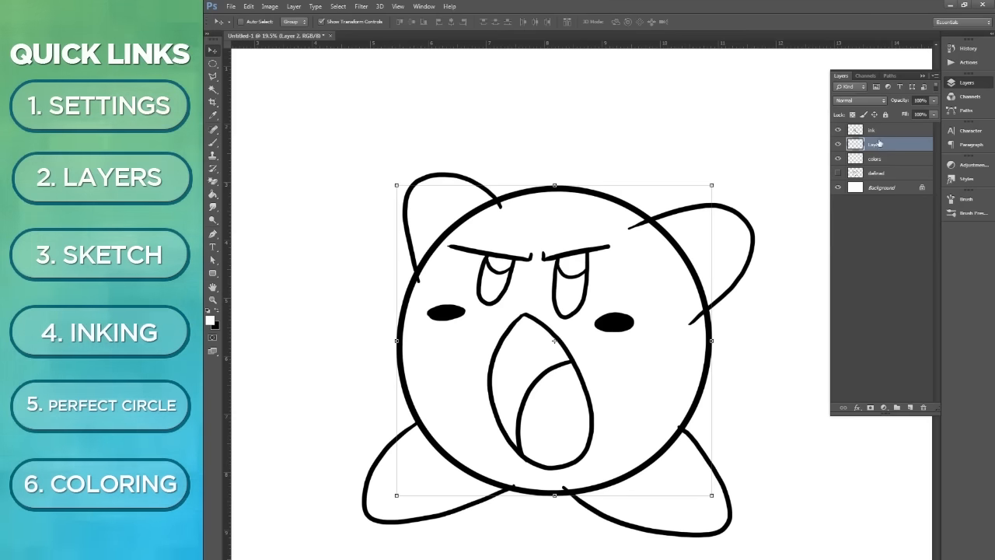
click(879, 130)
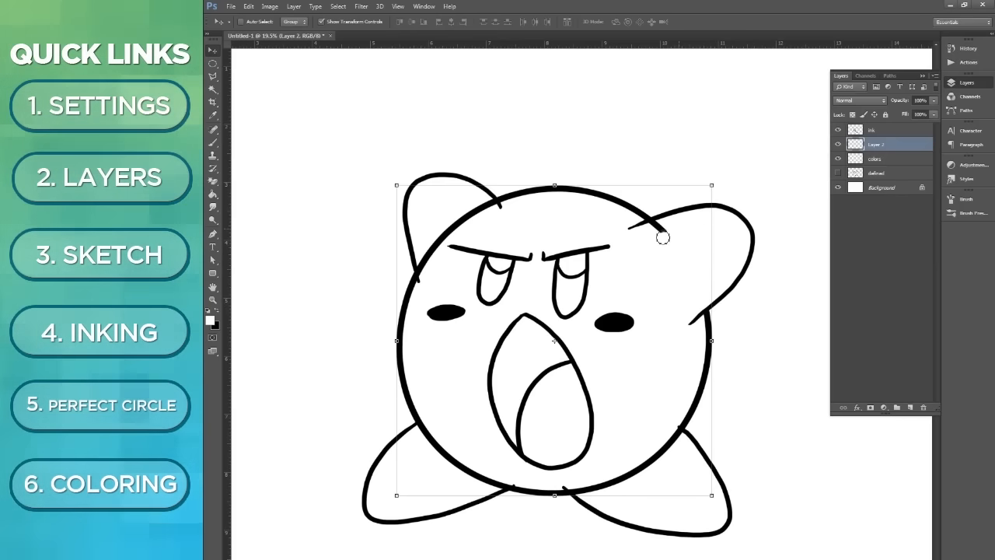
click(870, 129)
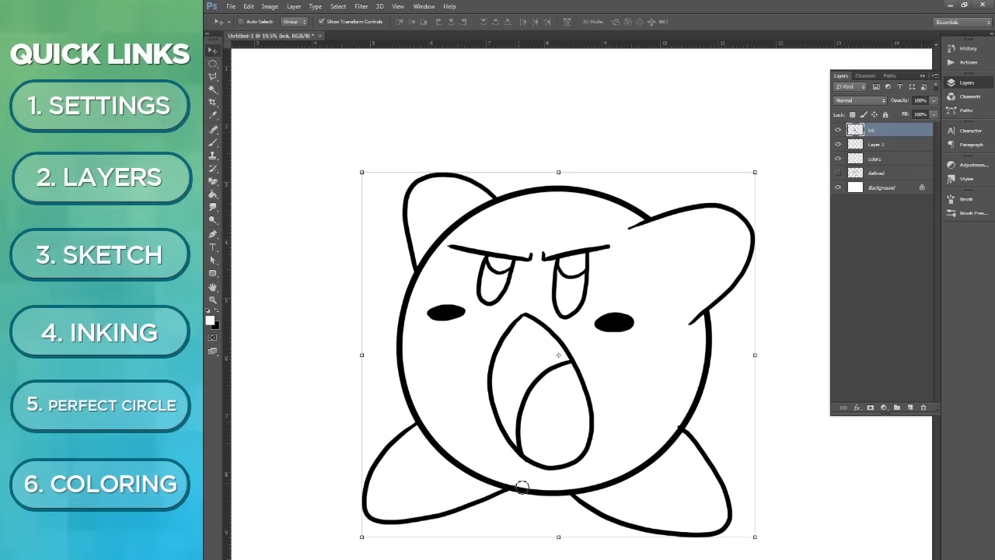
mouse_move(682, 429)
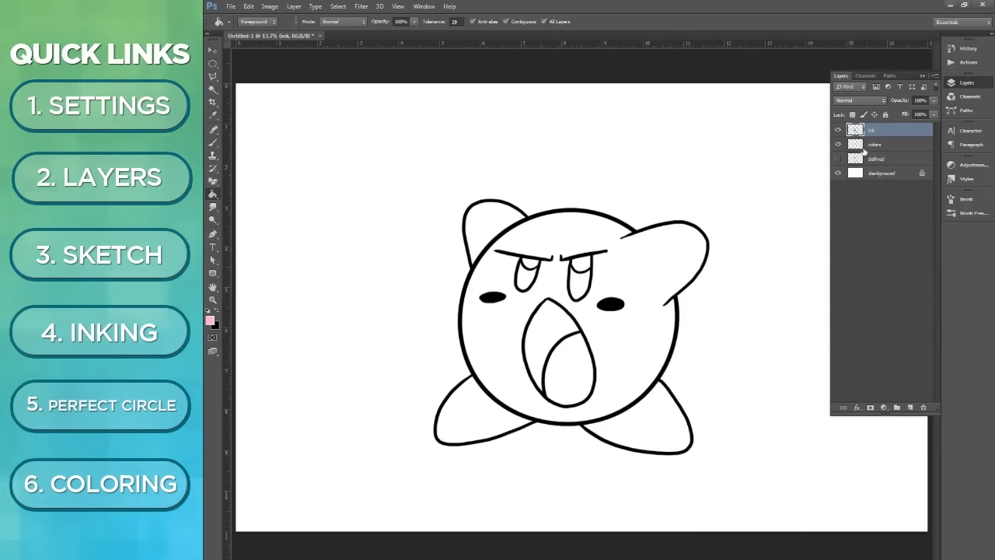
- Create a colors layer and fill Kirby's ear with pink, toggling layers to check the fill
click(874, 144)
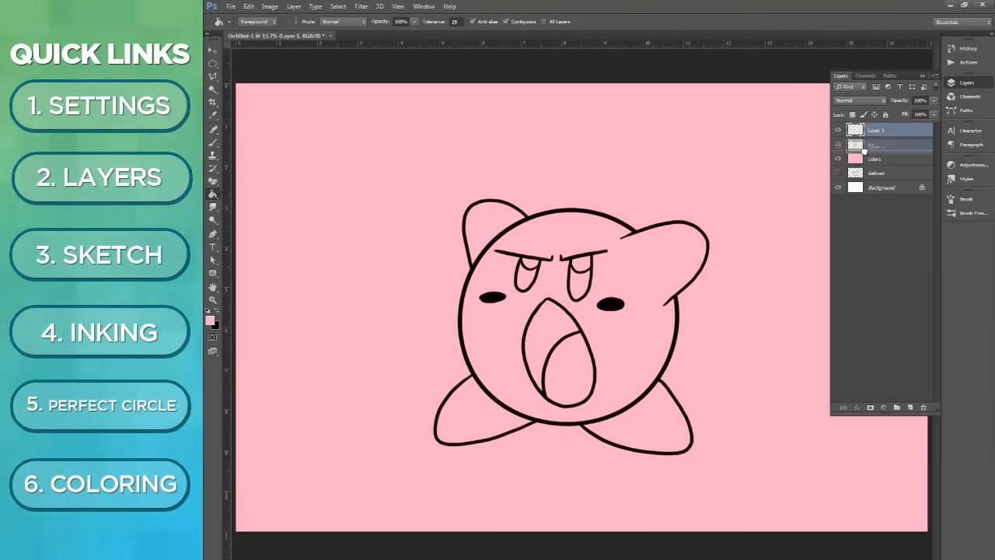
click(838, 159)
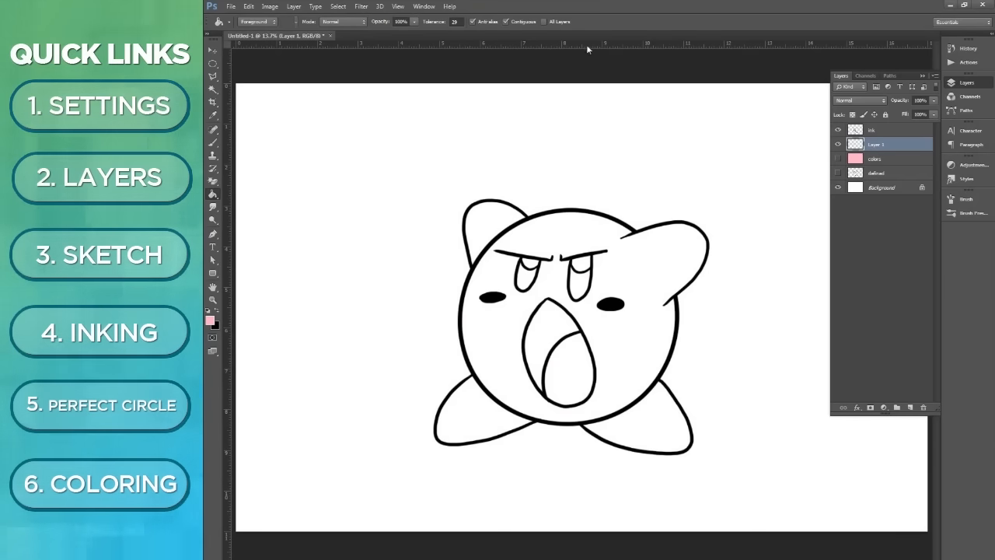
mouse_move(565, 193)
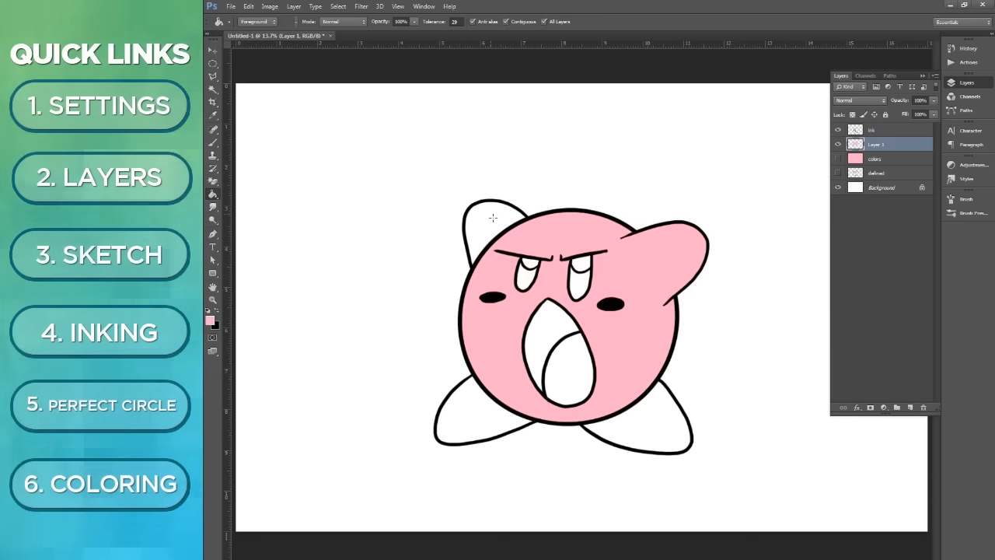
click(838, 130)
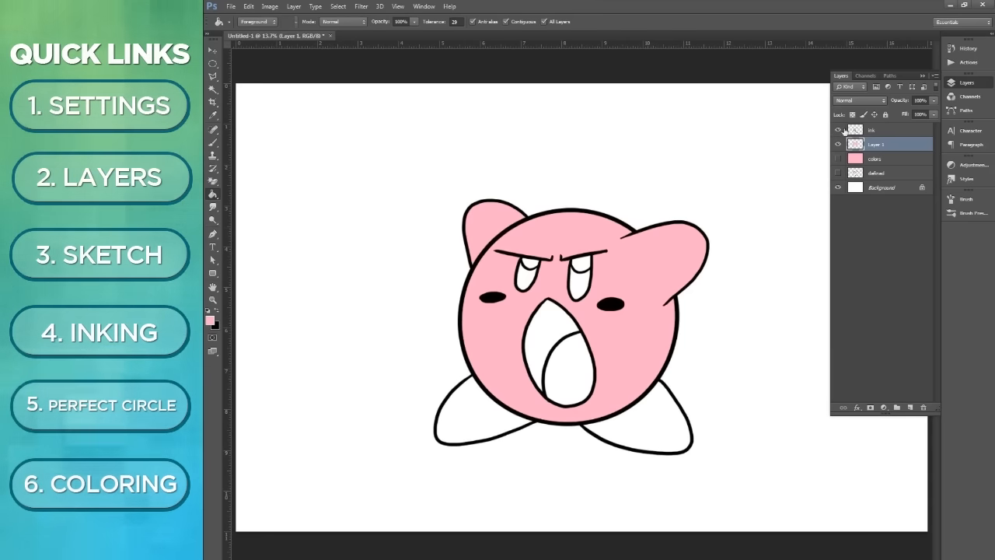
click(838, 130)
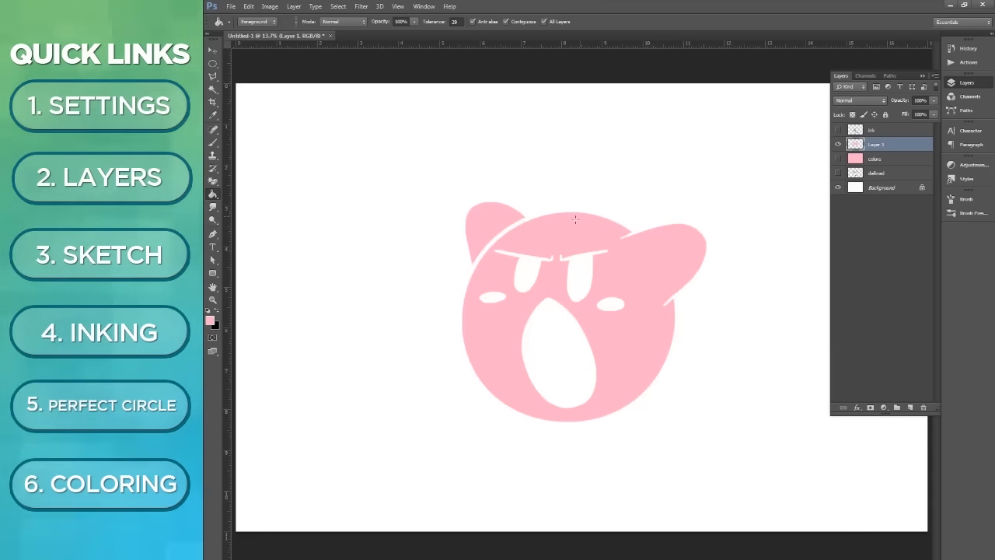
mouse_move(649, 418)
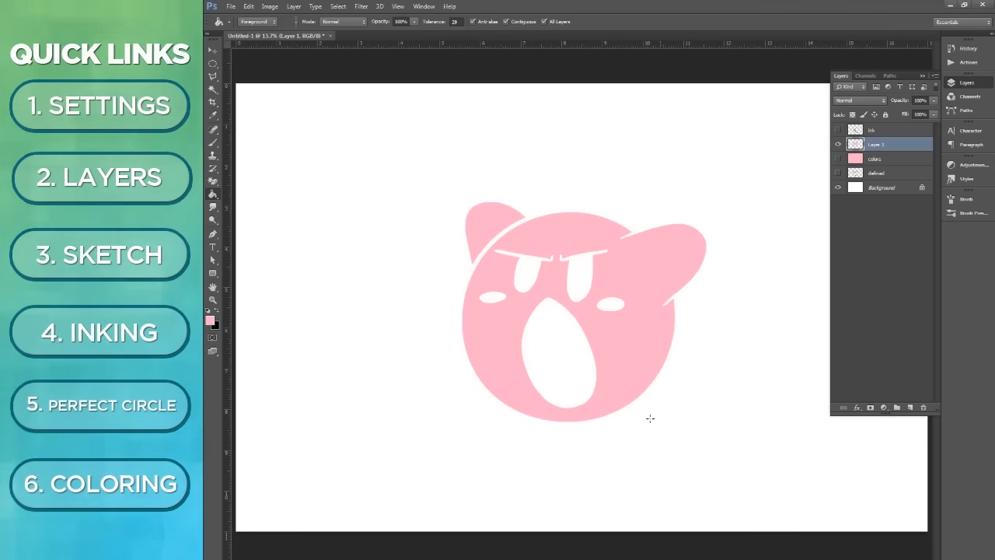
mouse_move(691, 289)
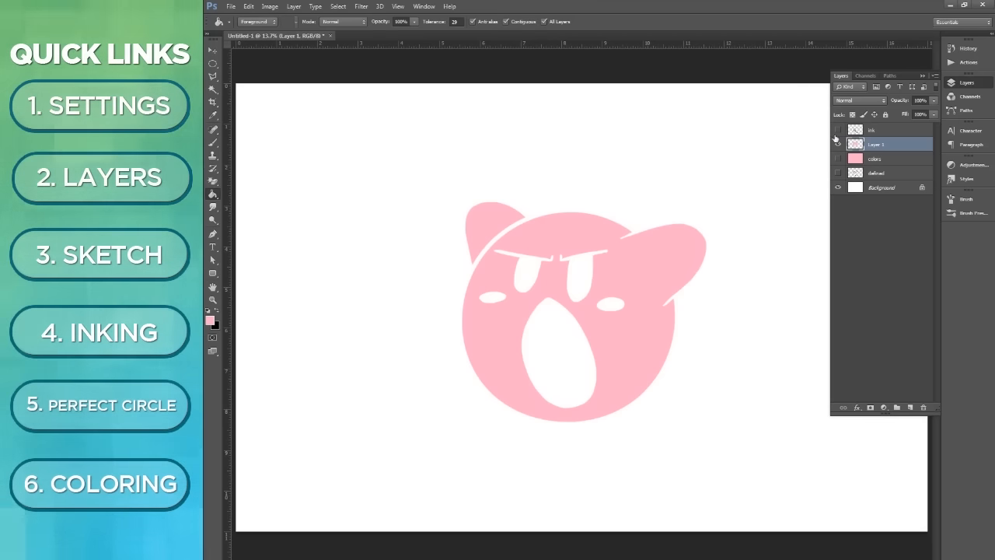
click(838, 158)
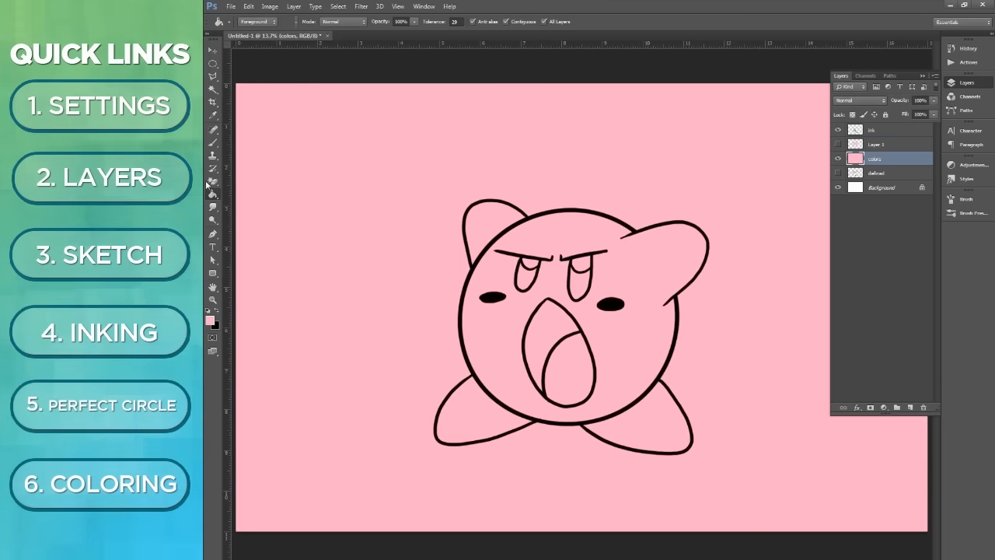
- Pick a paler pink for the body and an orange tongue colour in the Color Picker
click(211, 319)
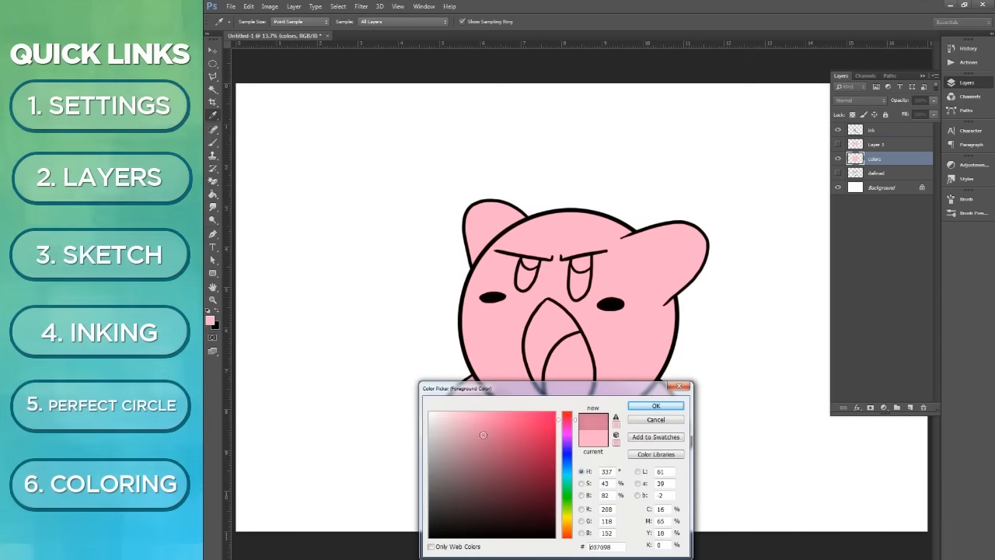
click(461, 410)
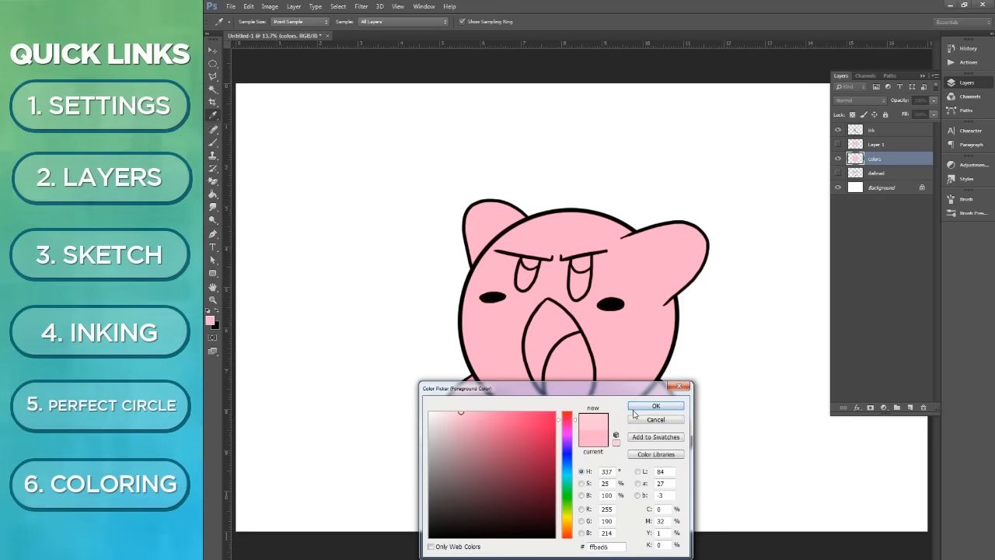
click(655, 404)
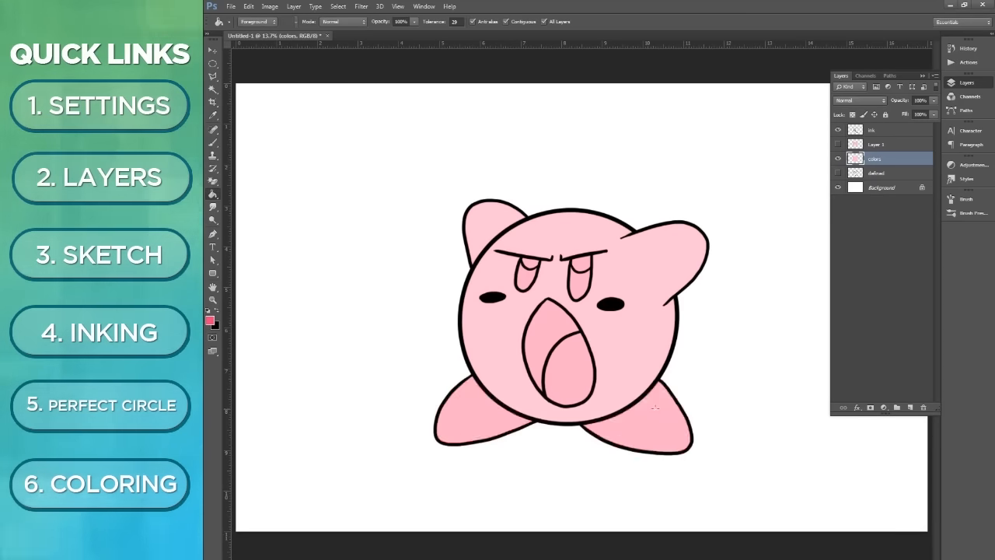
click(211, 321)
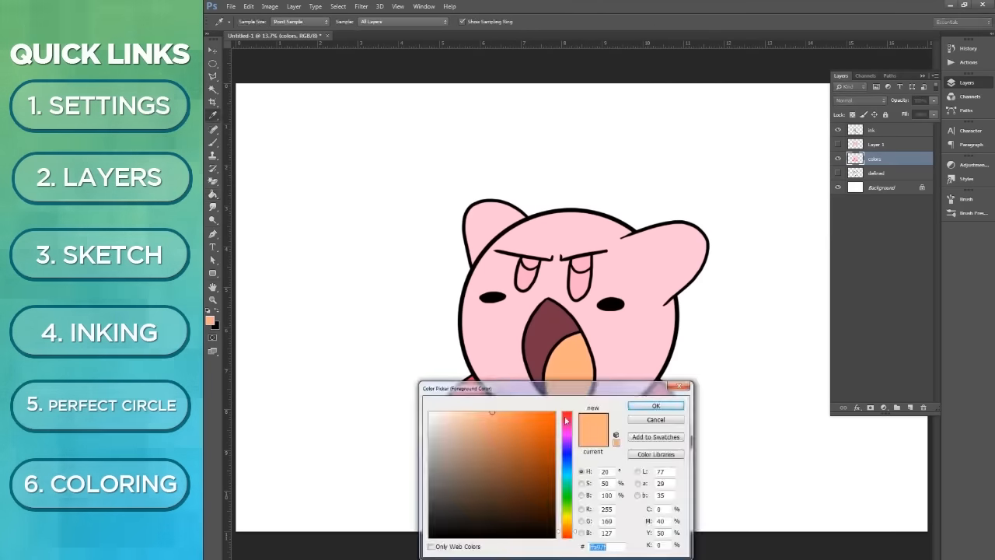
click(655, 405)
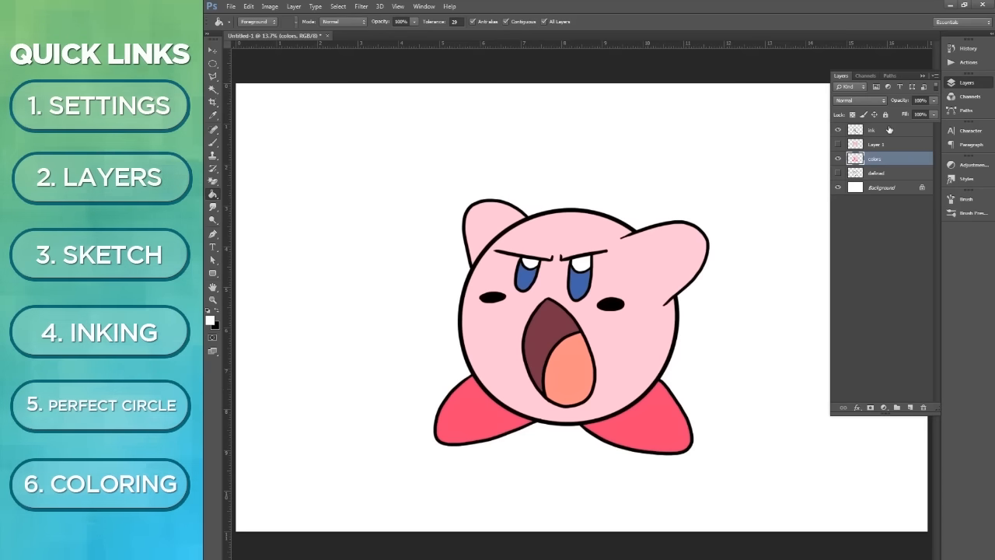
- On the ink layer, choose a salmon colour for painting the blush
click(870, 130)
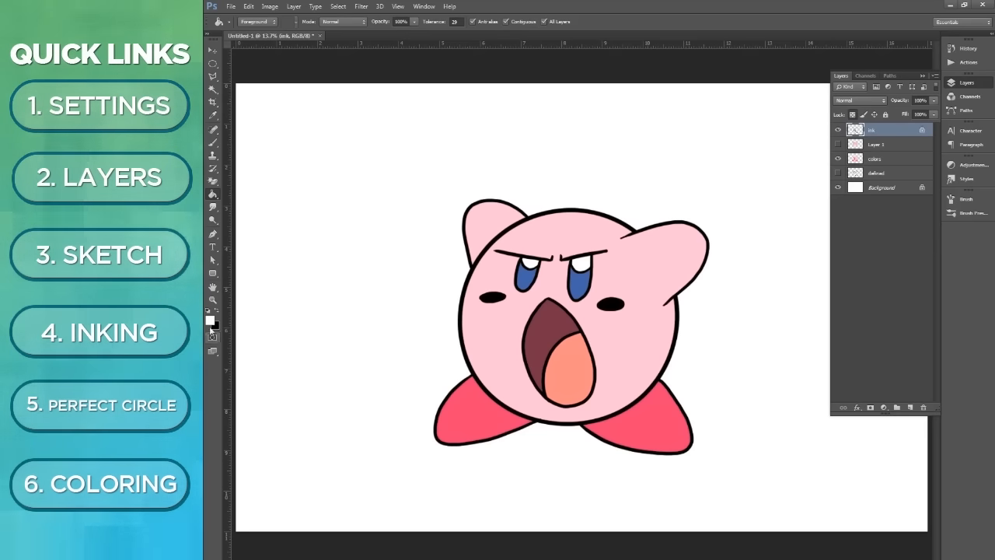
click(206, 318)
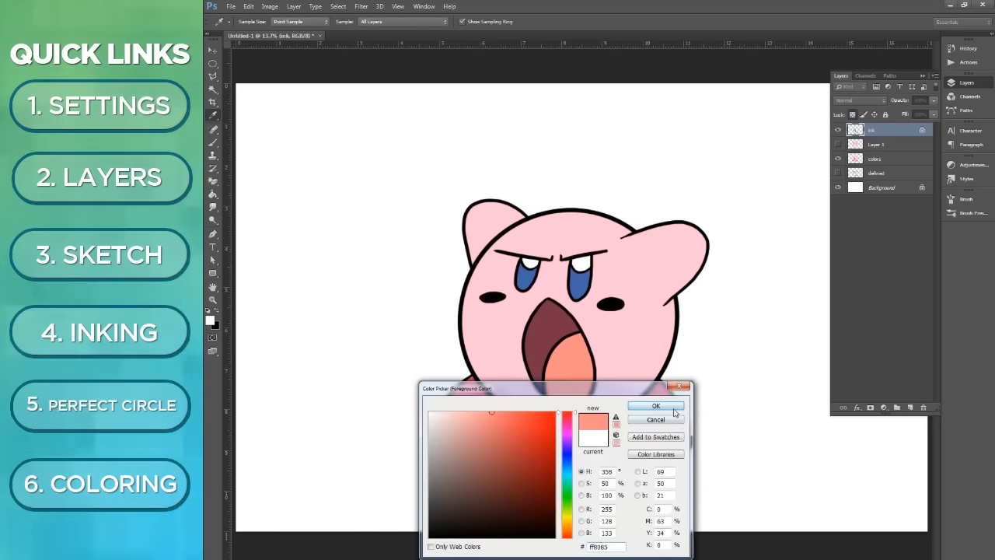
click(655, 405)
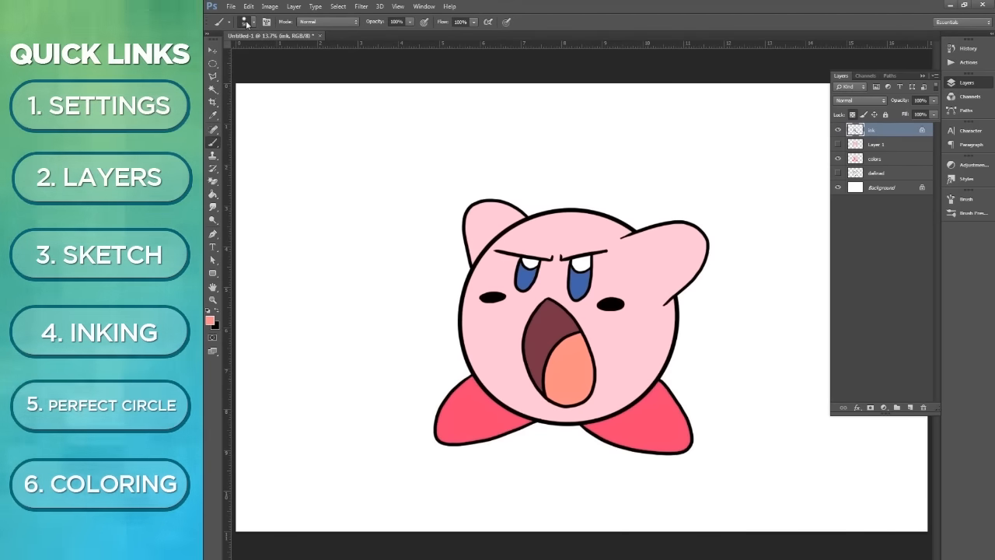
mouse_move(244, 21)
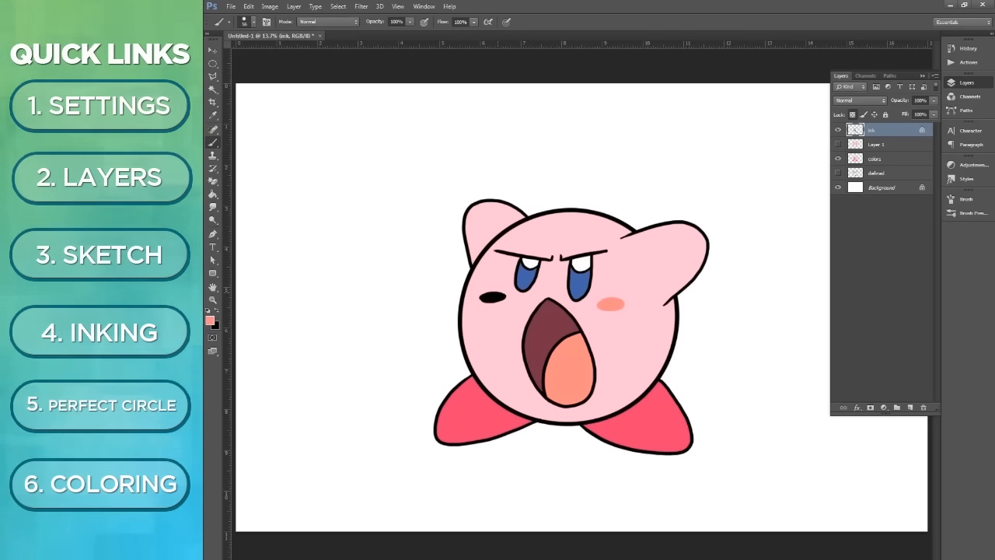
- Recolour Kirby's black outlines dark pink
click(211, 320)
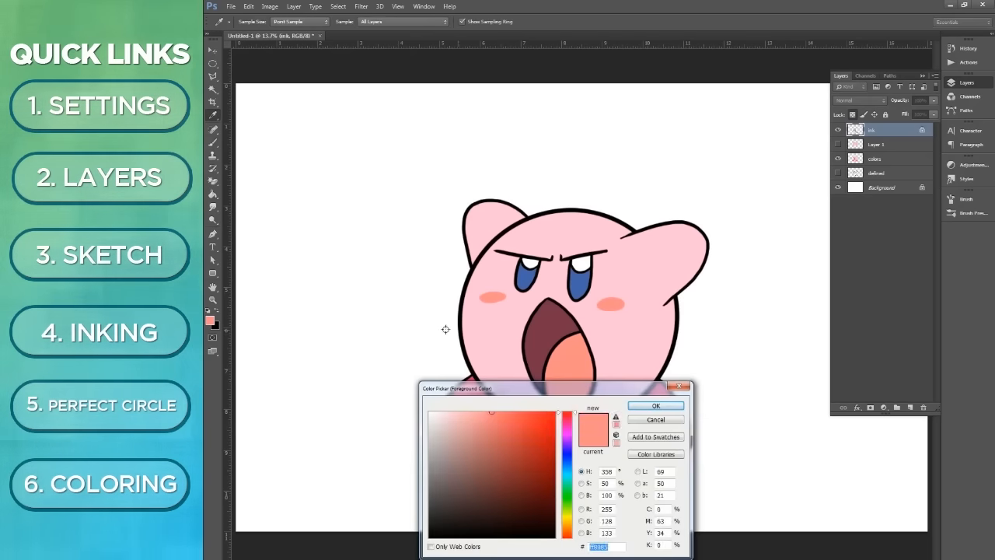
click(655, 405)
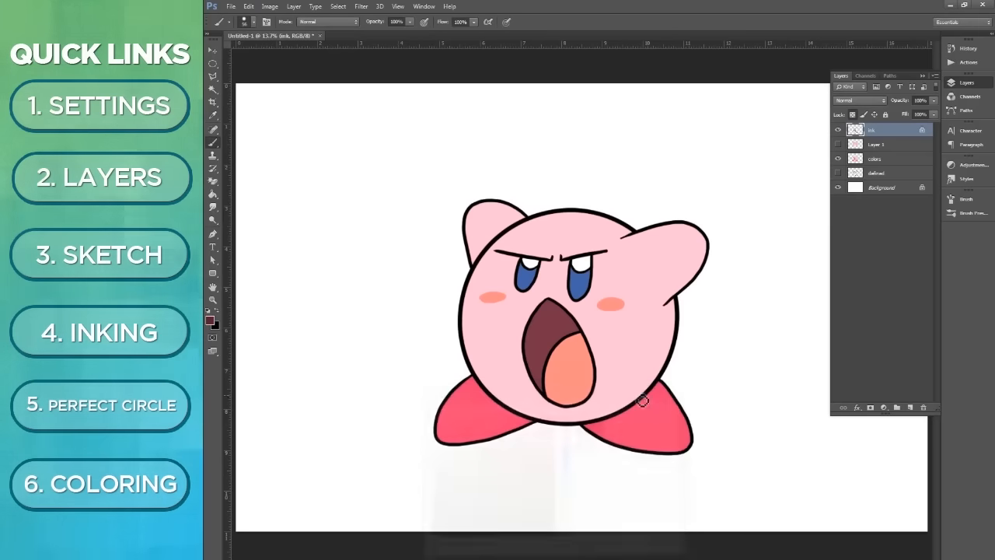
click(245, 21)
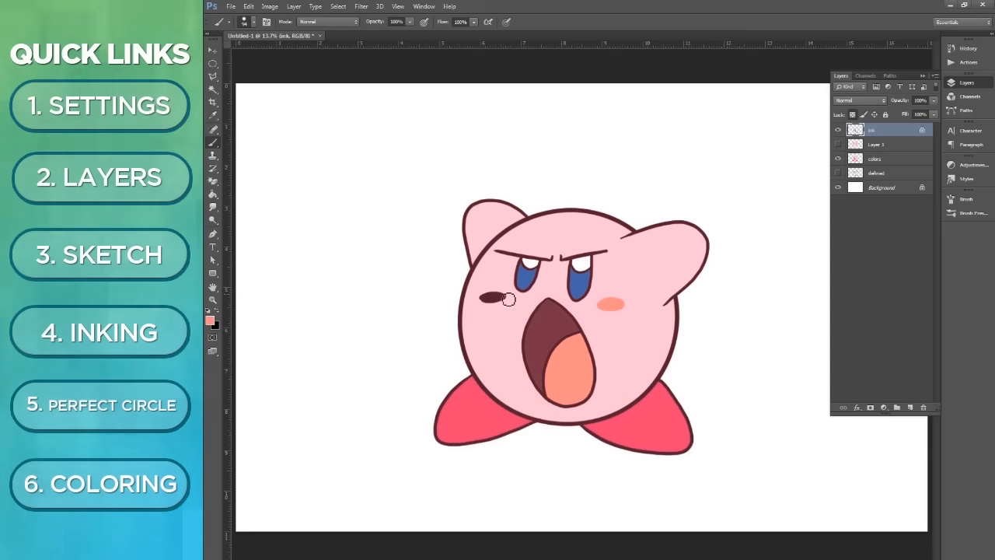
- On the colors layer, pick a lighter pink and airbrush soft shading over the body
click(874, 159)
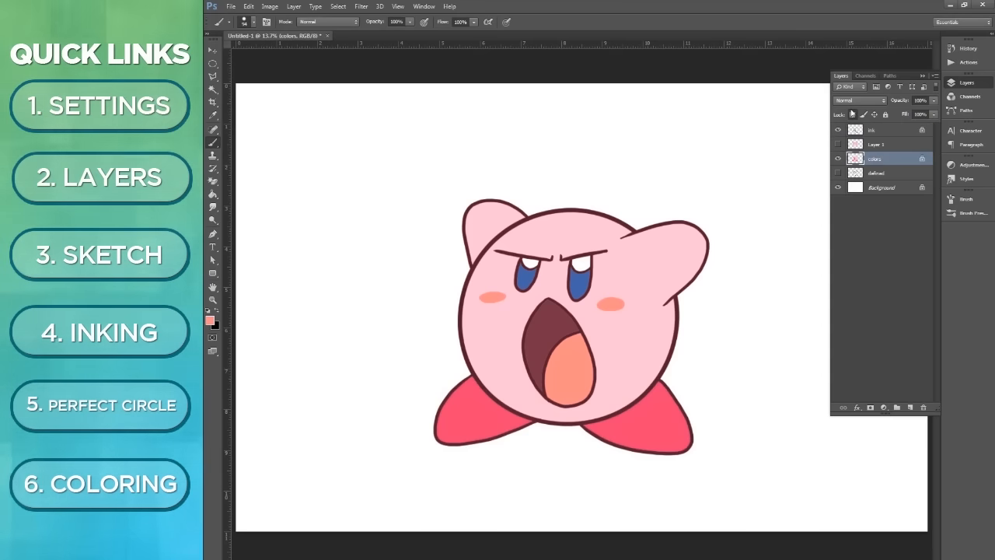
mouse_move(851, 115)
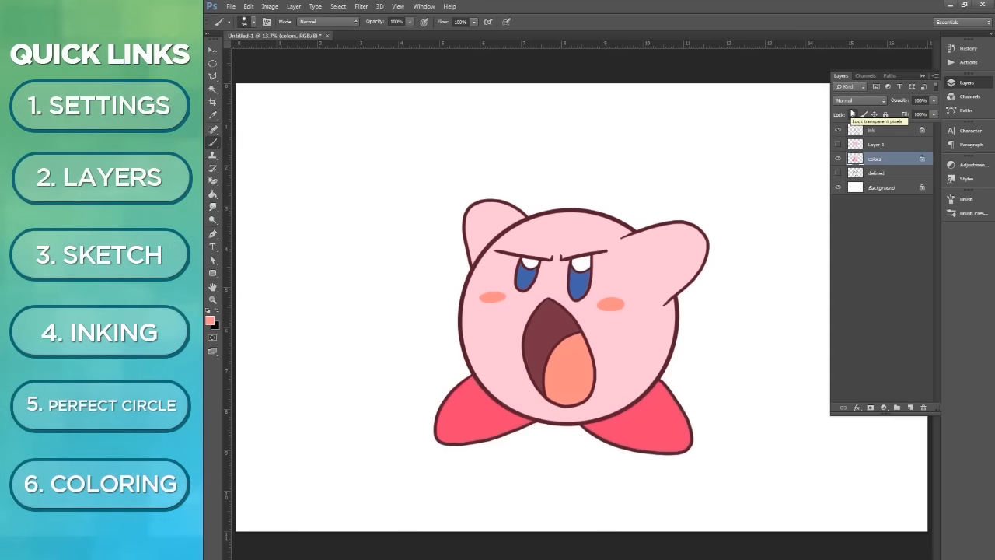
click(212, 320)
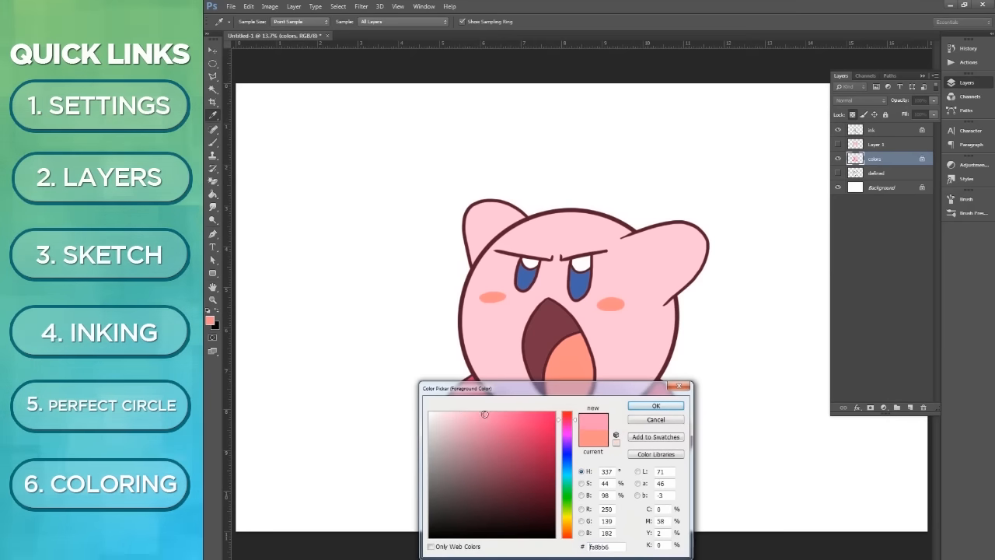
click(655, 405)
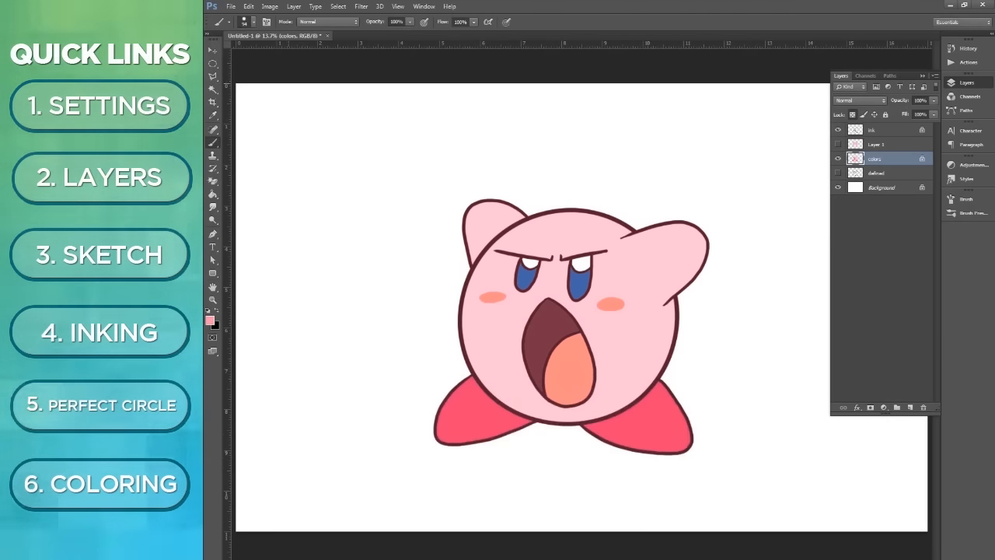
click(256, 22)
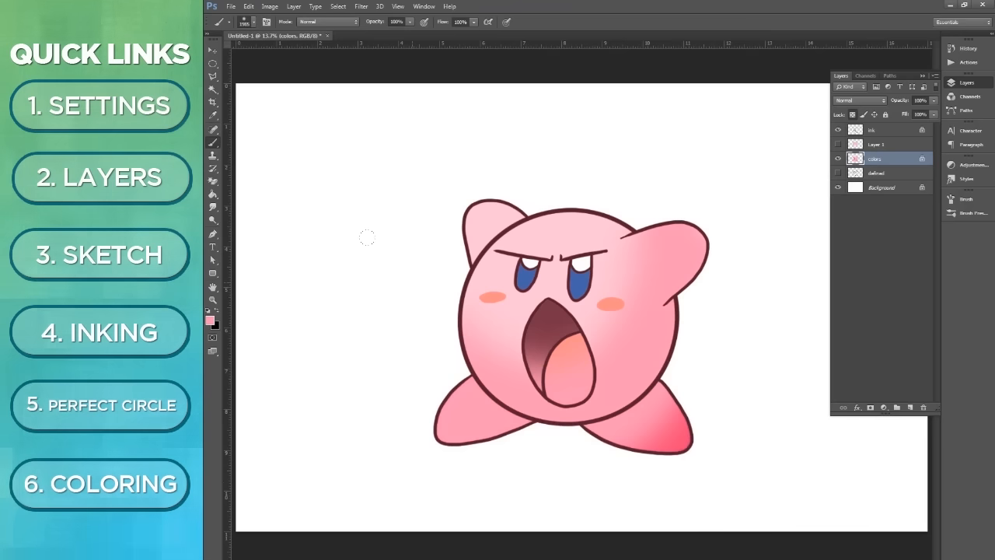
mouse_move(413, 286)
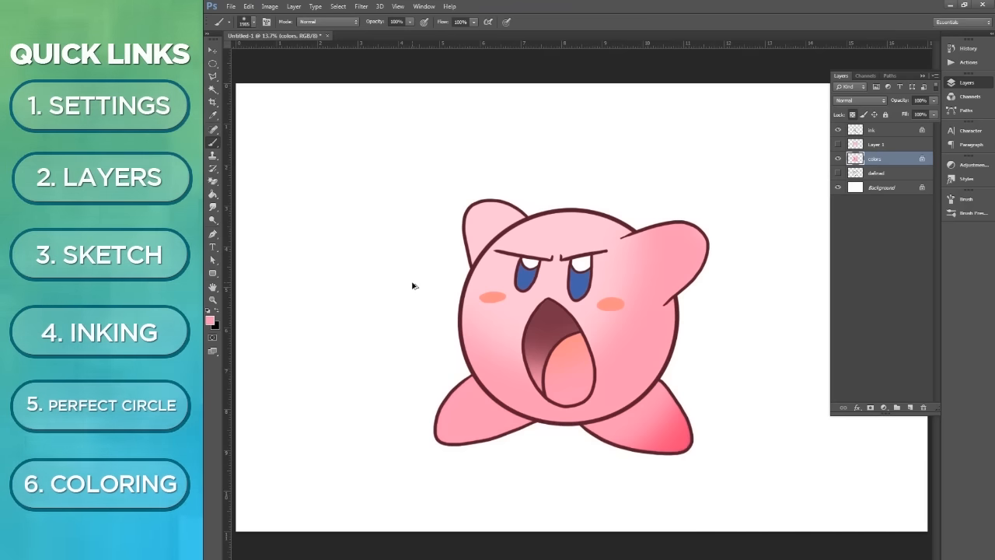
- Magic Wand the areas enclosed by the ink outlines, then return to the brush on the colors layer
click(886, 129)
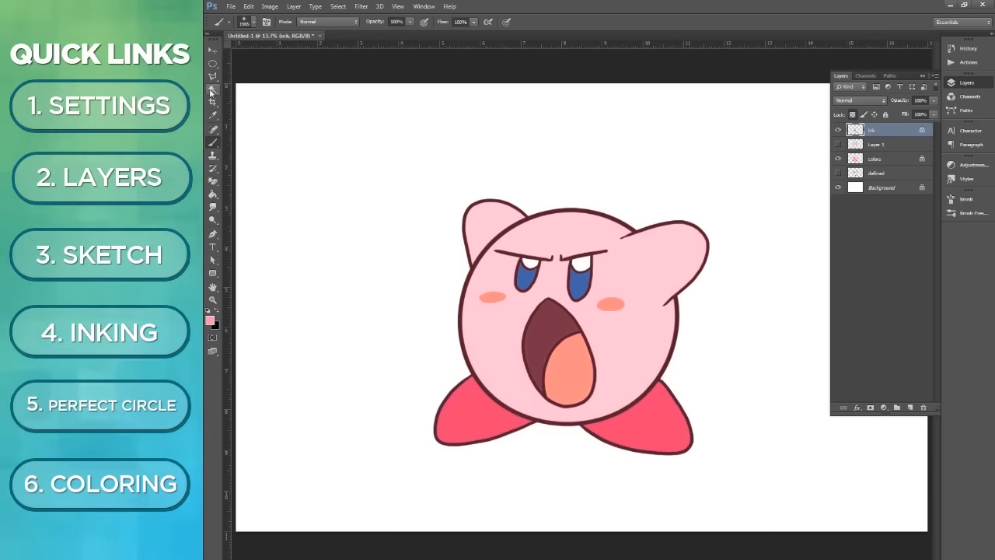
click(213, 91)
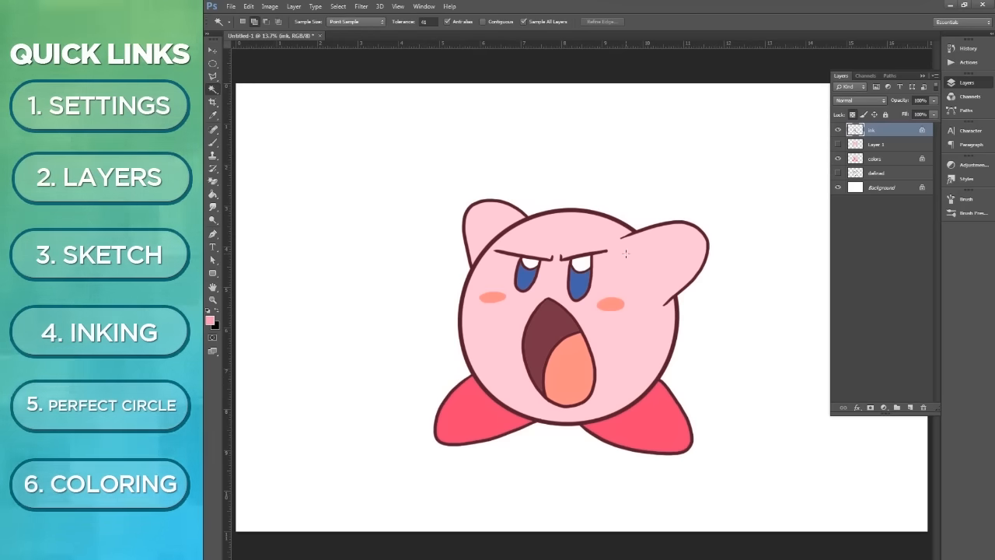
click(625, 255)
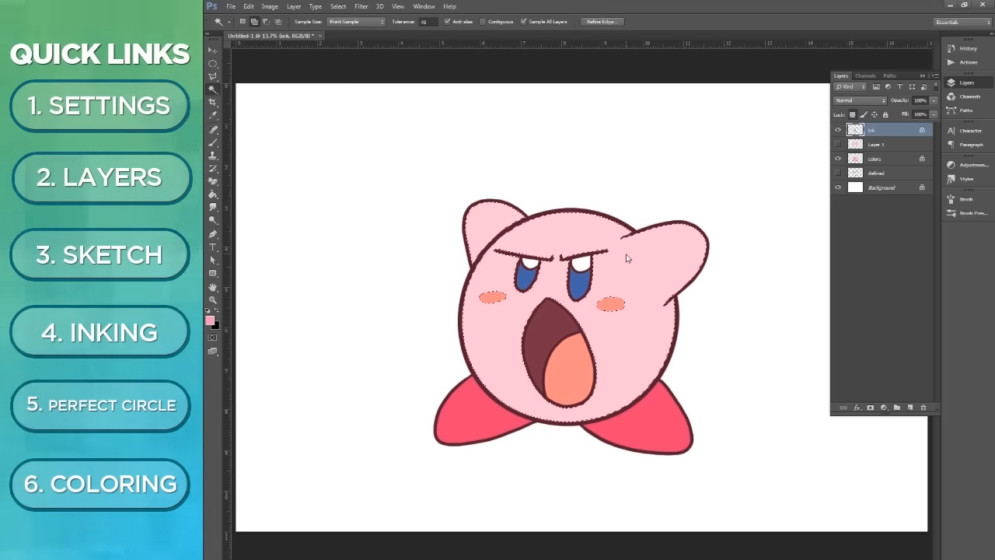
click(213, 142)
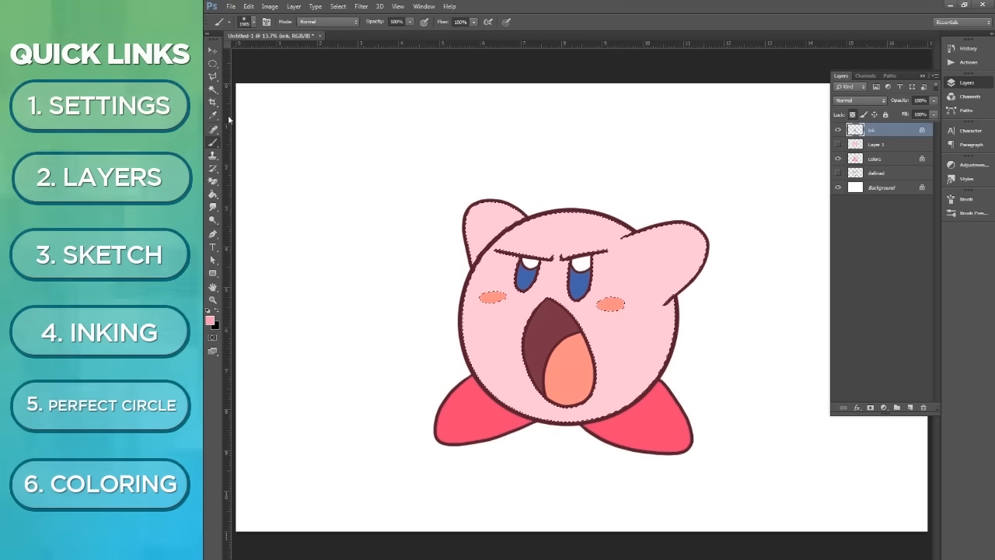
click(874, 159)
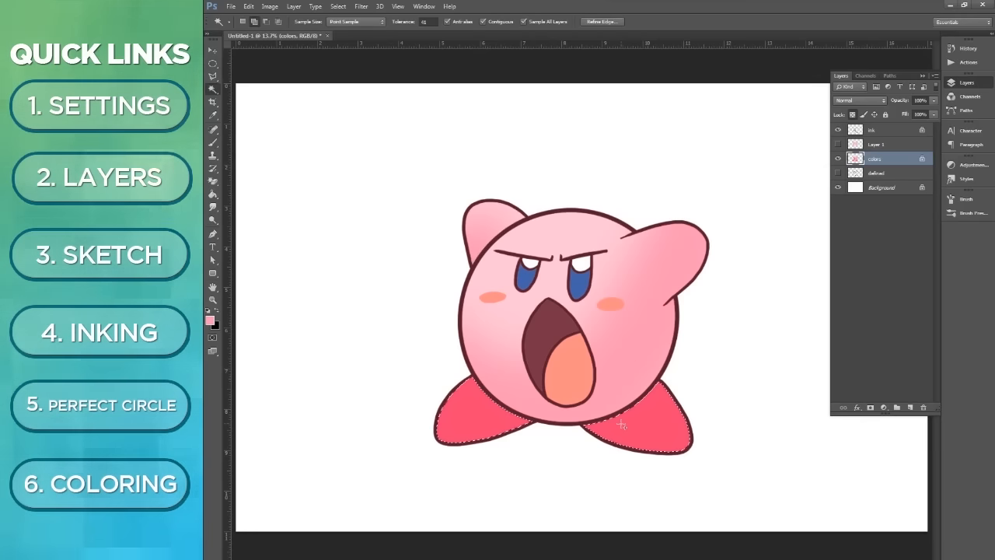
- Sample the dark maroon outline colour as the paint colour for shading the feet
click(211, 314)
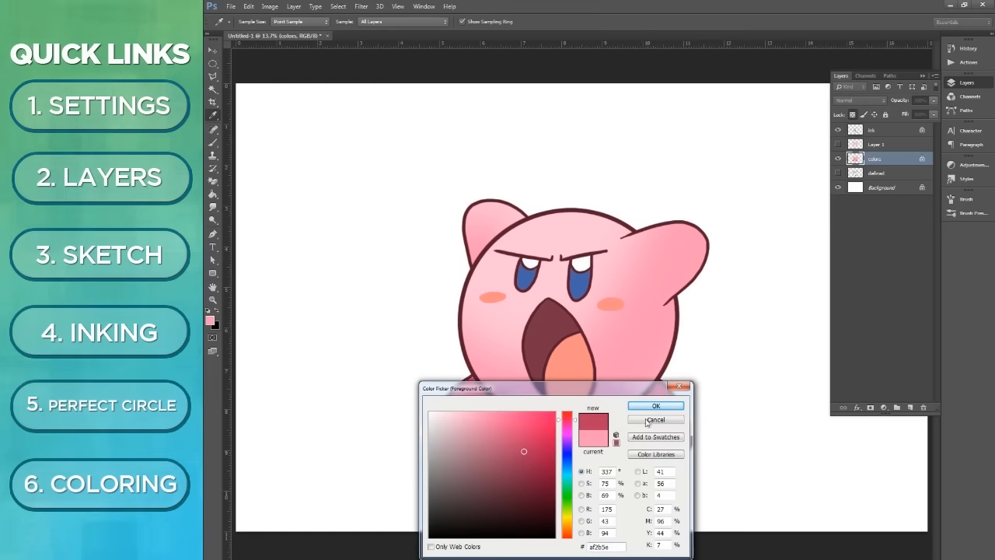
click(656, 404)
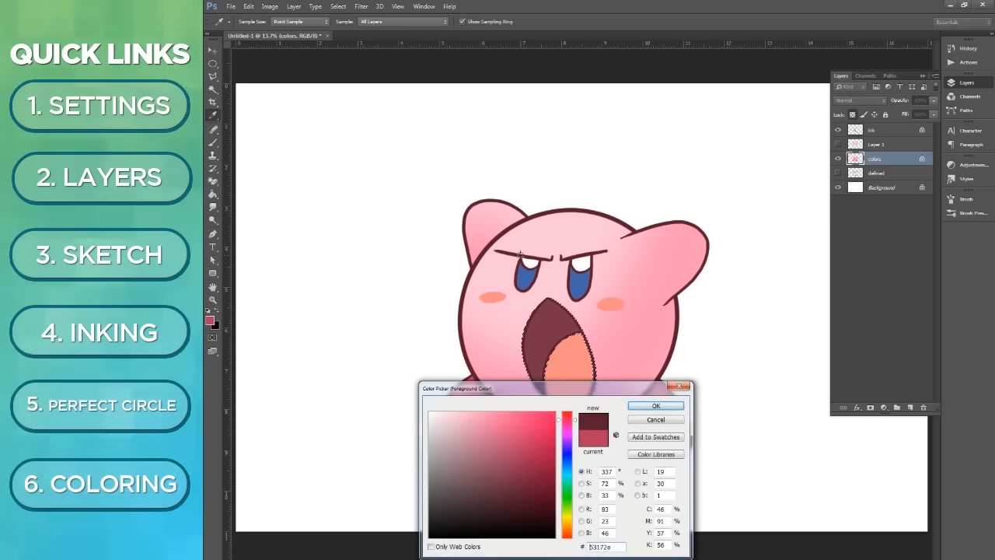
click(654, 405)
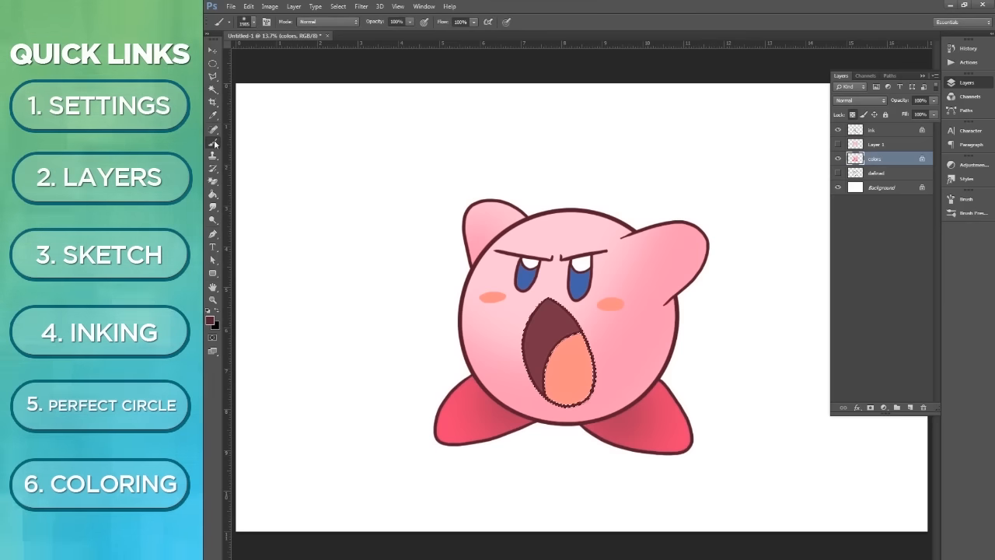
- Magic Wand the inside of the mouth, shade it darker, then choose light pink
click(212, 90)
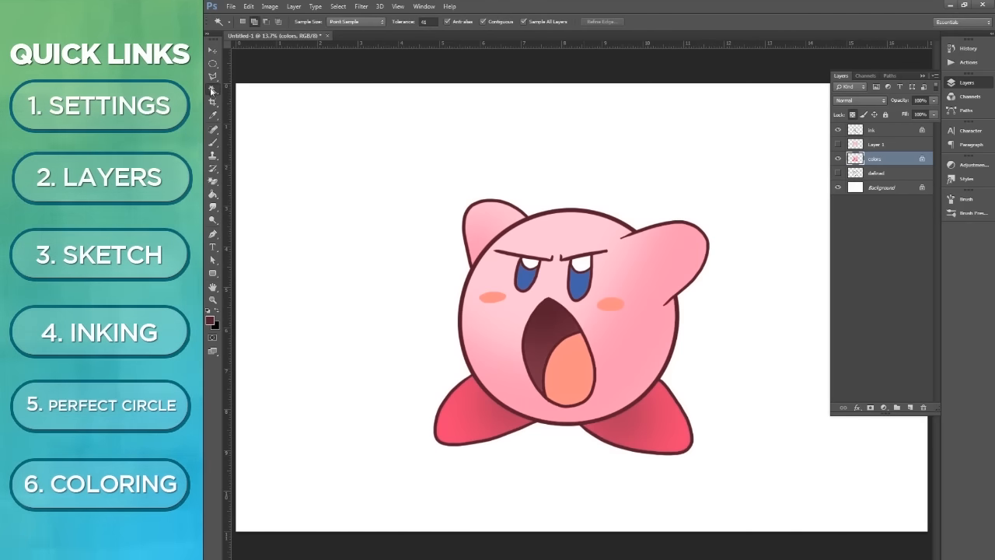
click(210, 322)
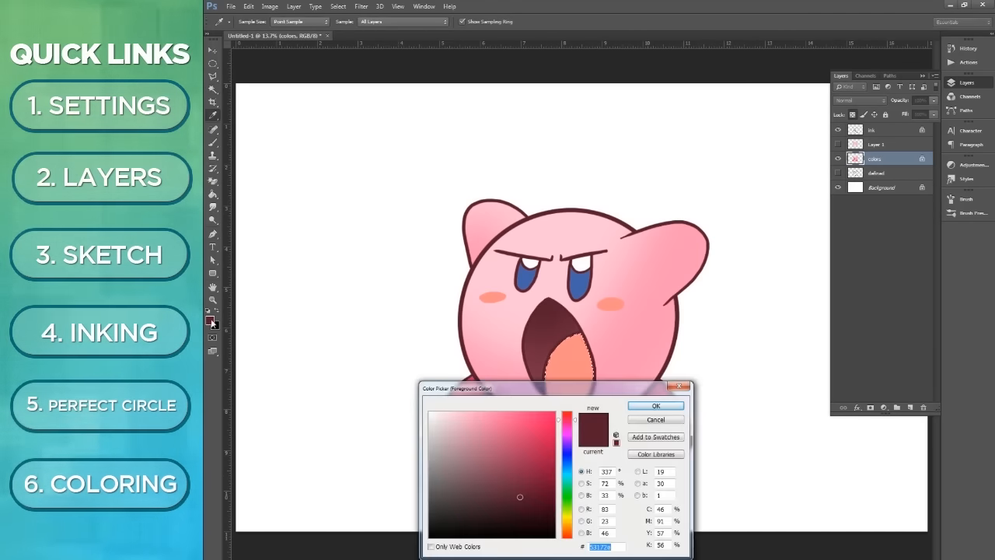
click(655, 405)
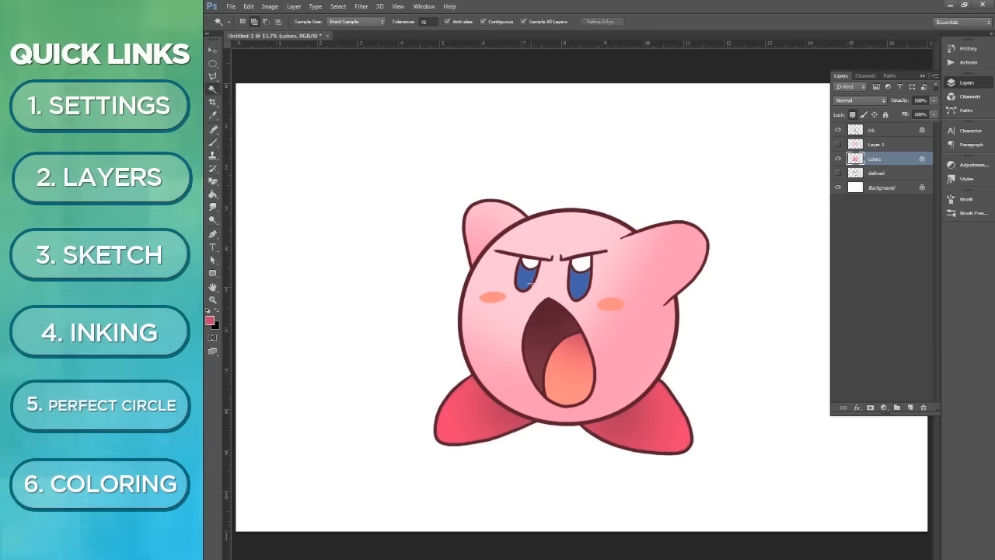
click(212, 196)
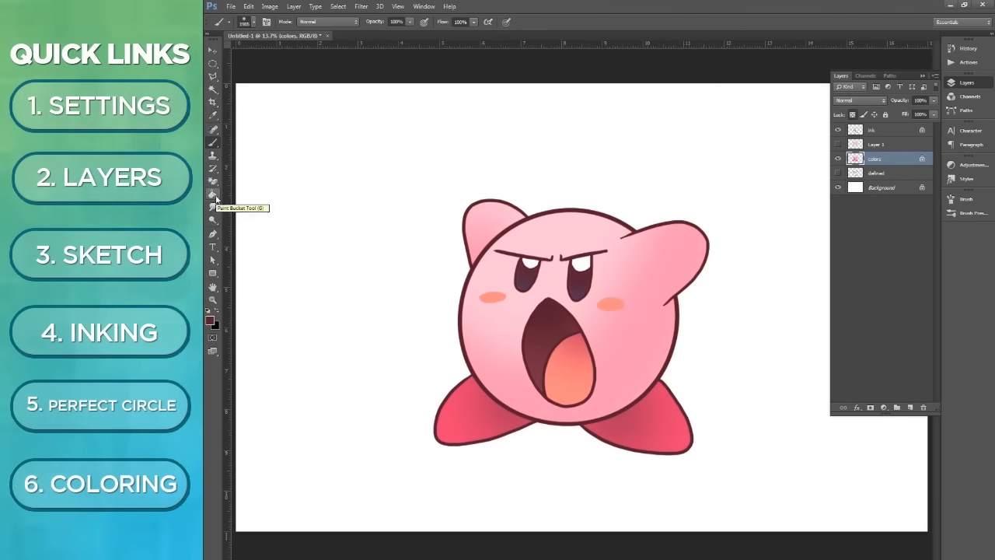
mouse_move(706, 92)
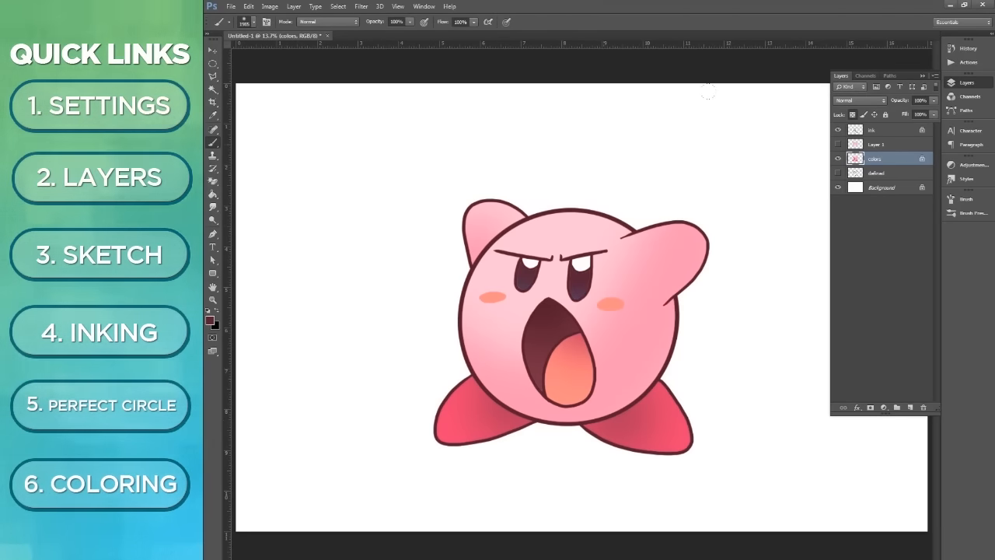
click(209, 319)
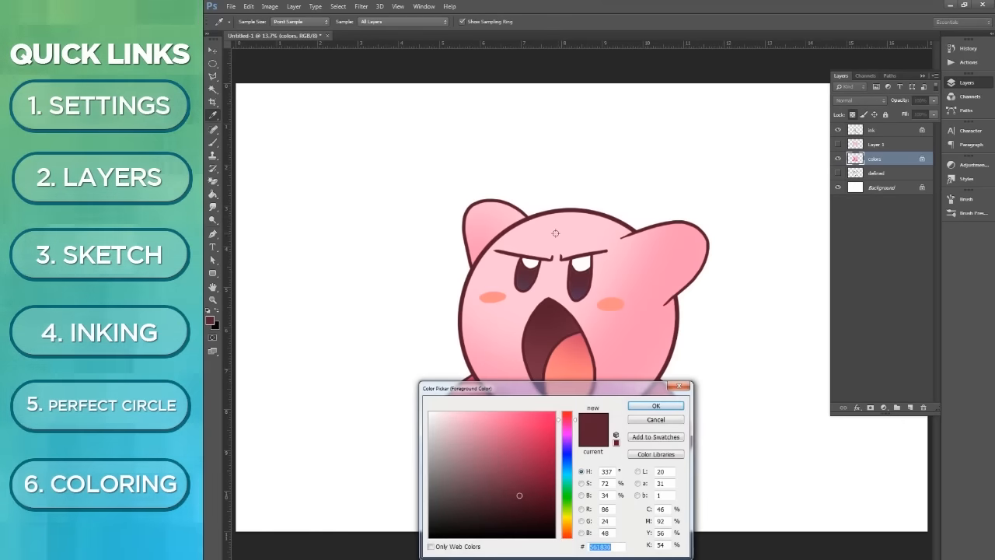
click(655, 405)
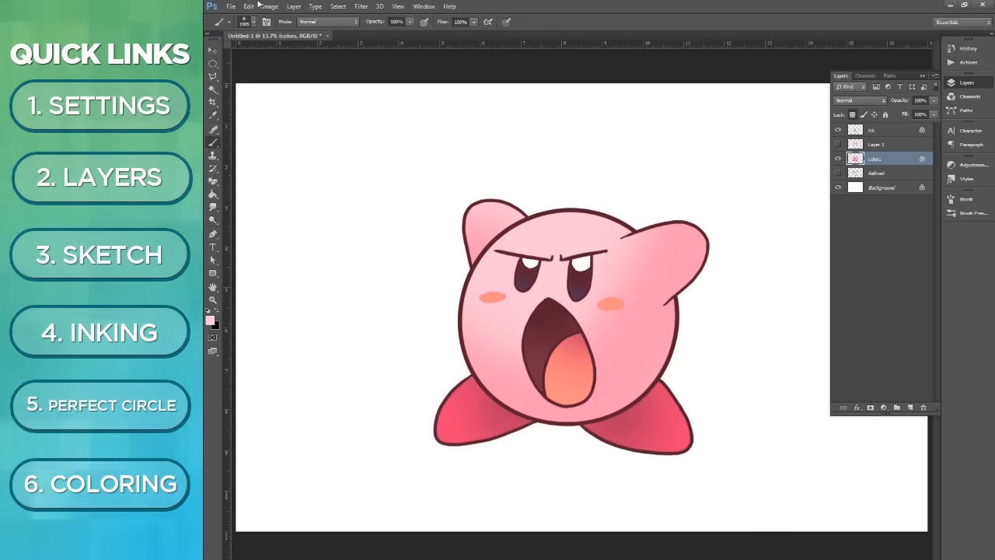
- Resize the brush, paint a blue glow on the lower eyes, and add white highlights on the feet
click(245, 21)
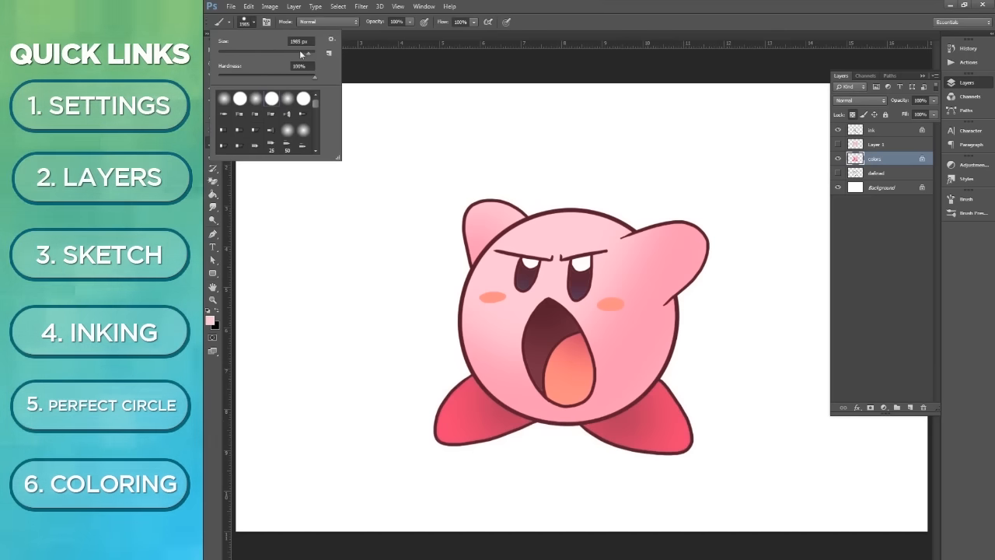
triple_click(300, 41)
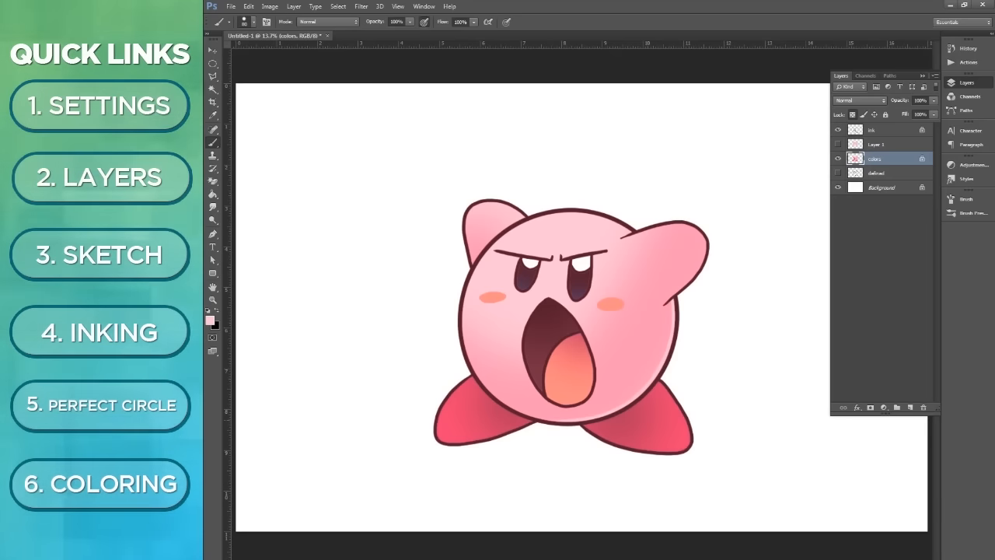
mouse_move(556, 436)
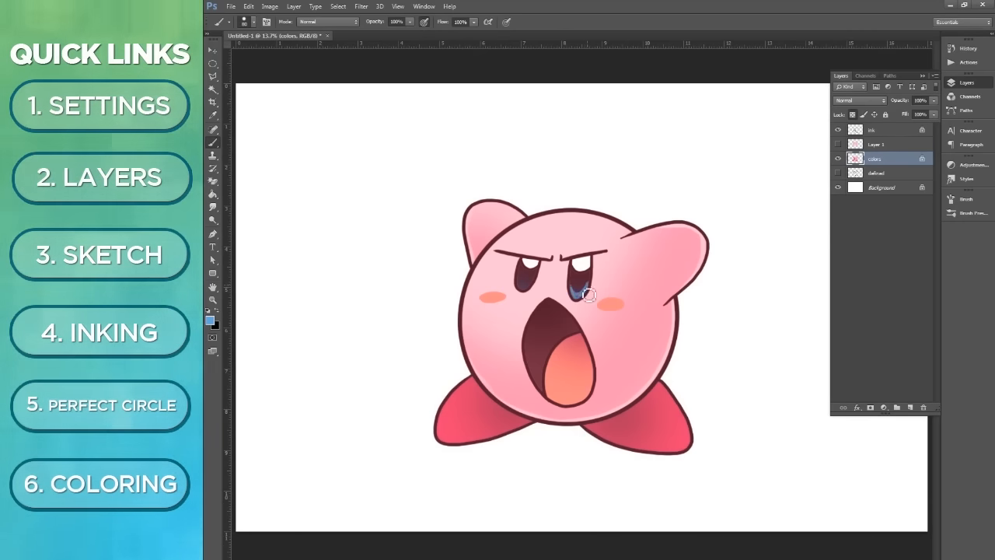
click(211, 320)
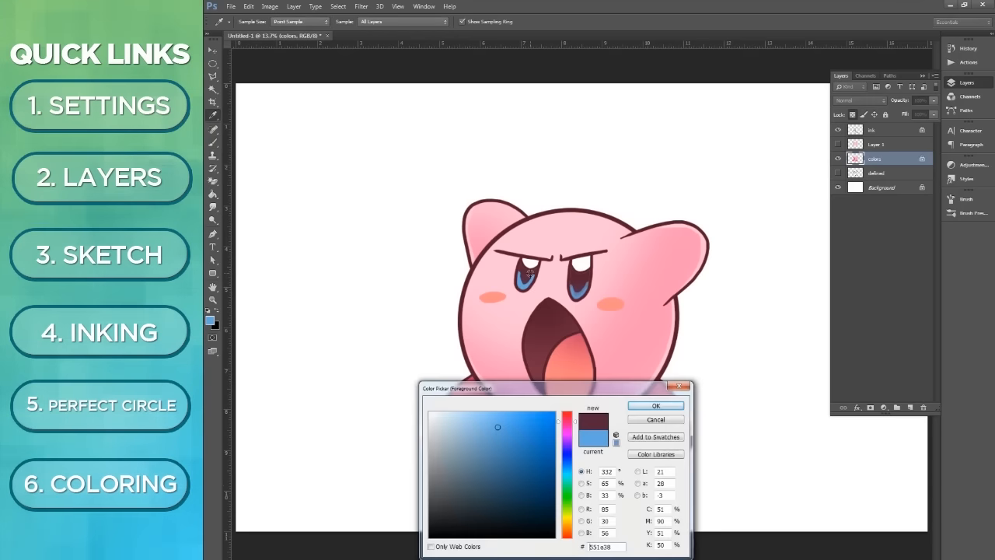
click(655, 404)
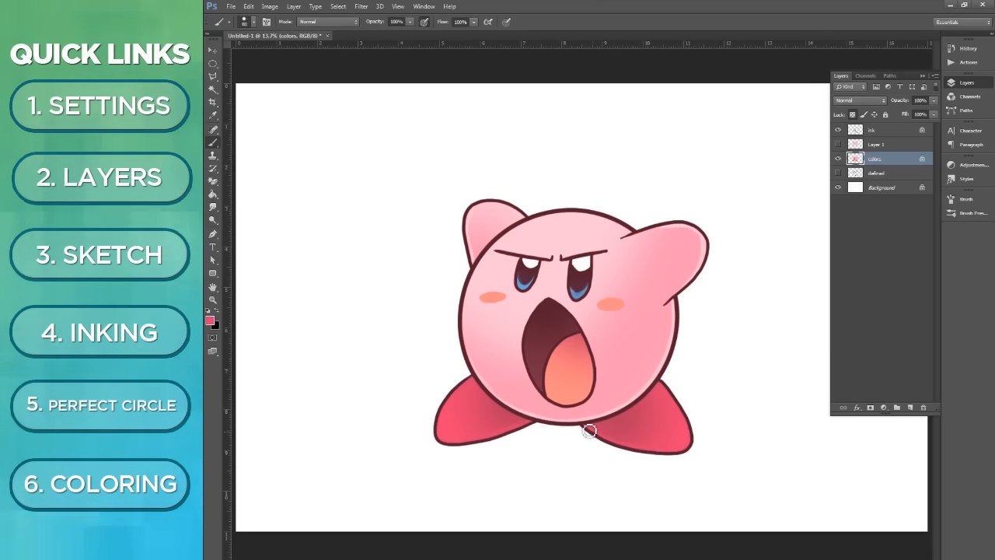
click(211, 322)
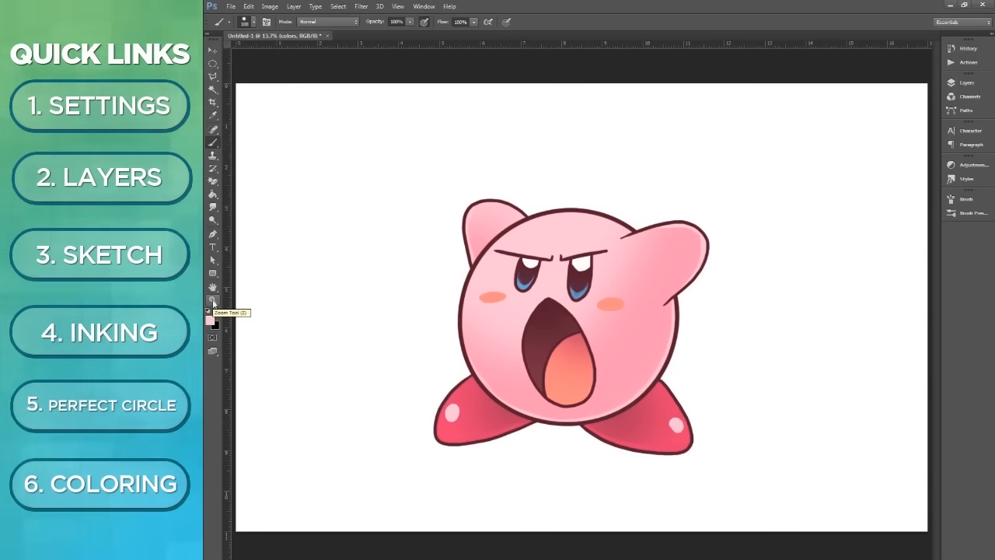
mouse_move(465, 22)
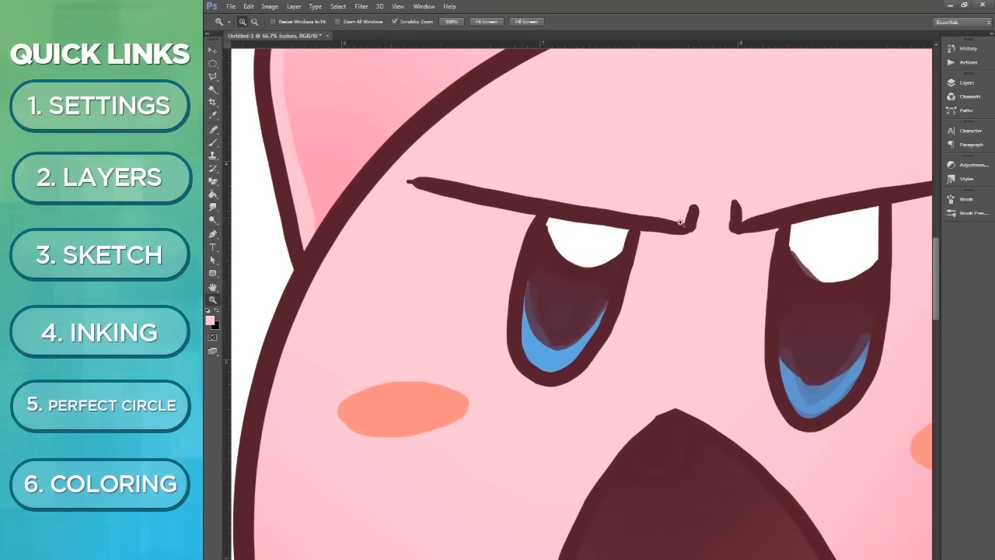
mouse_move(712, 159)
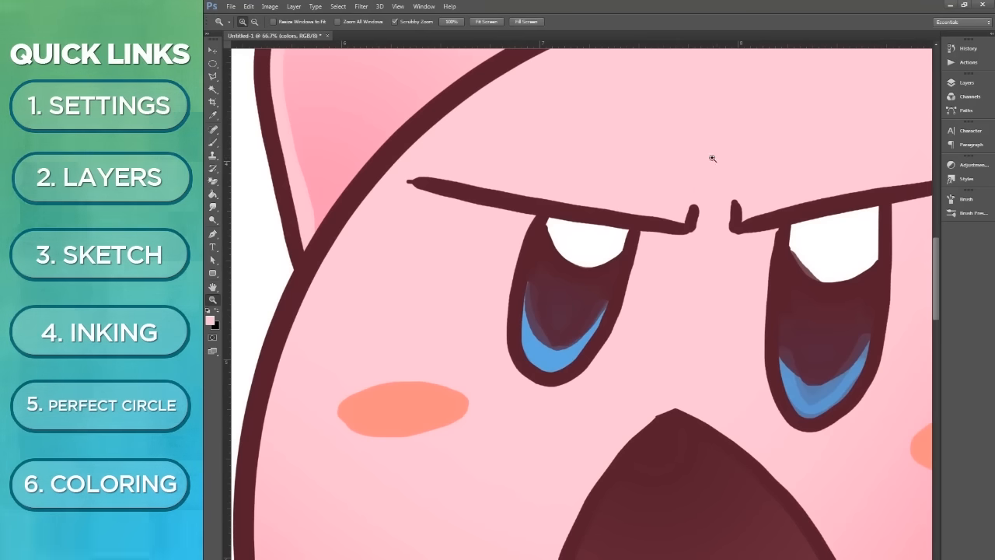